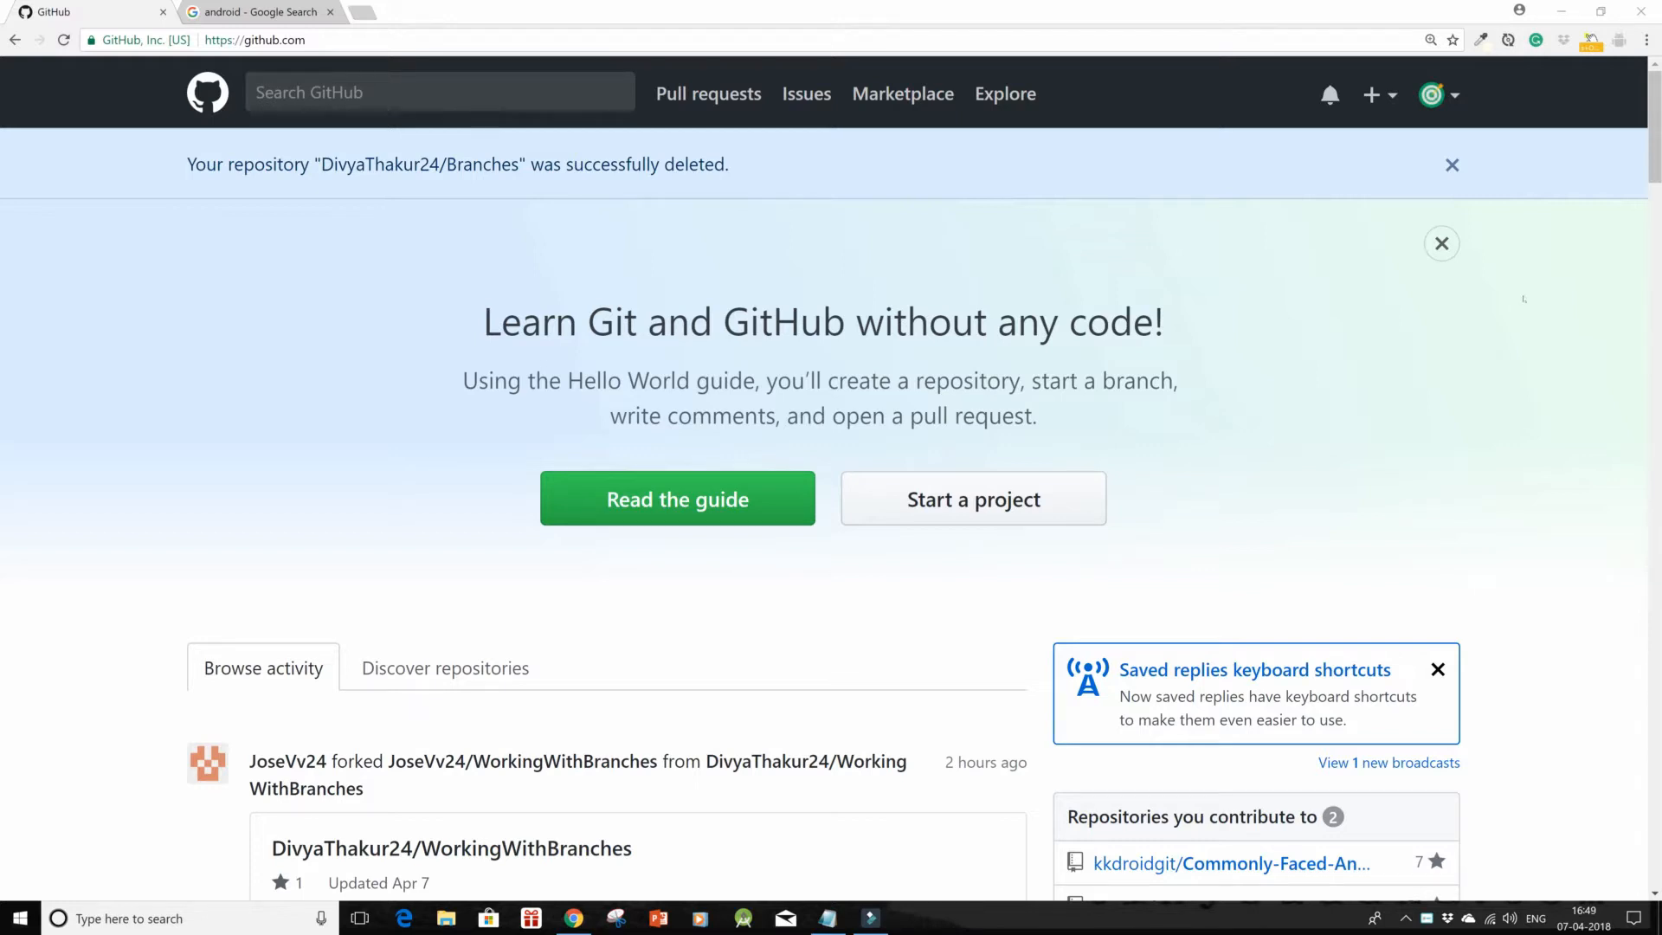
Step: Dismiss the repository-deleted banner and choose New repository from the + menu
click(1451, 165)
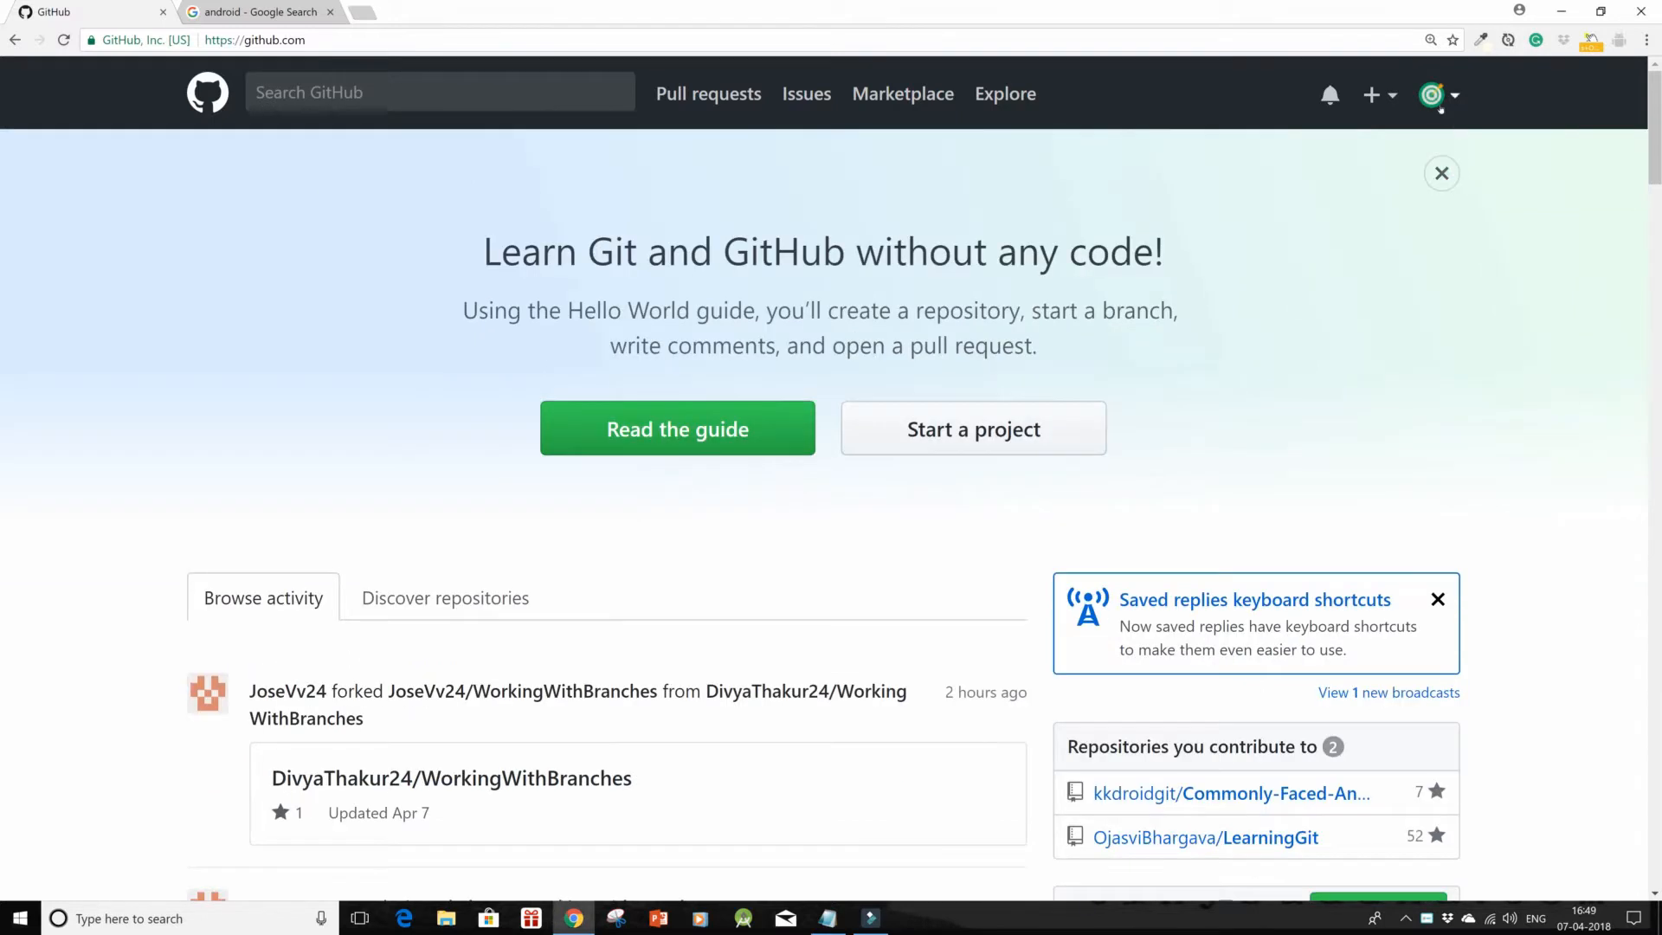
click(1374, 95)
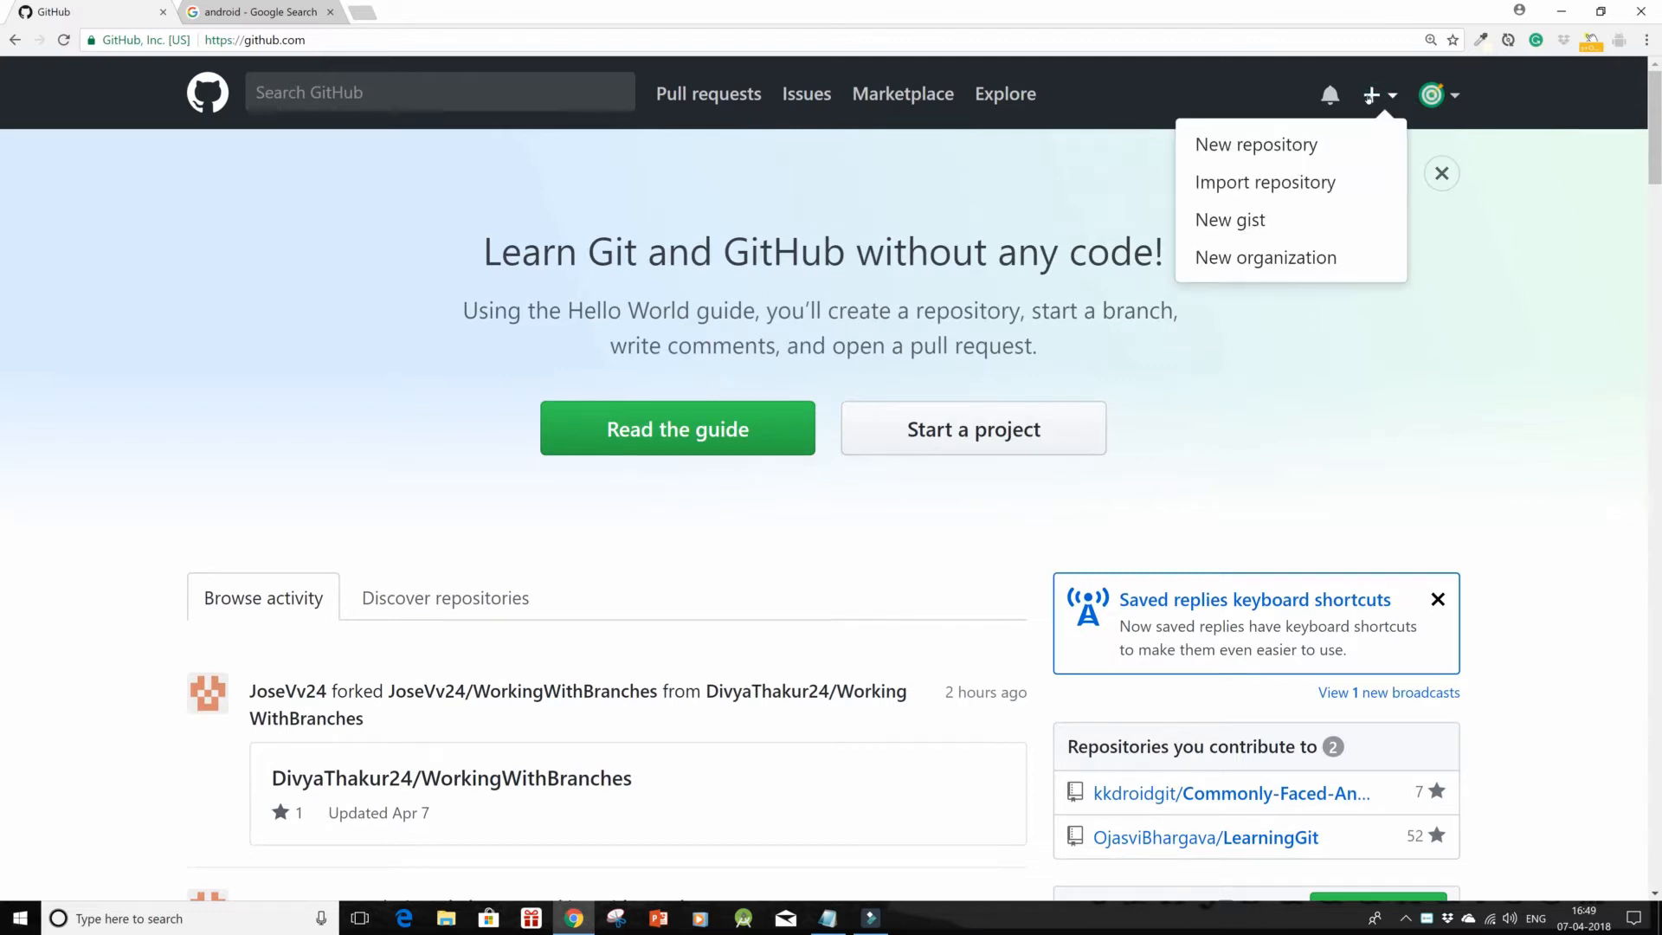
mouse_move(1257, 145)
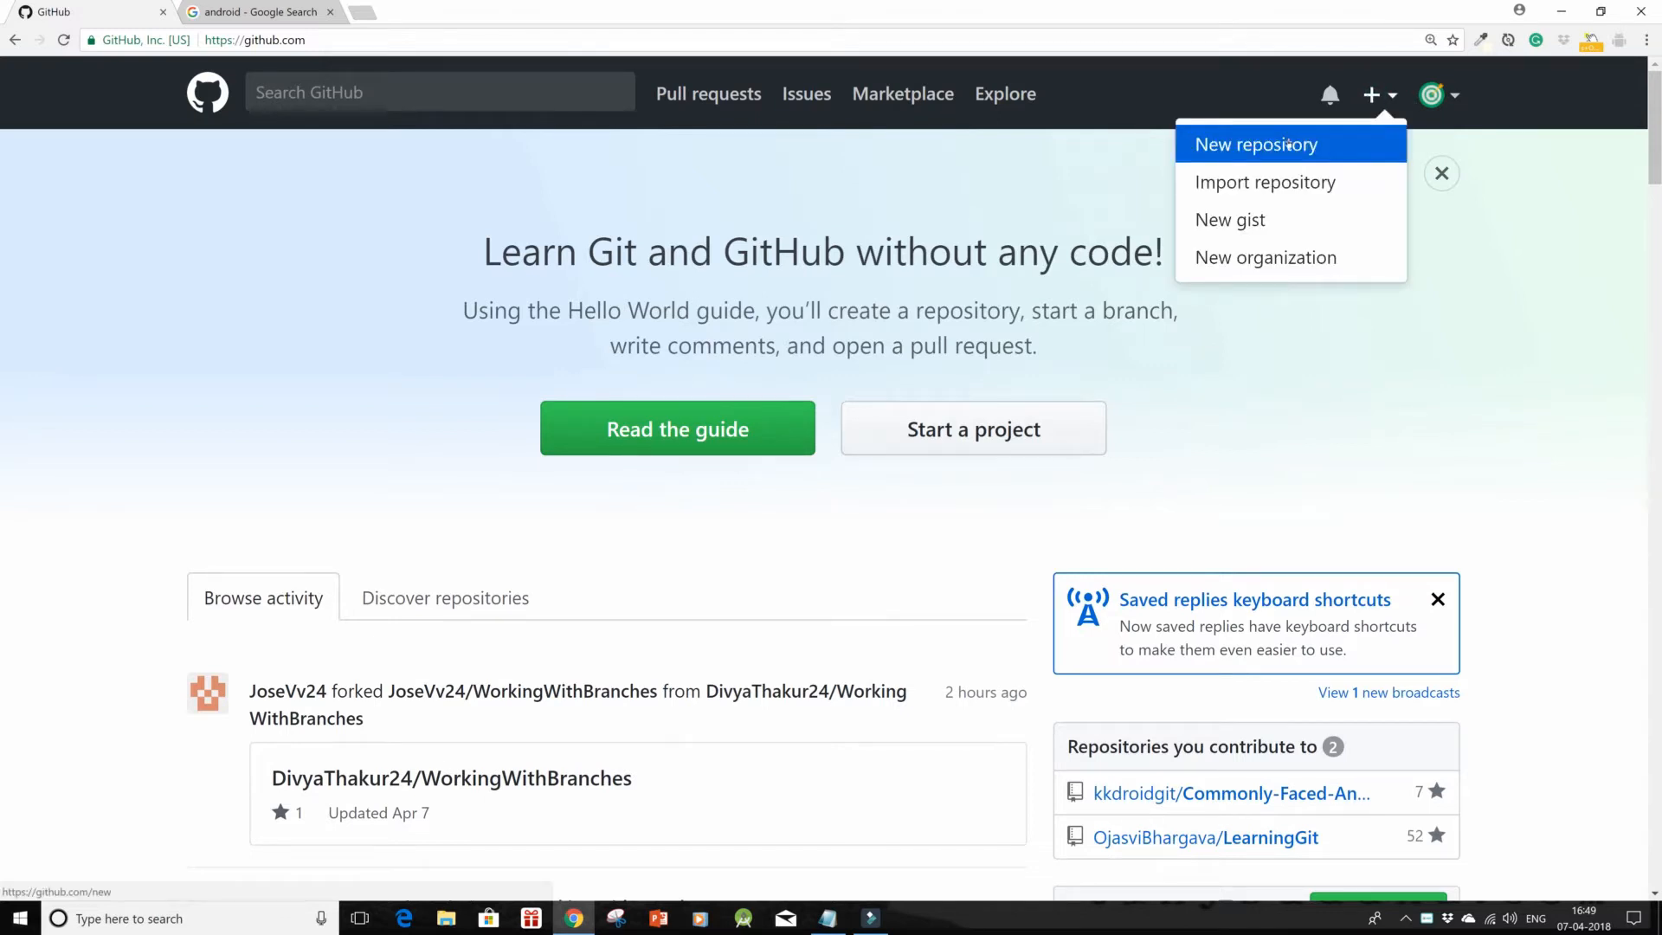
click(1255, 145)
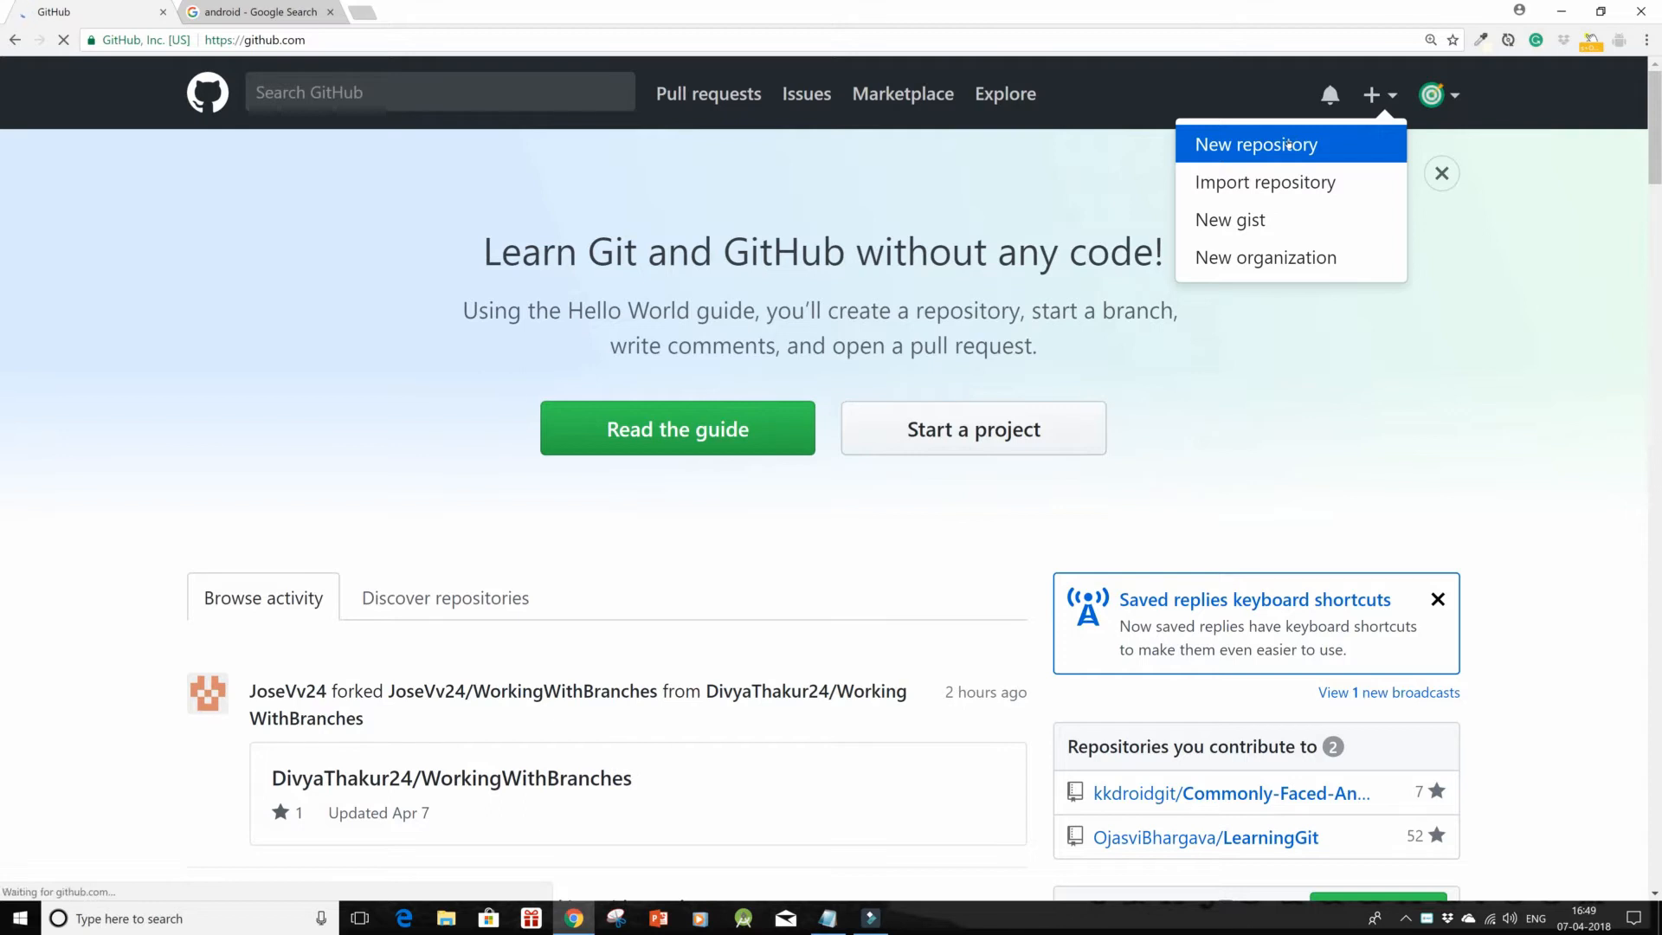
click(1255, 145)
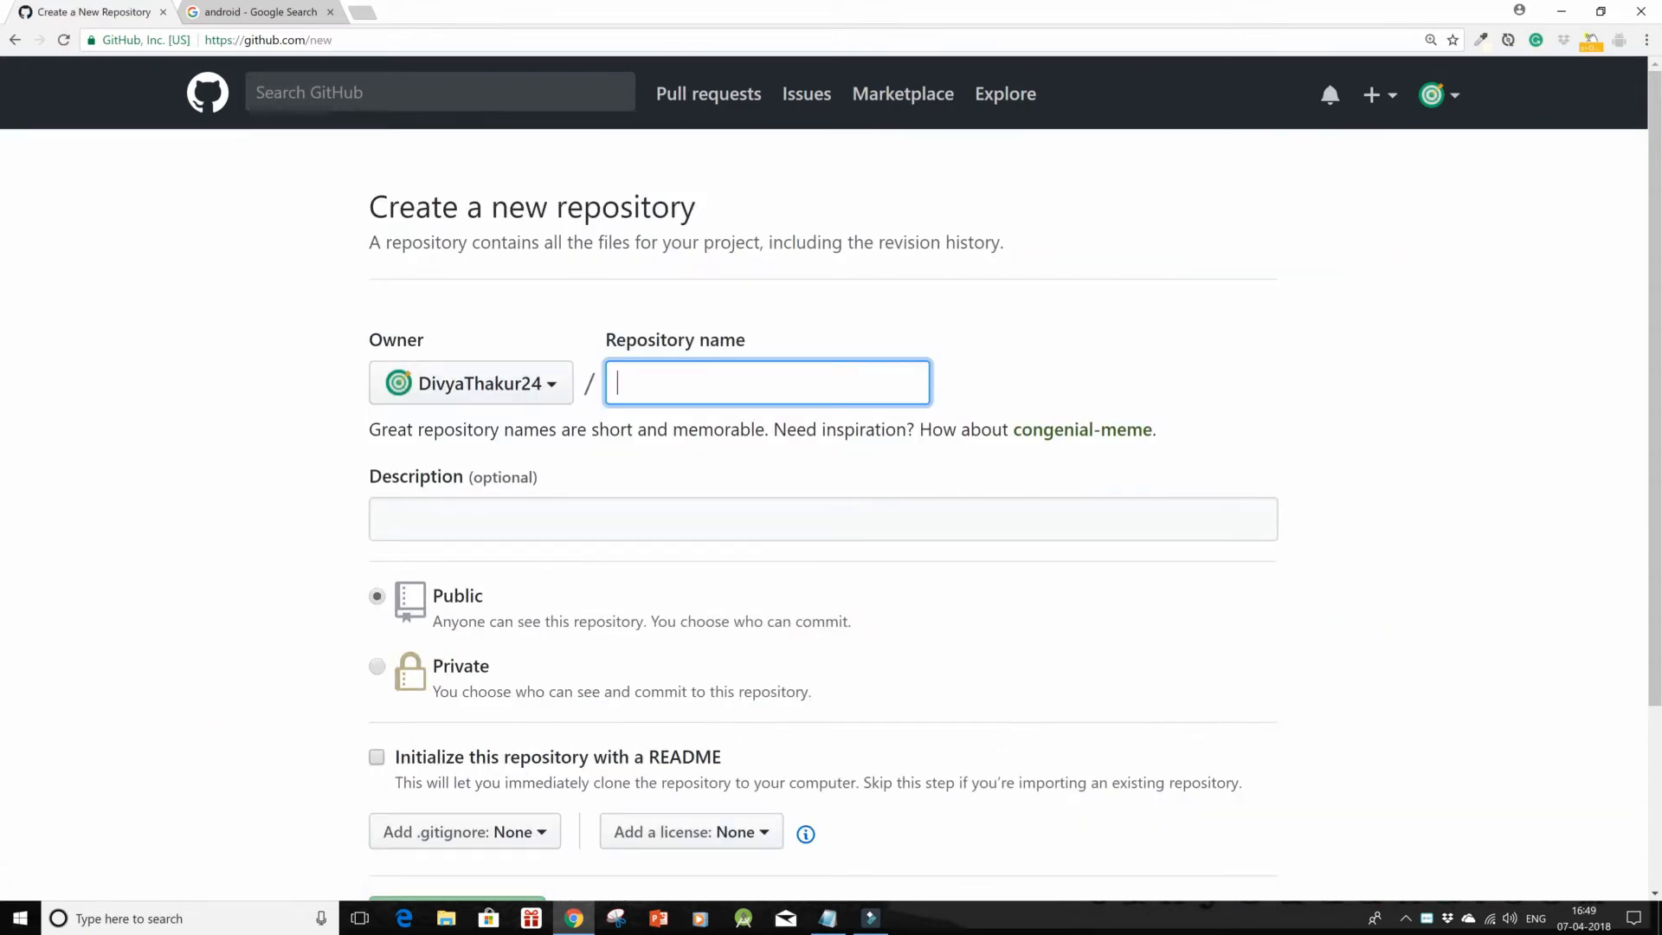
Step: Create repository 'Branches' described 'We are working with branches.', initialized with a README
text(Branches)
click(823, 518)
text(W)
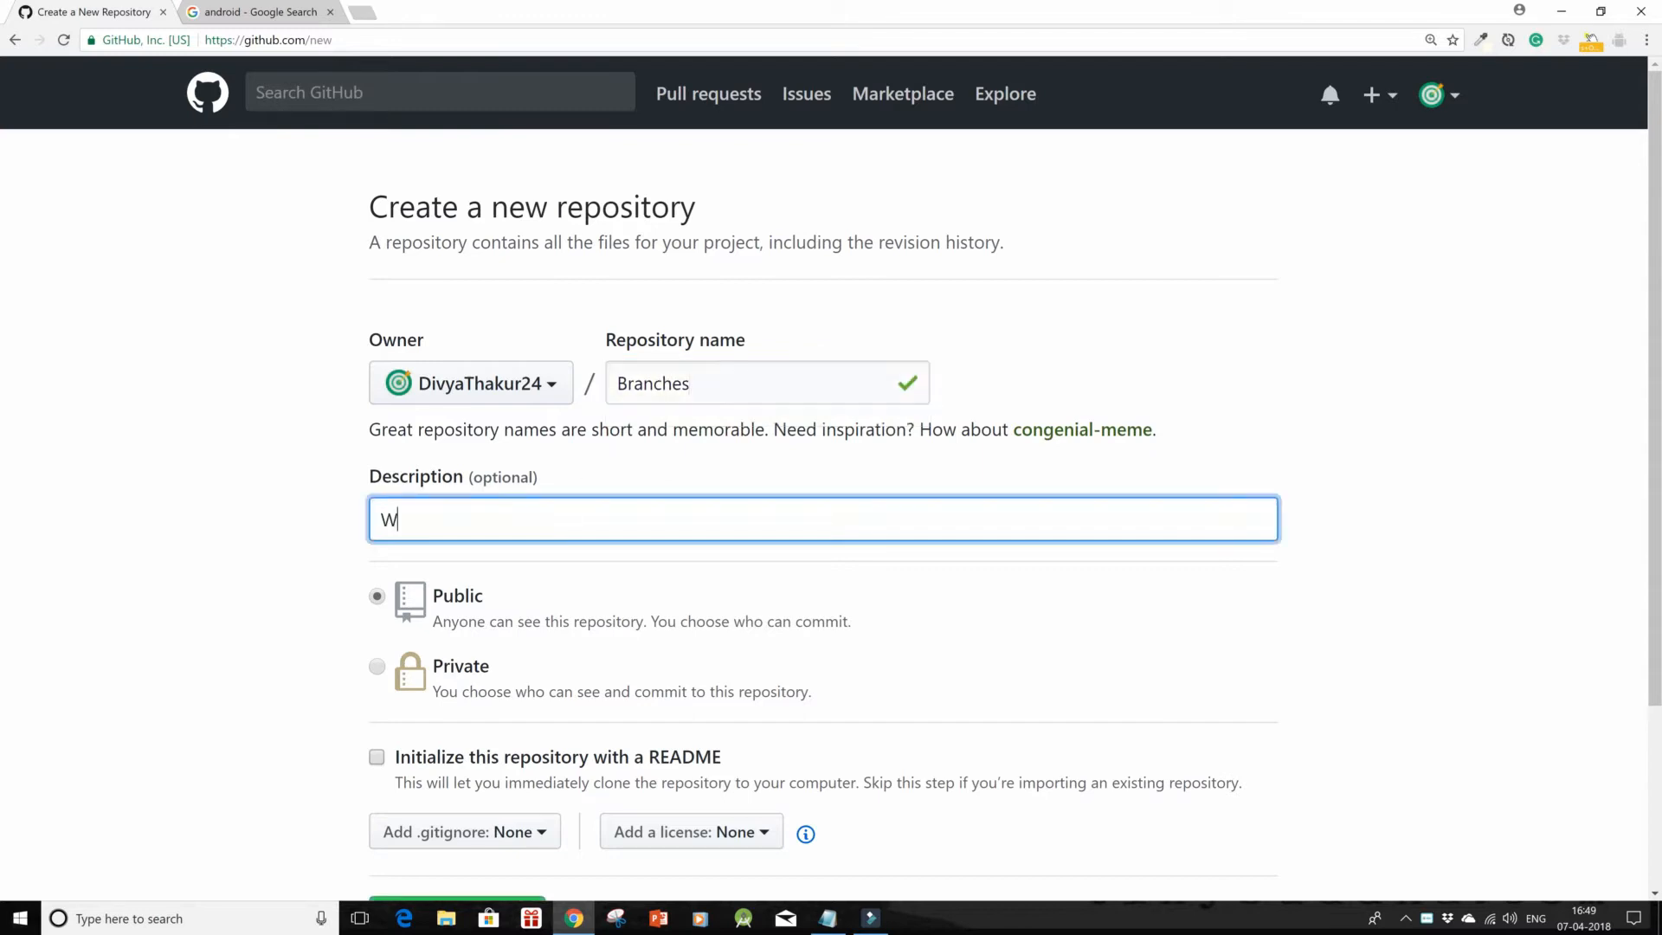
text(e are worki)
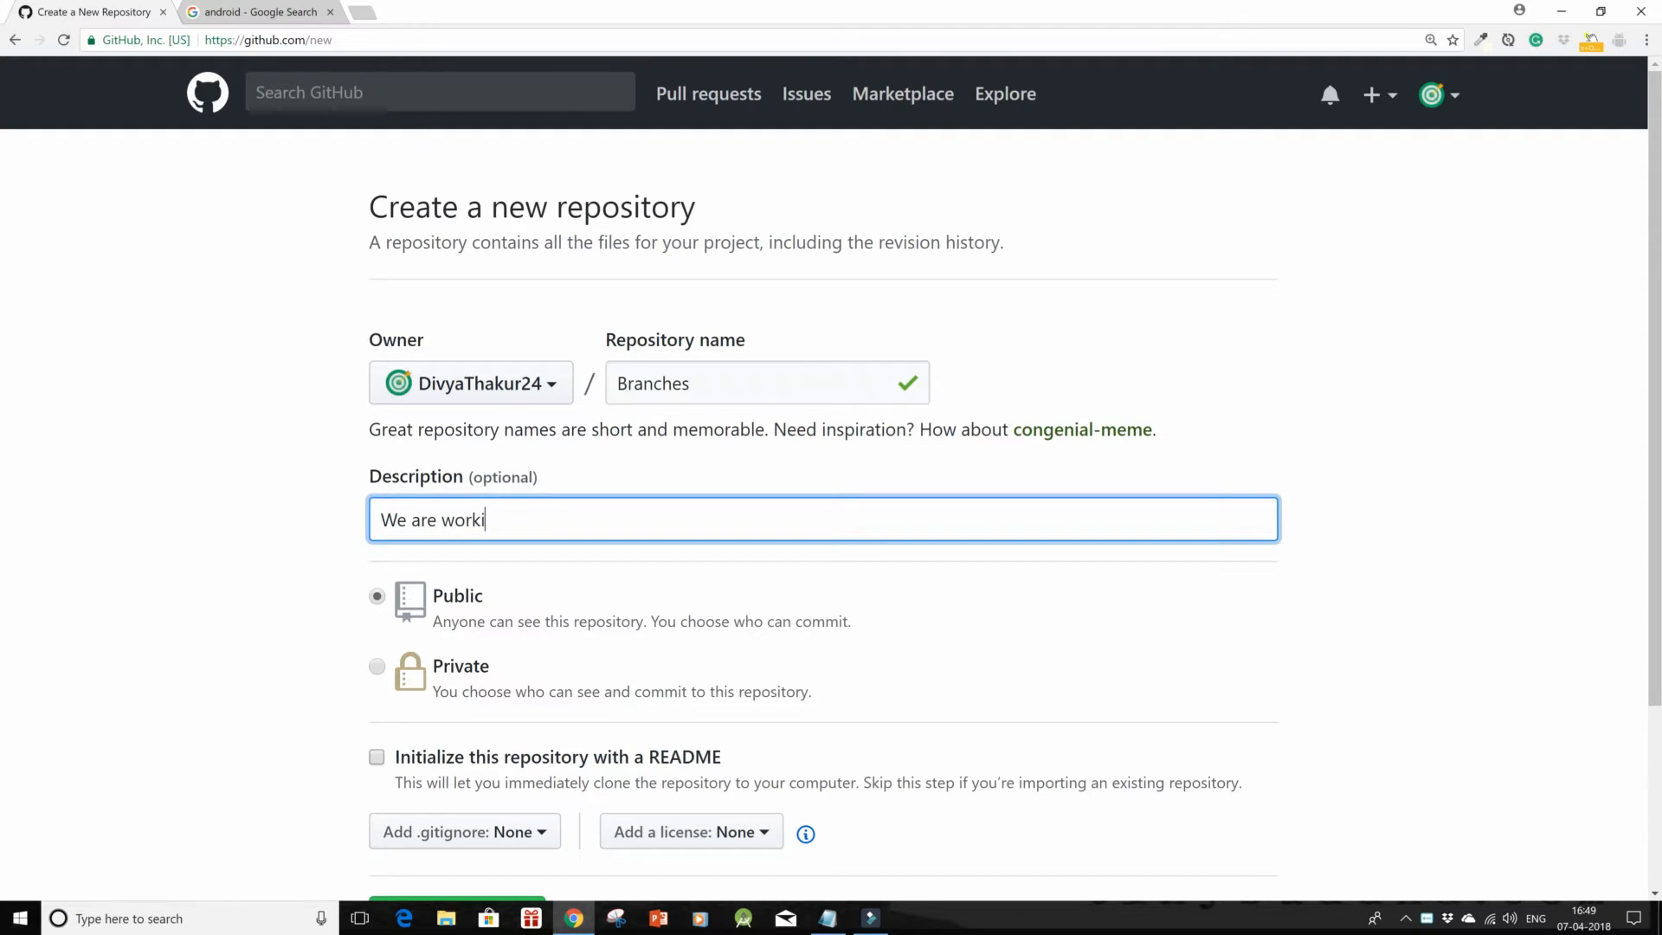
text(ng with bran)
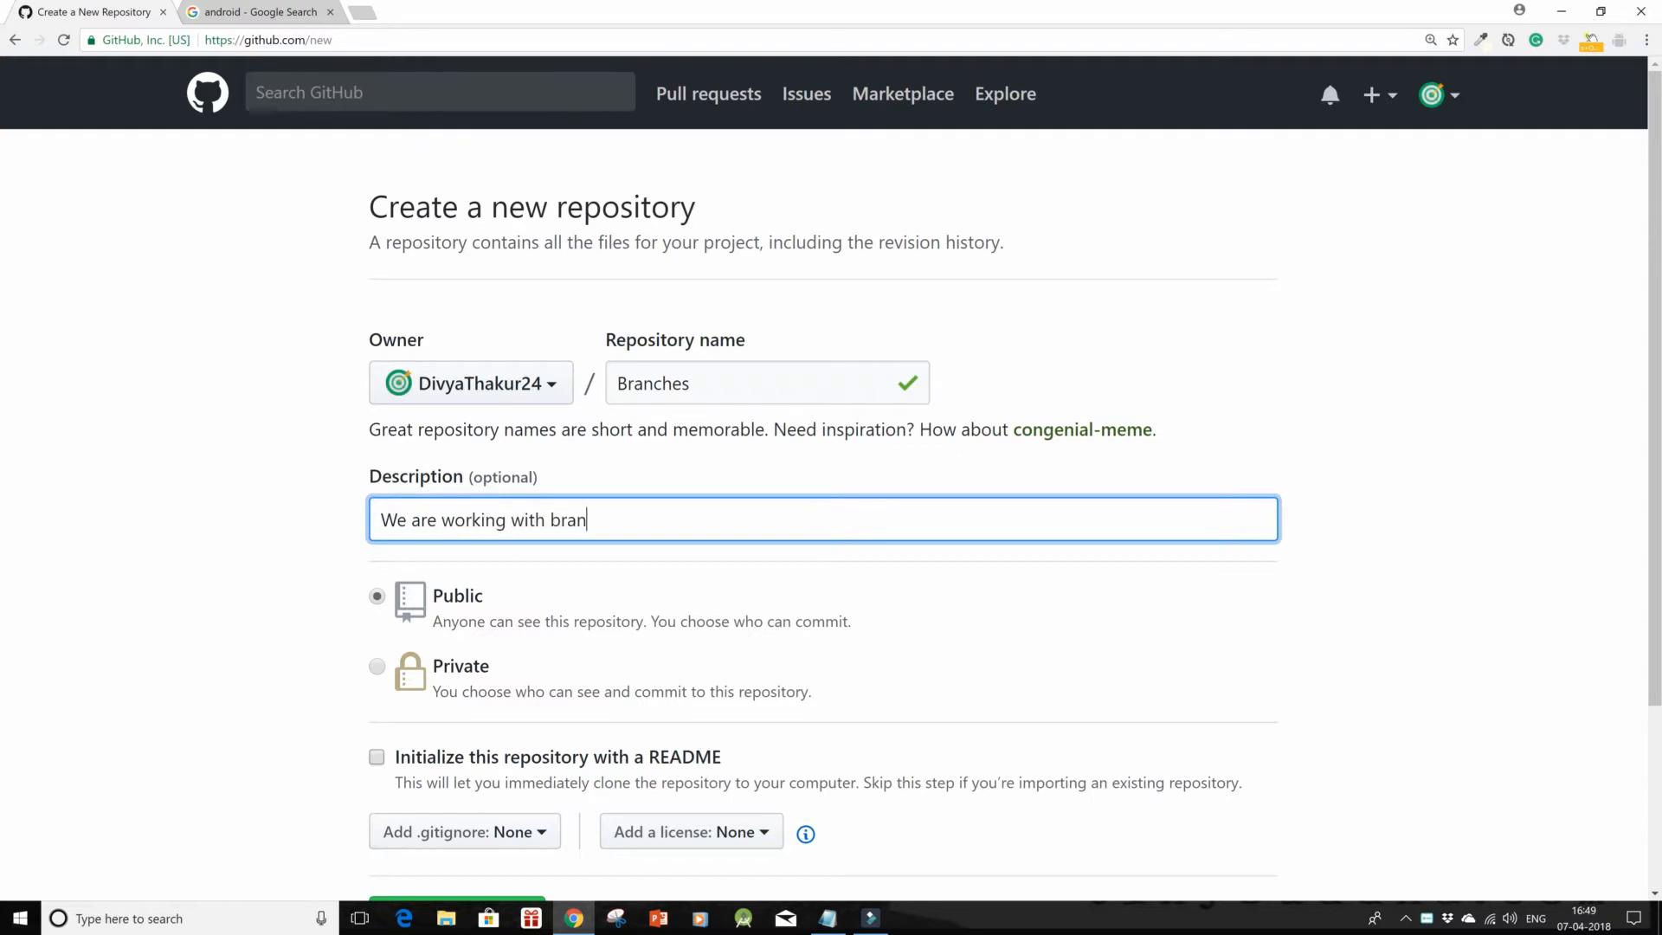
text(ches.)
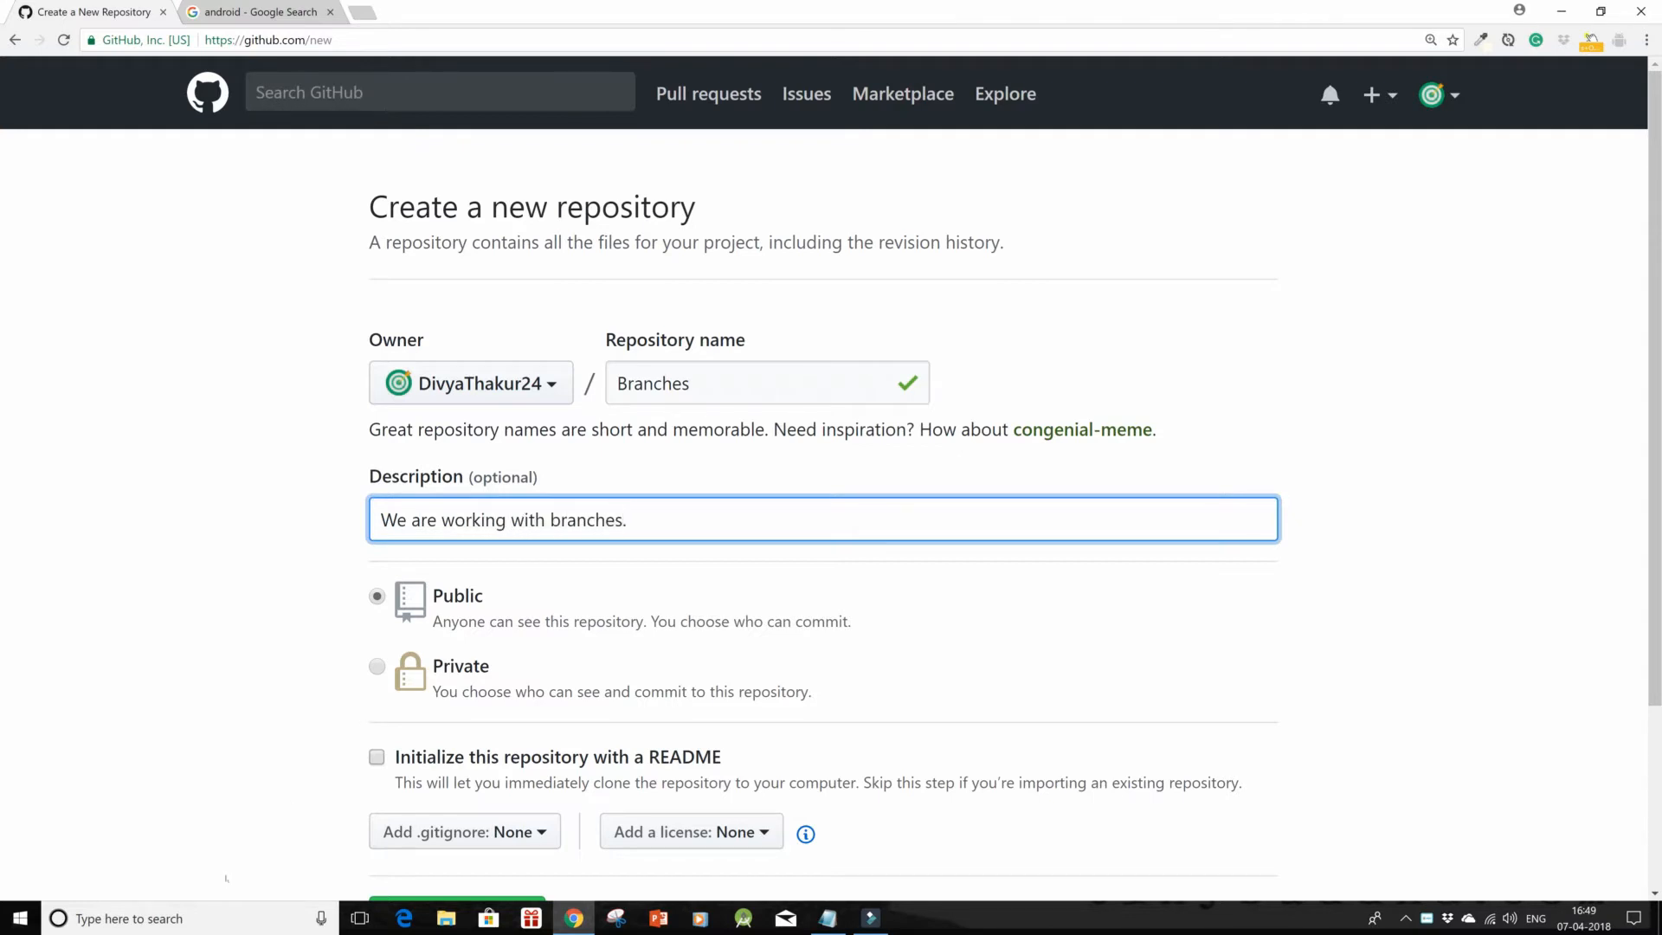
click(377, 756)
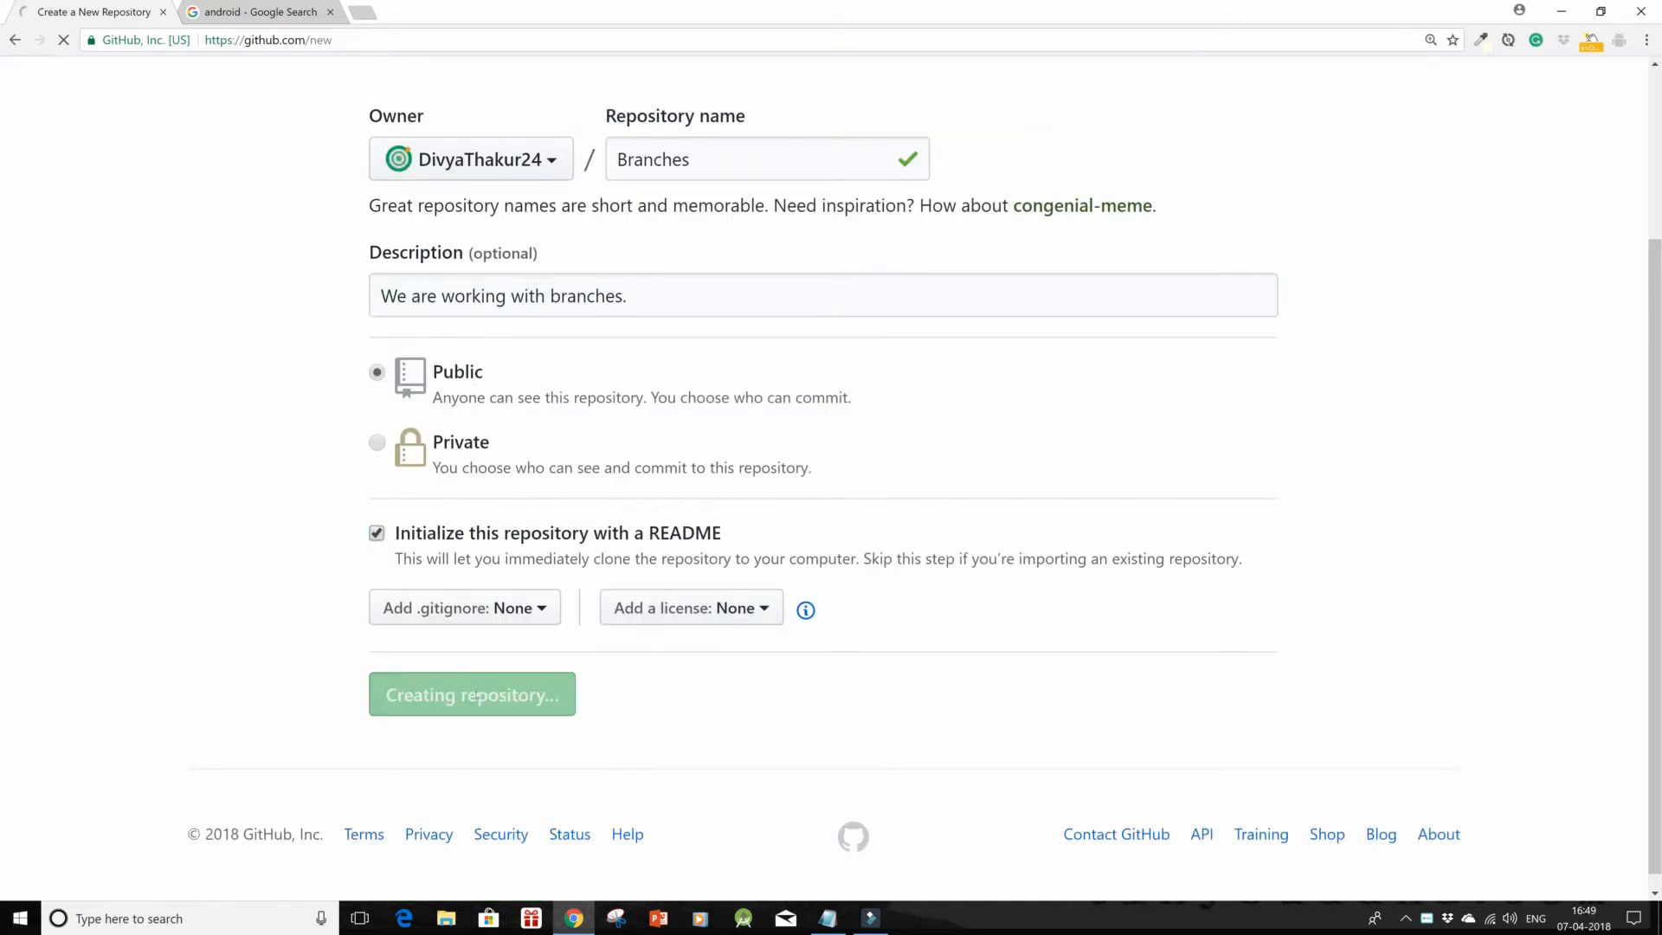
click(471, 694)
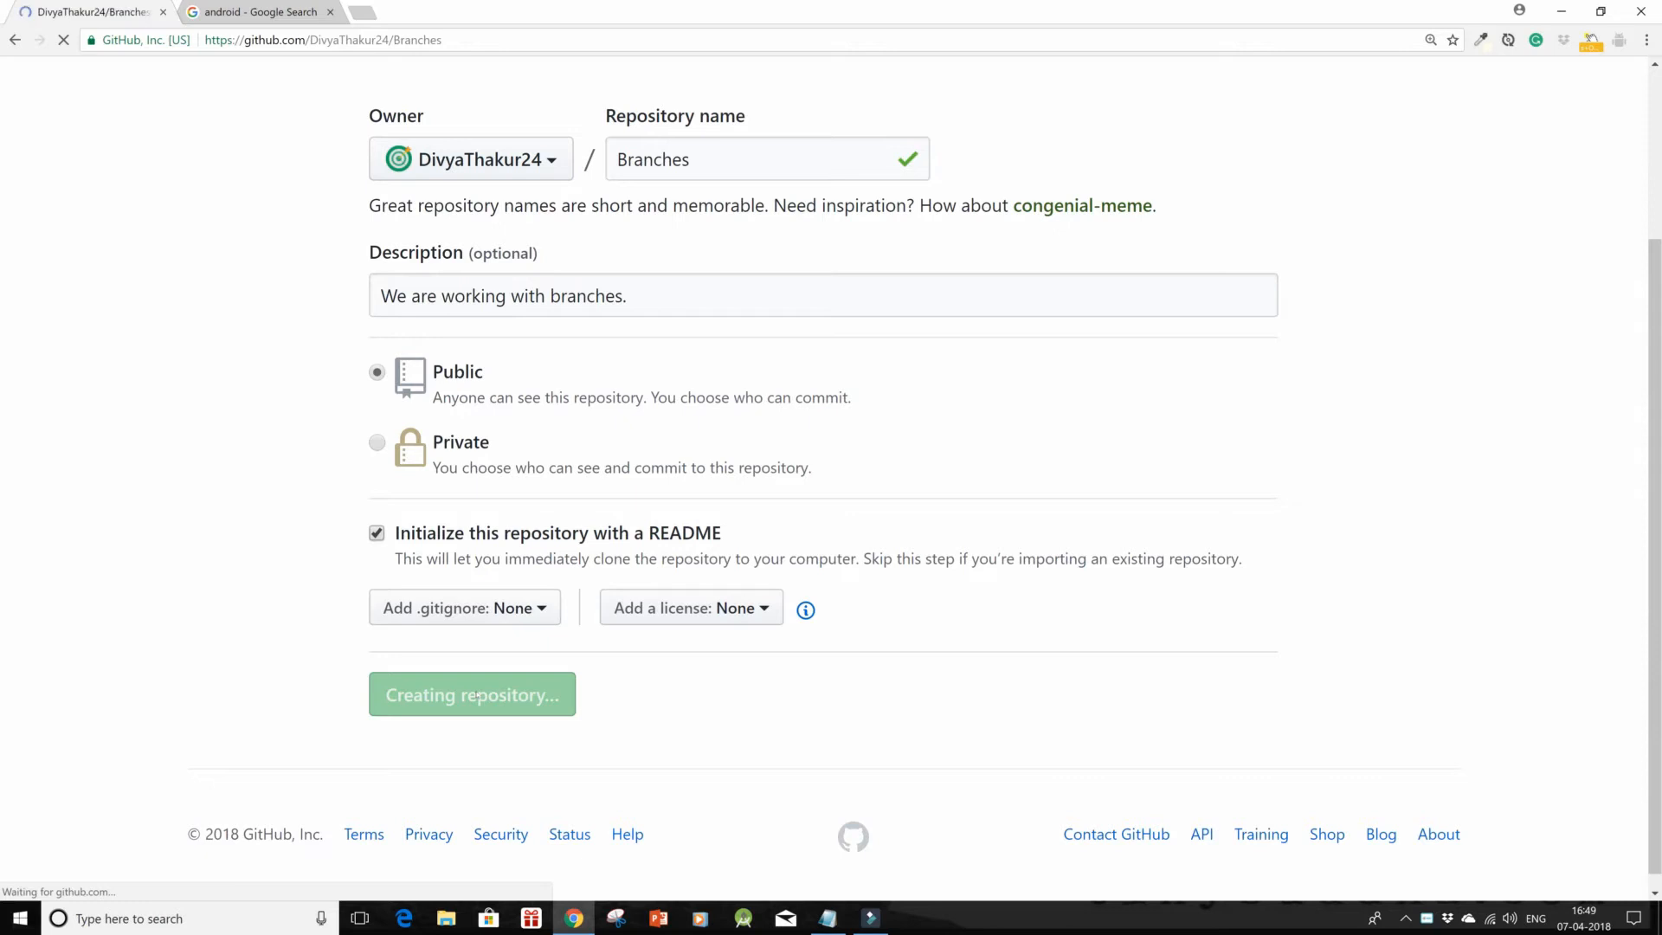
click(471, 694)
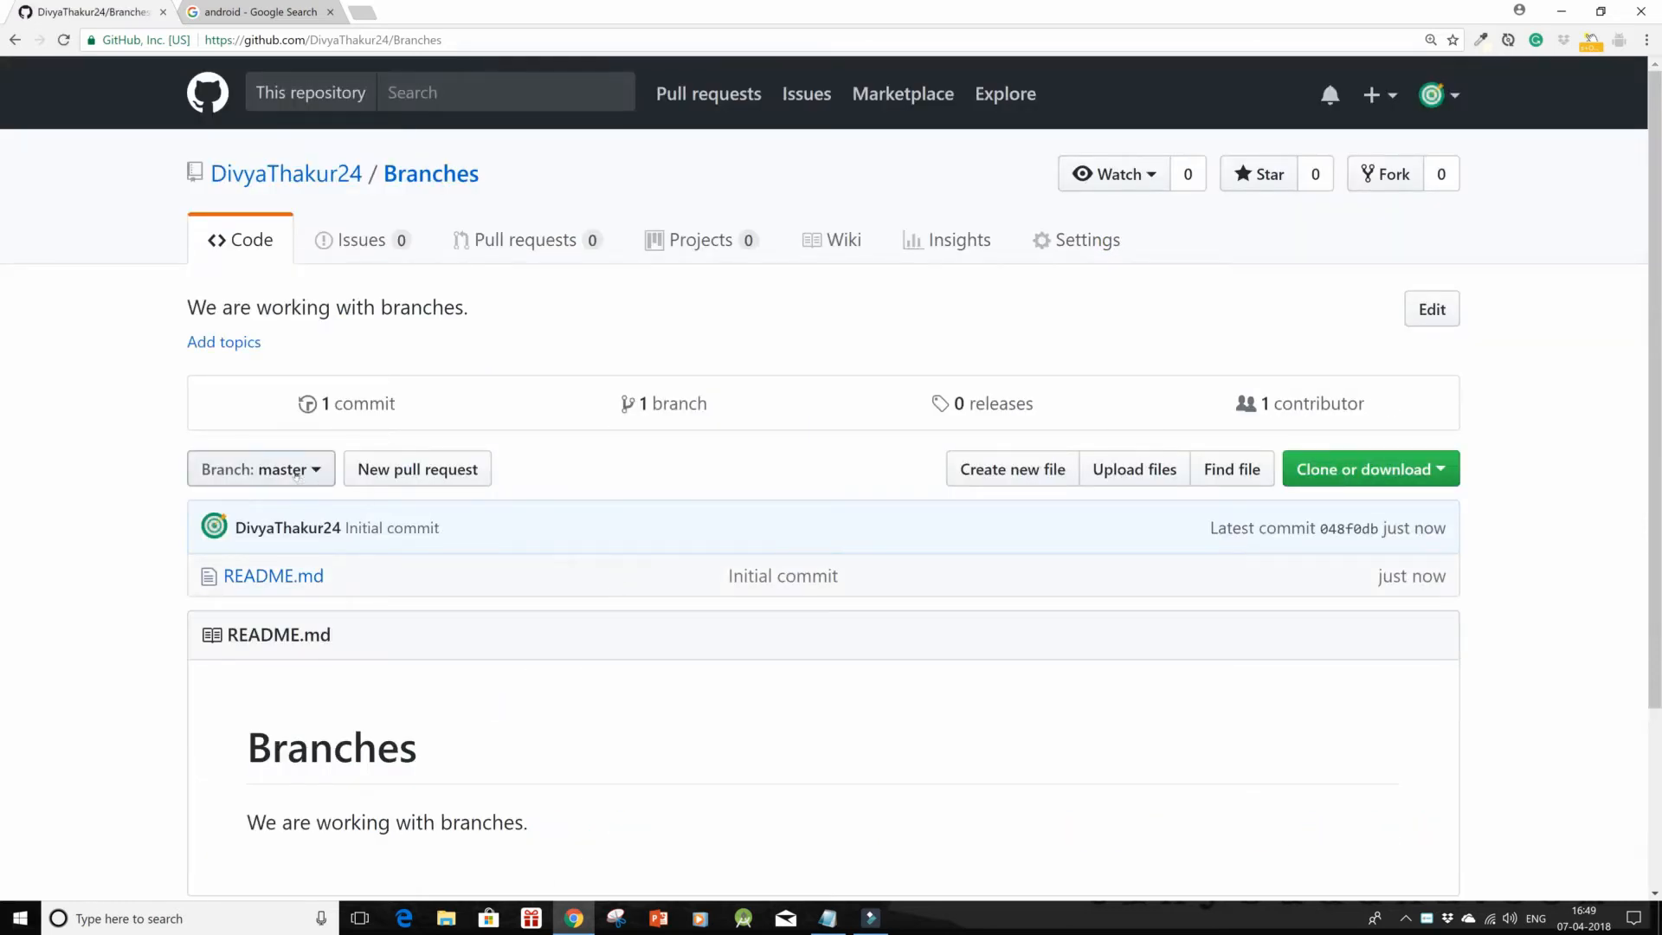
Step: Type develop1 in the branch dropdown to create that branch from master
click(260, 468)
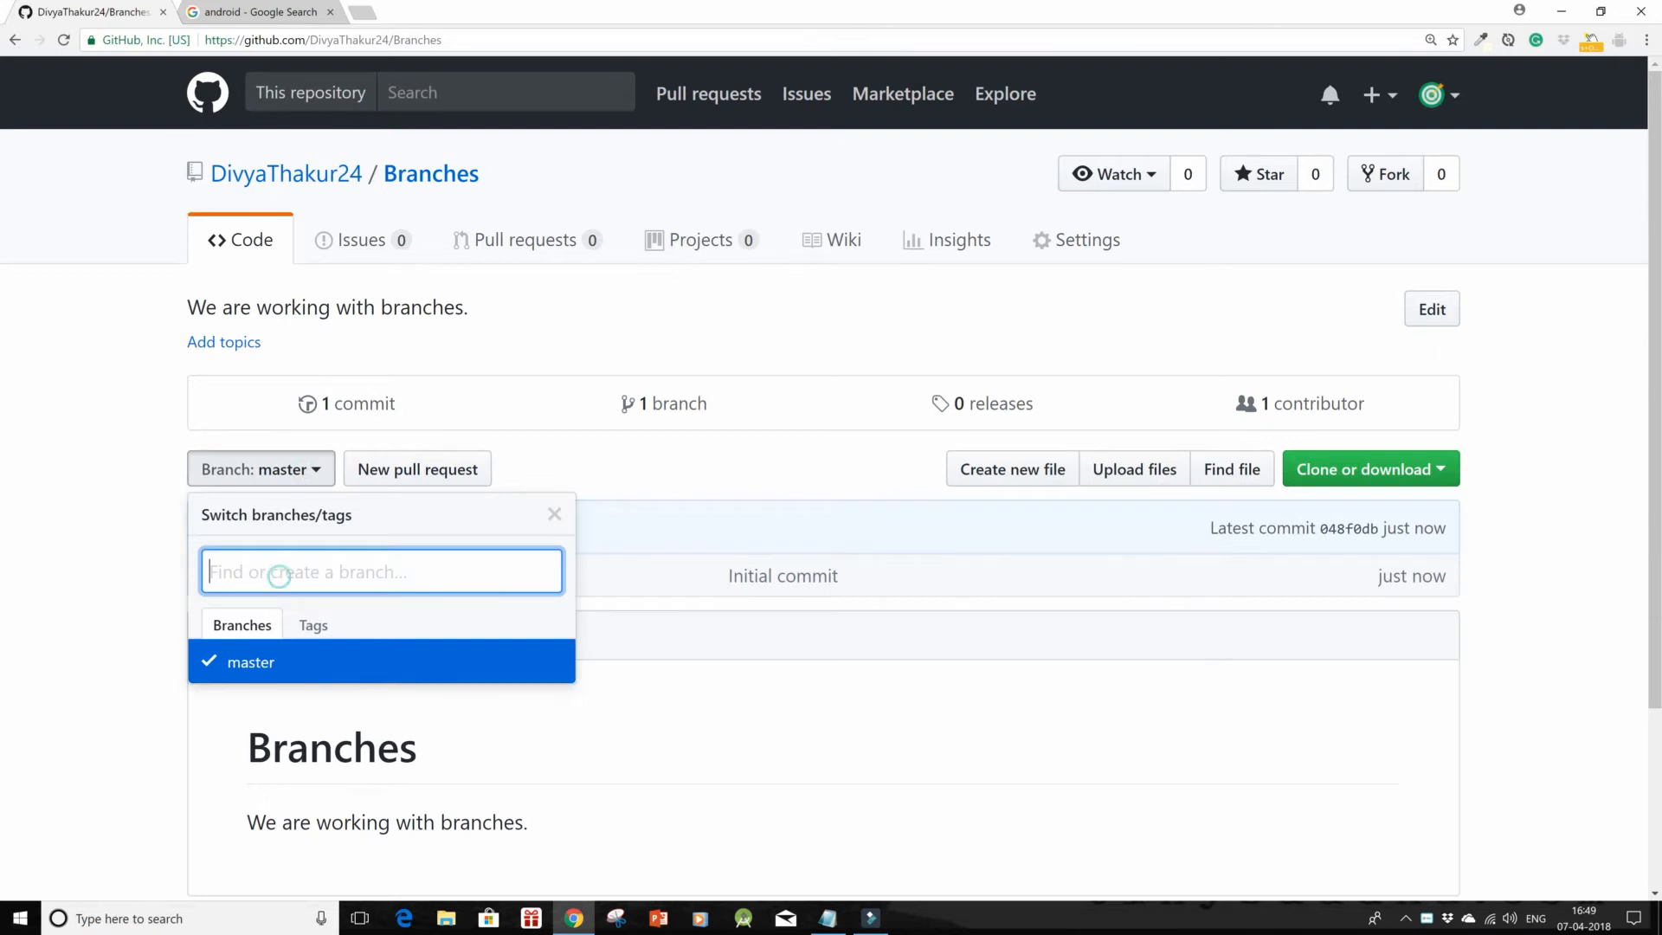
text(deve)
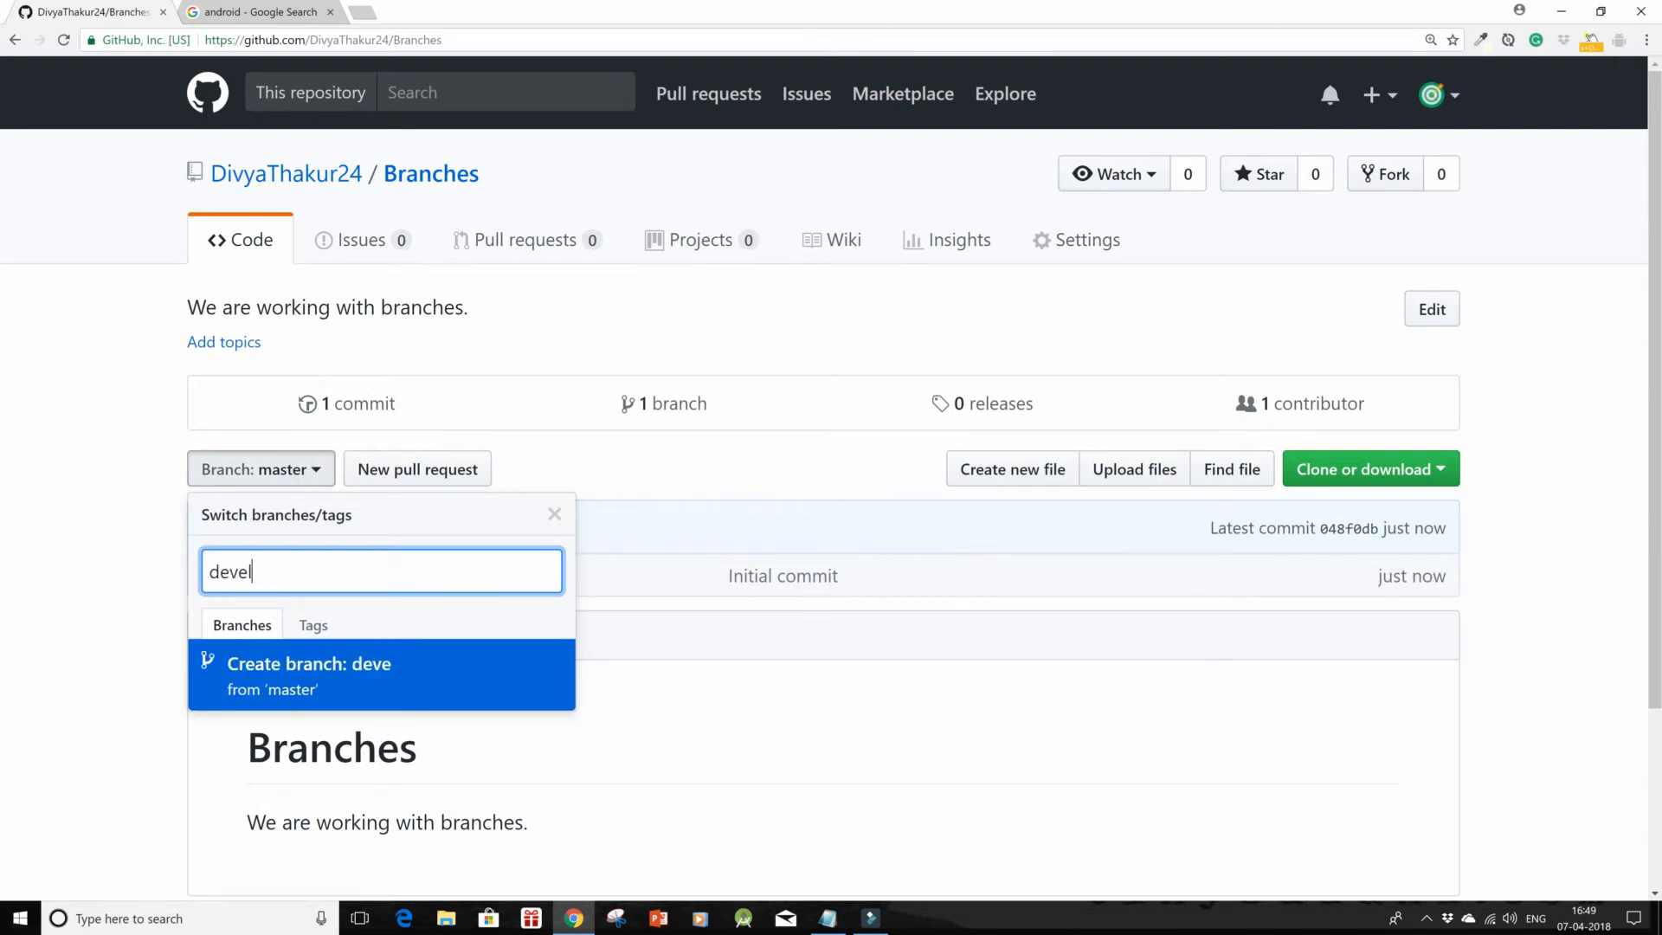
text(lop1)
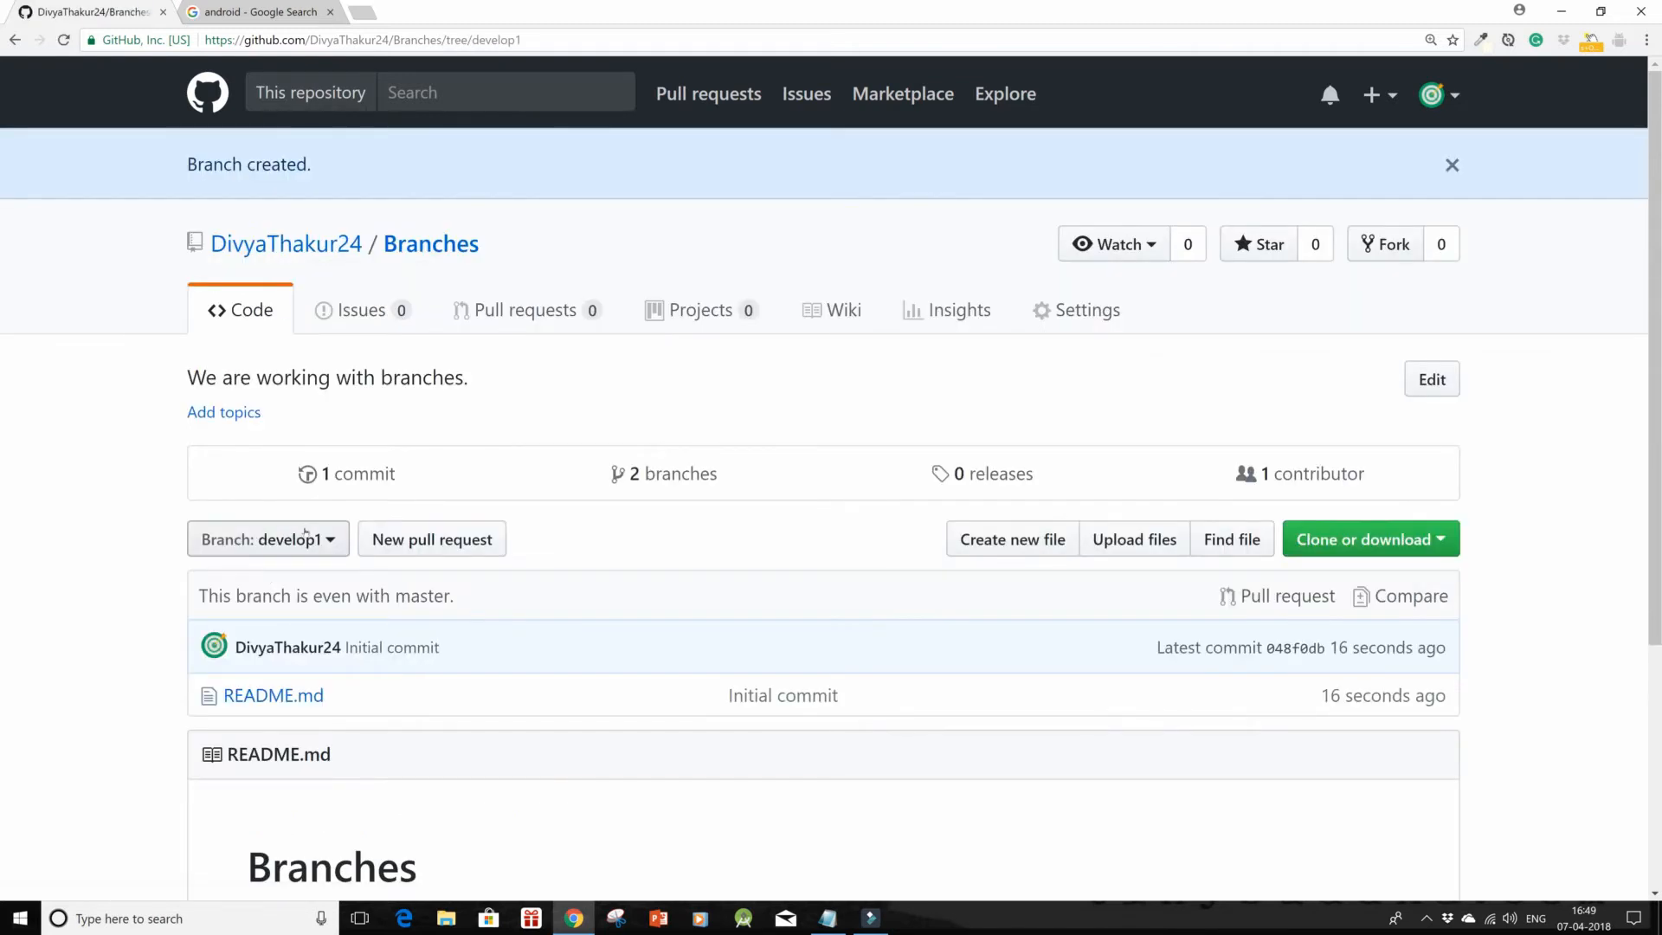
Step: Create the develop2 branch, then switch the view back to master
click(268, 539)
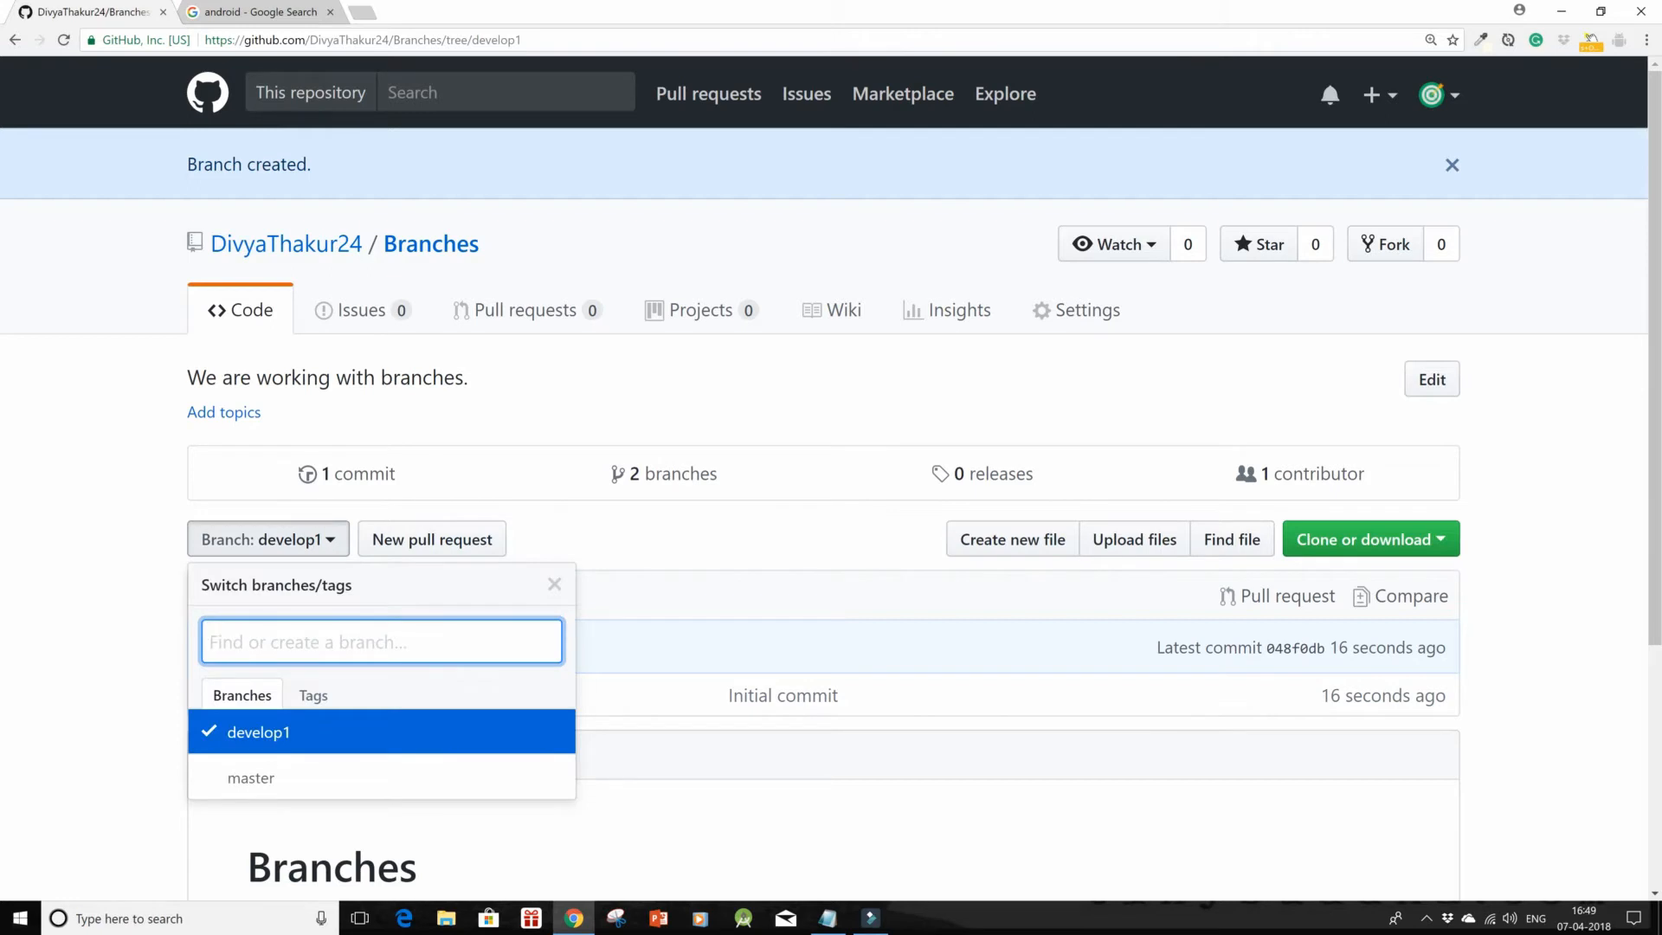
text(develop)
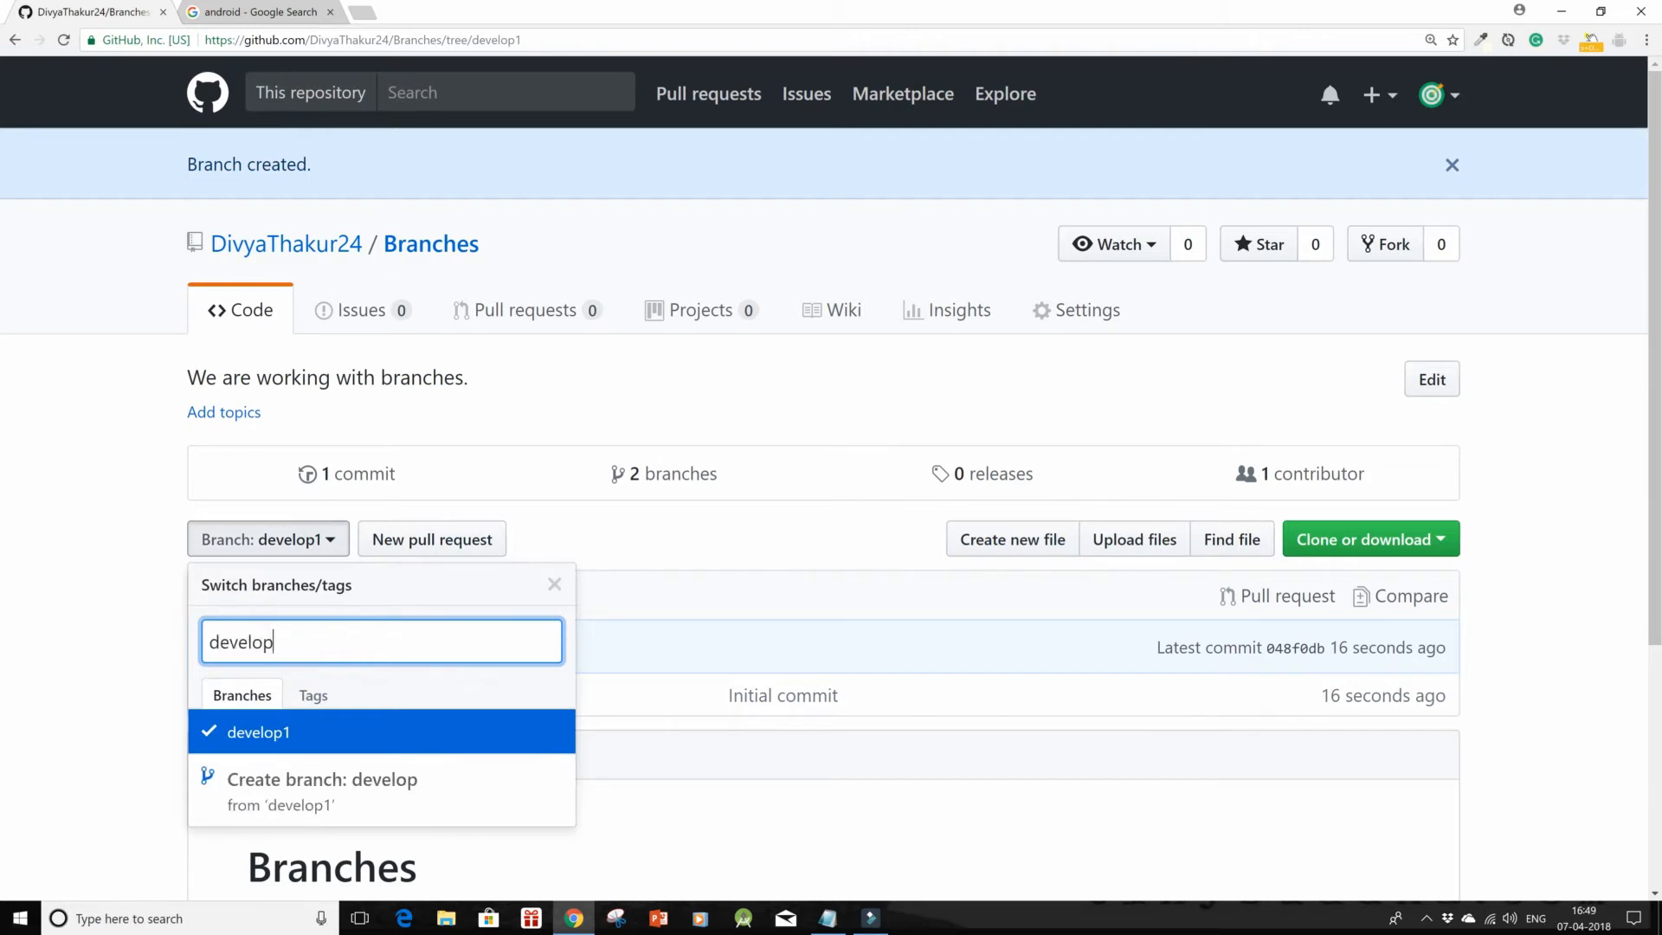
click(258, 731)
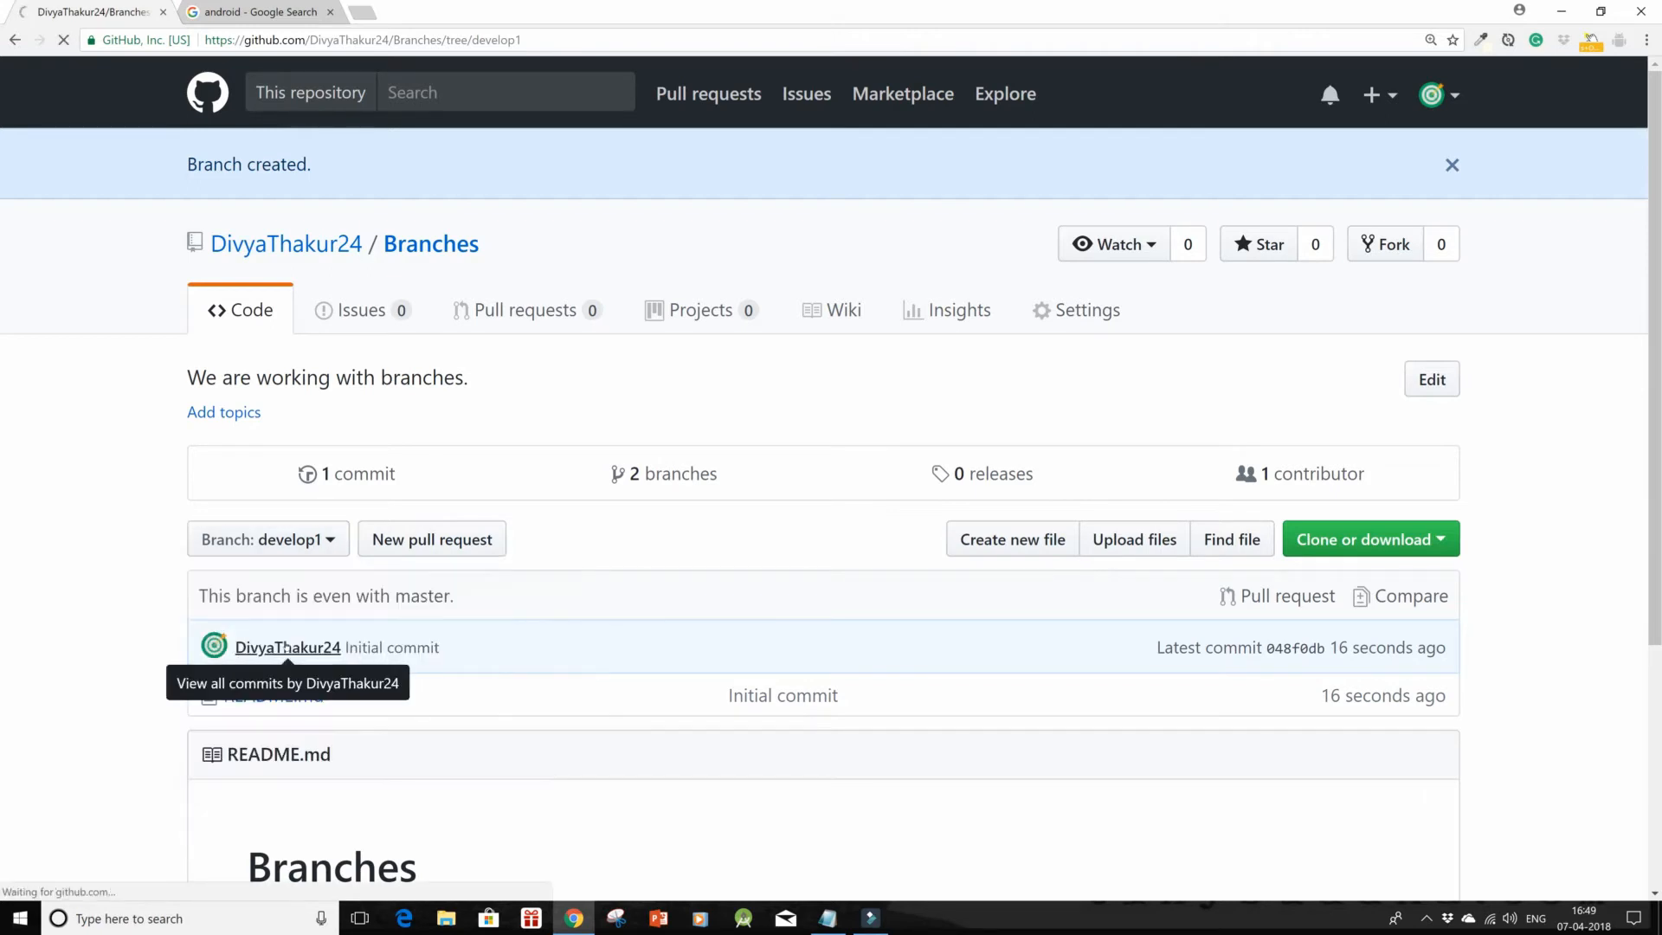
click(267, 539)
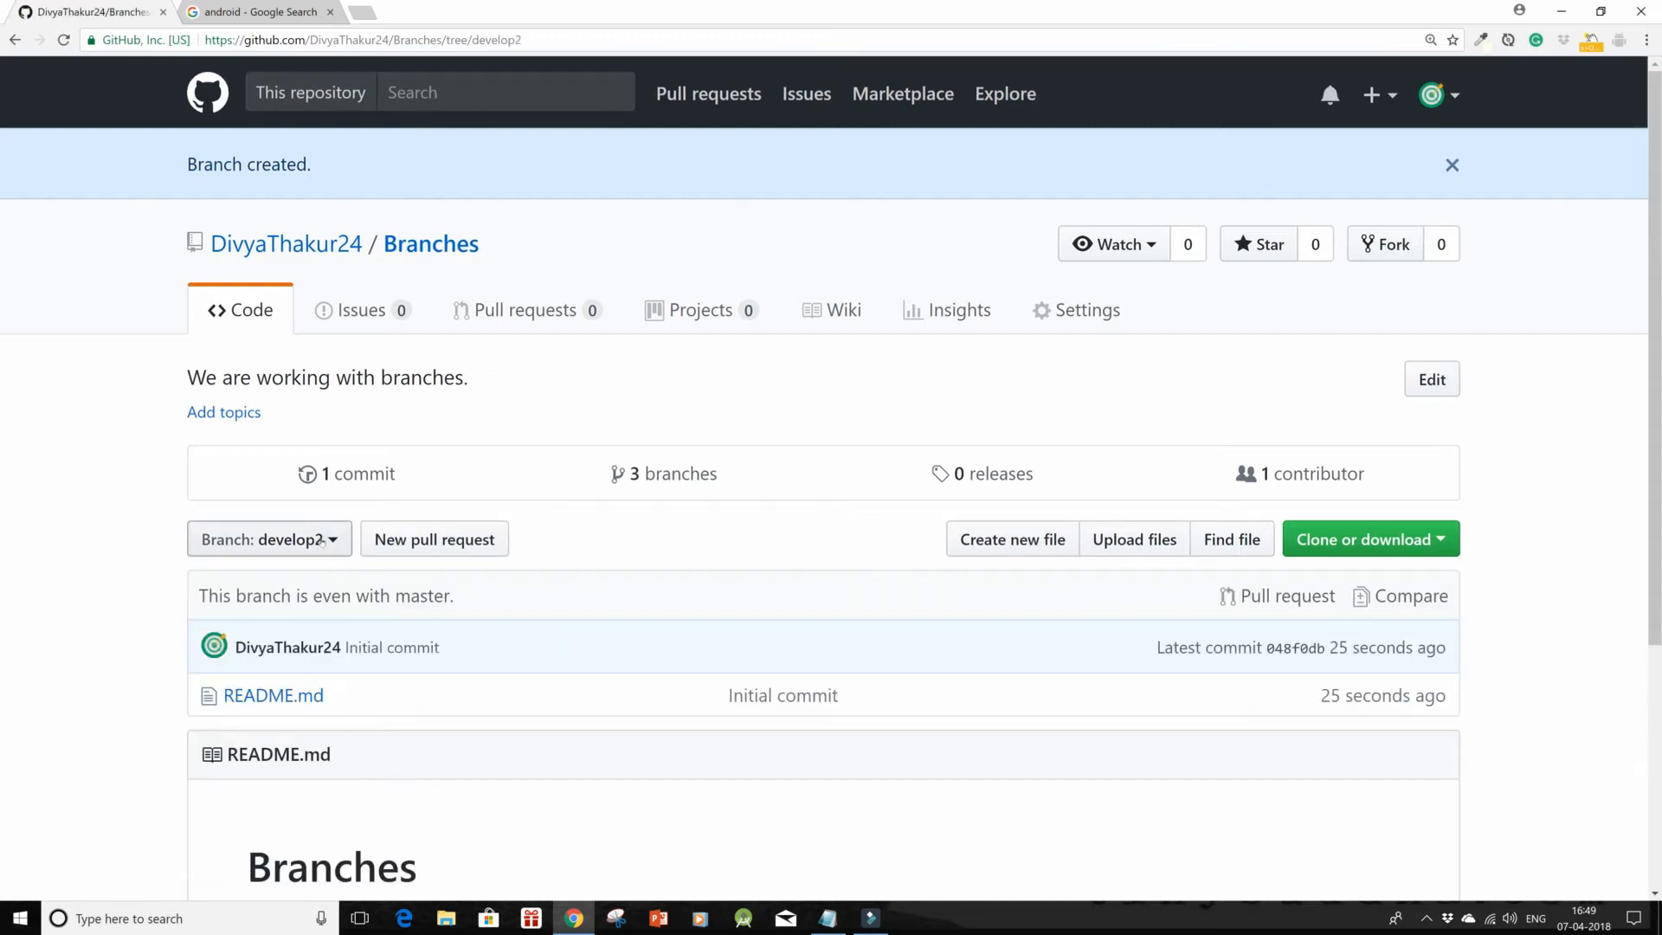
click(261, 540)
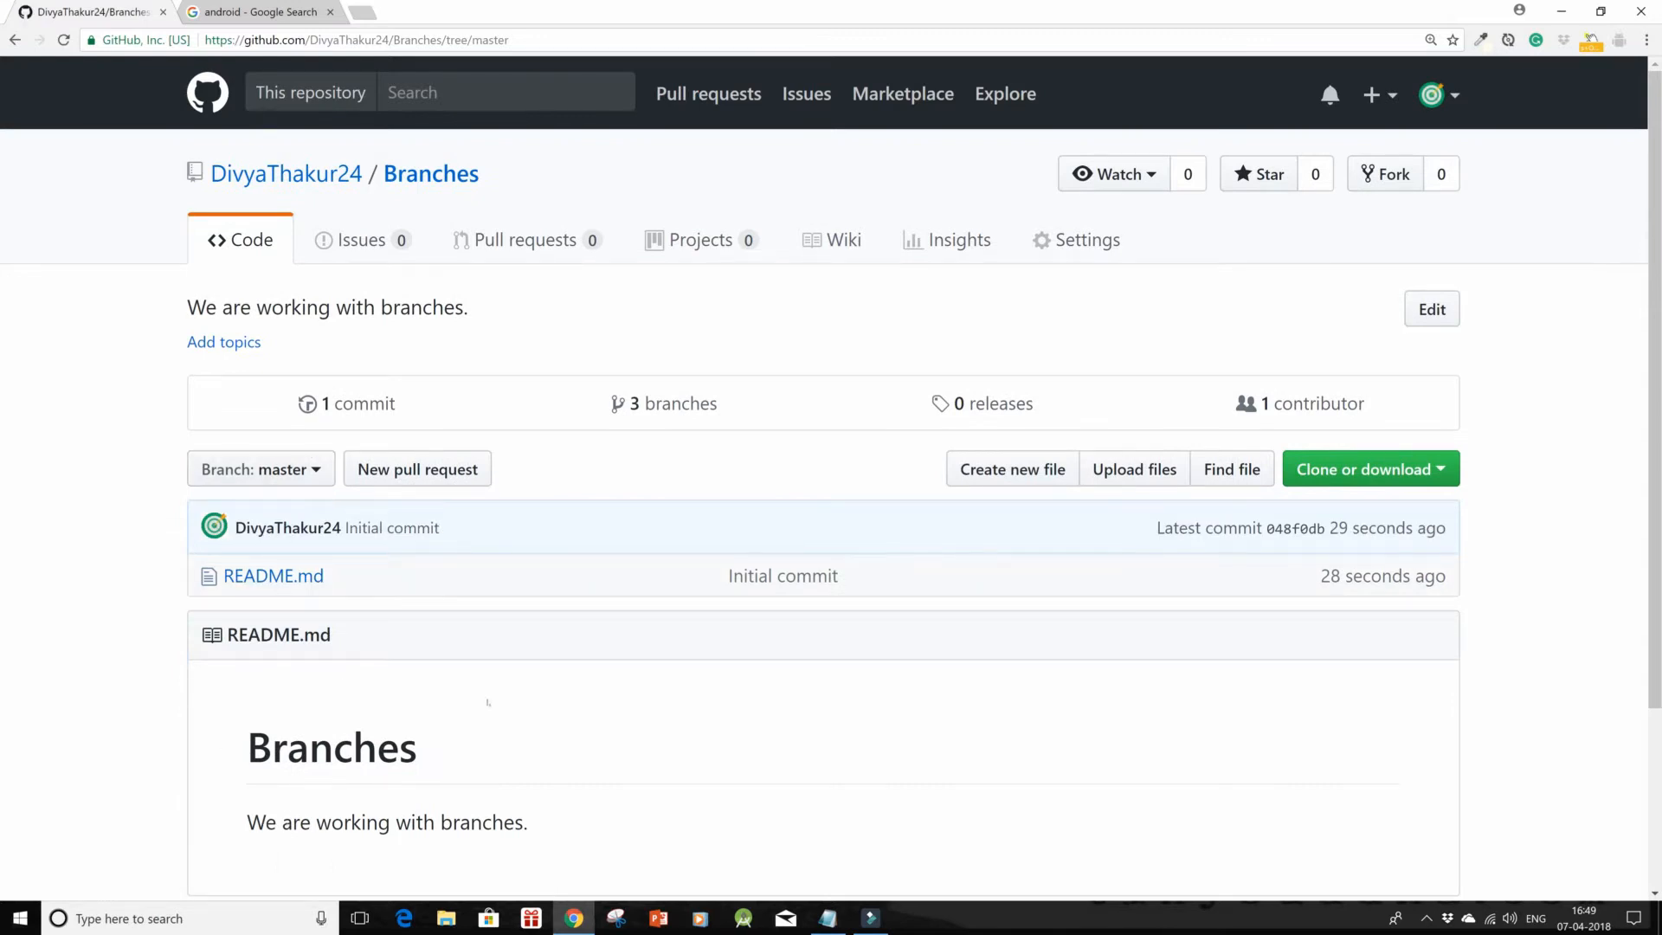
Step: Switch to the develop1 branch and open its README.md file
scroll(down, 3)
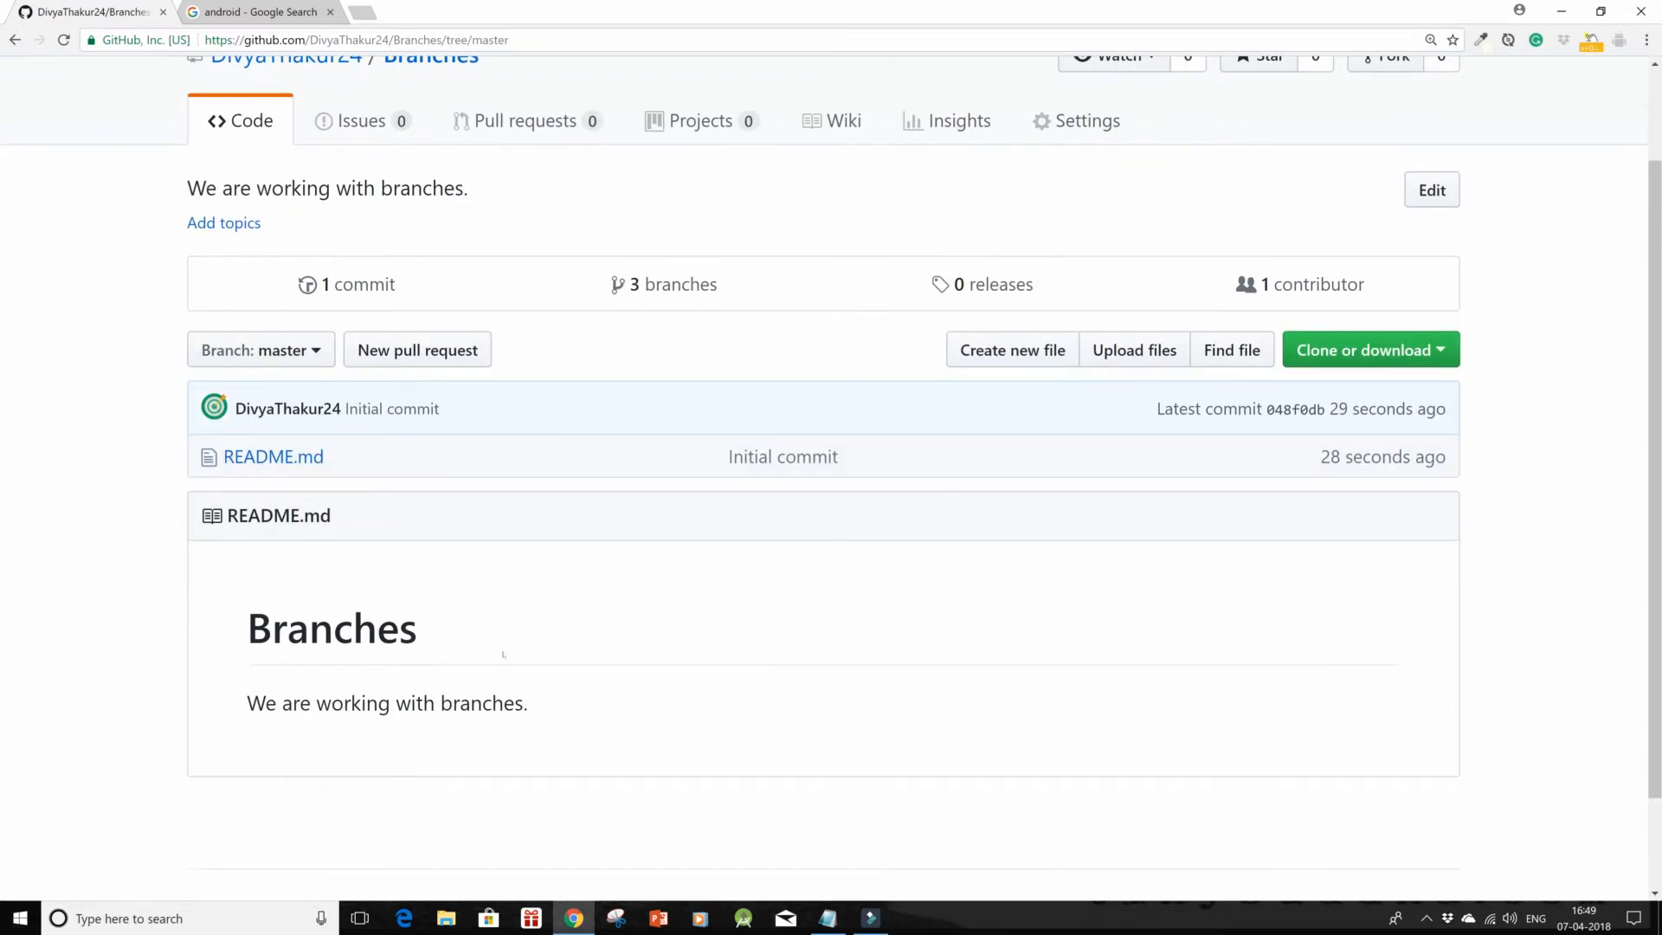
click(260, 350)
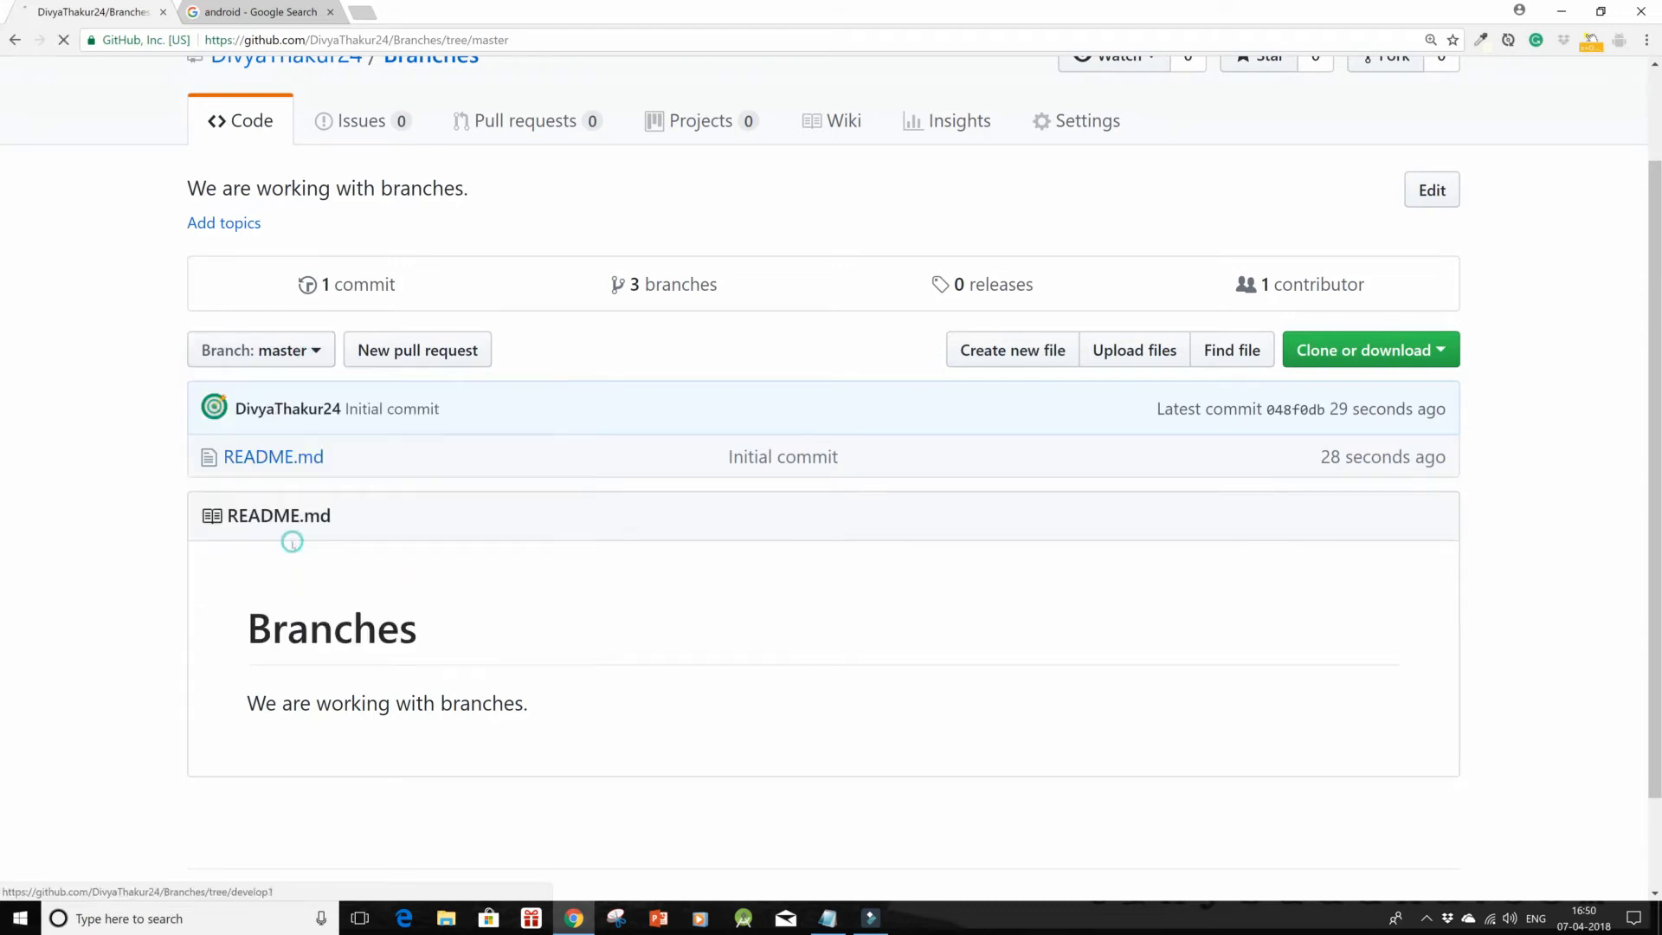
click(260, 350)
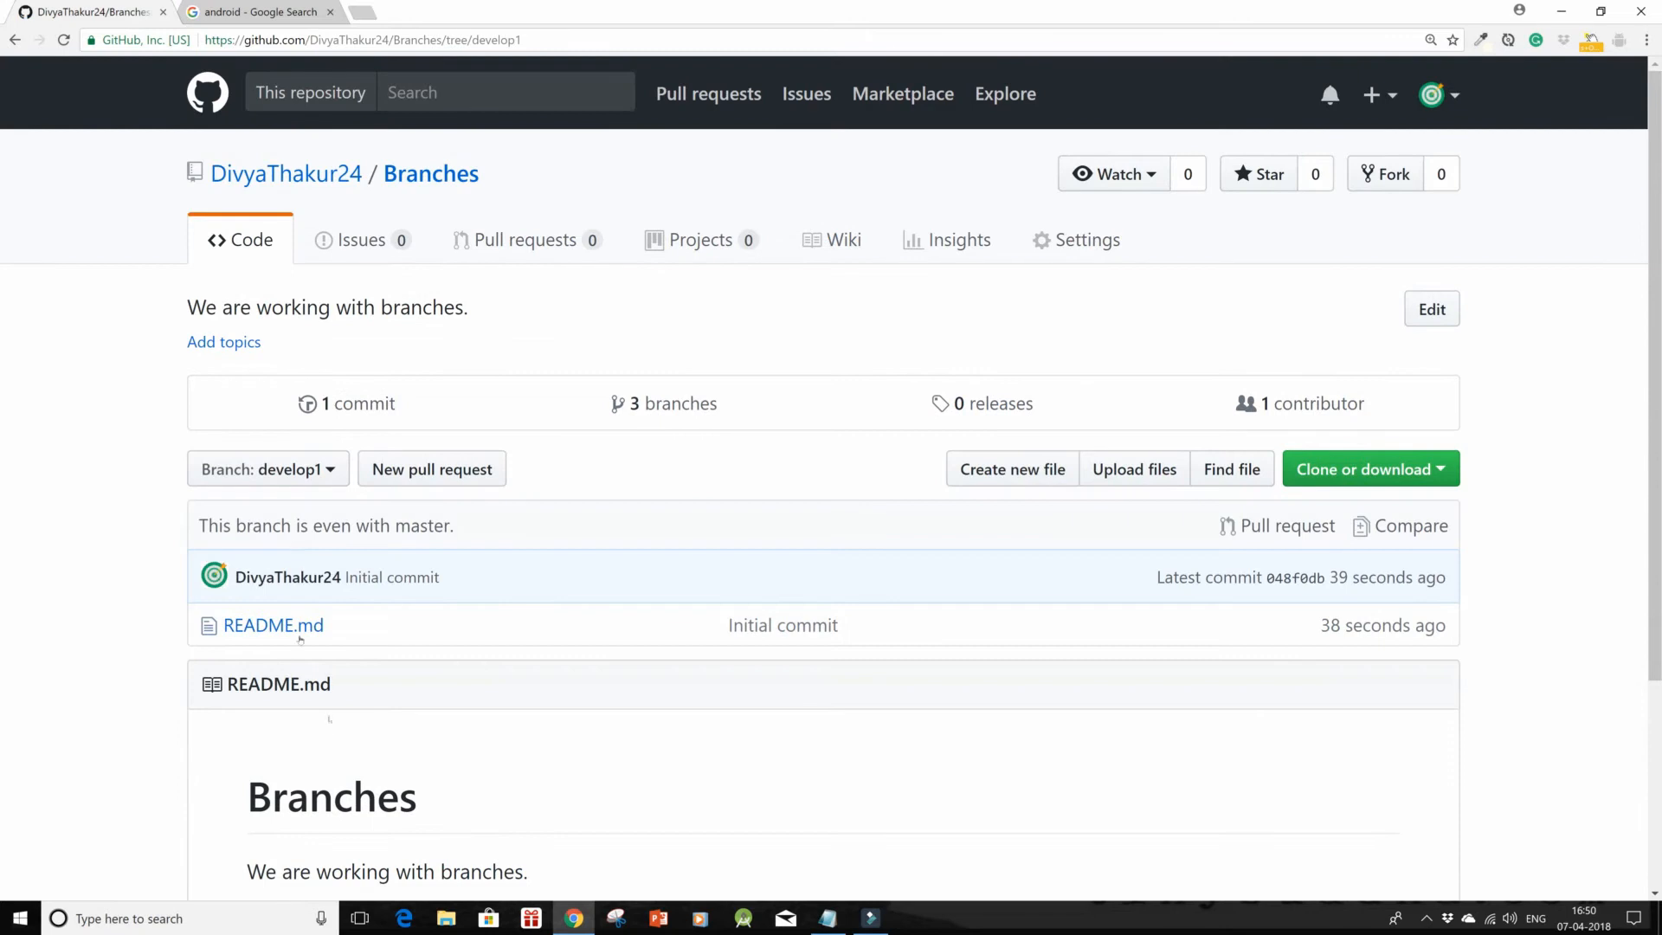
scroll(down, 3)
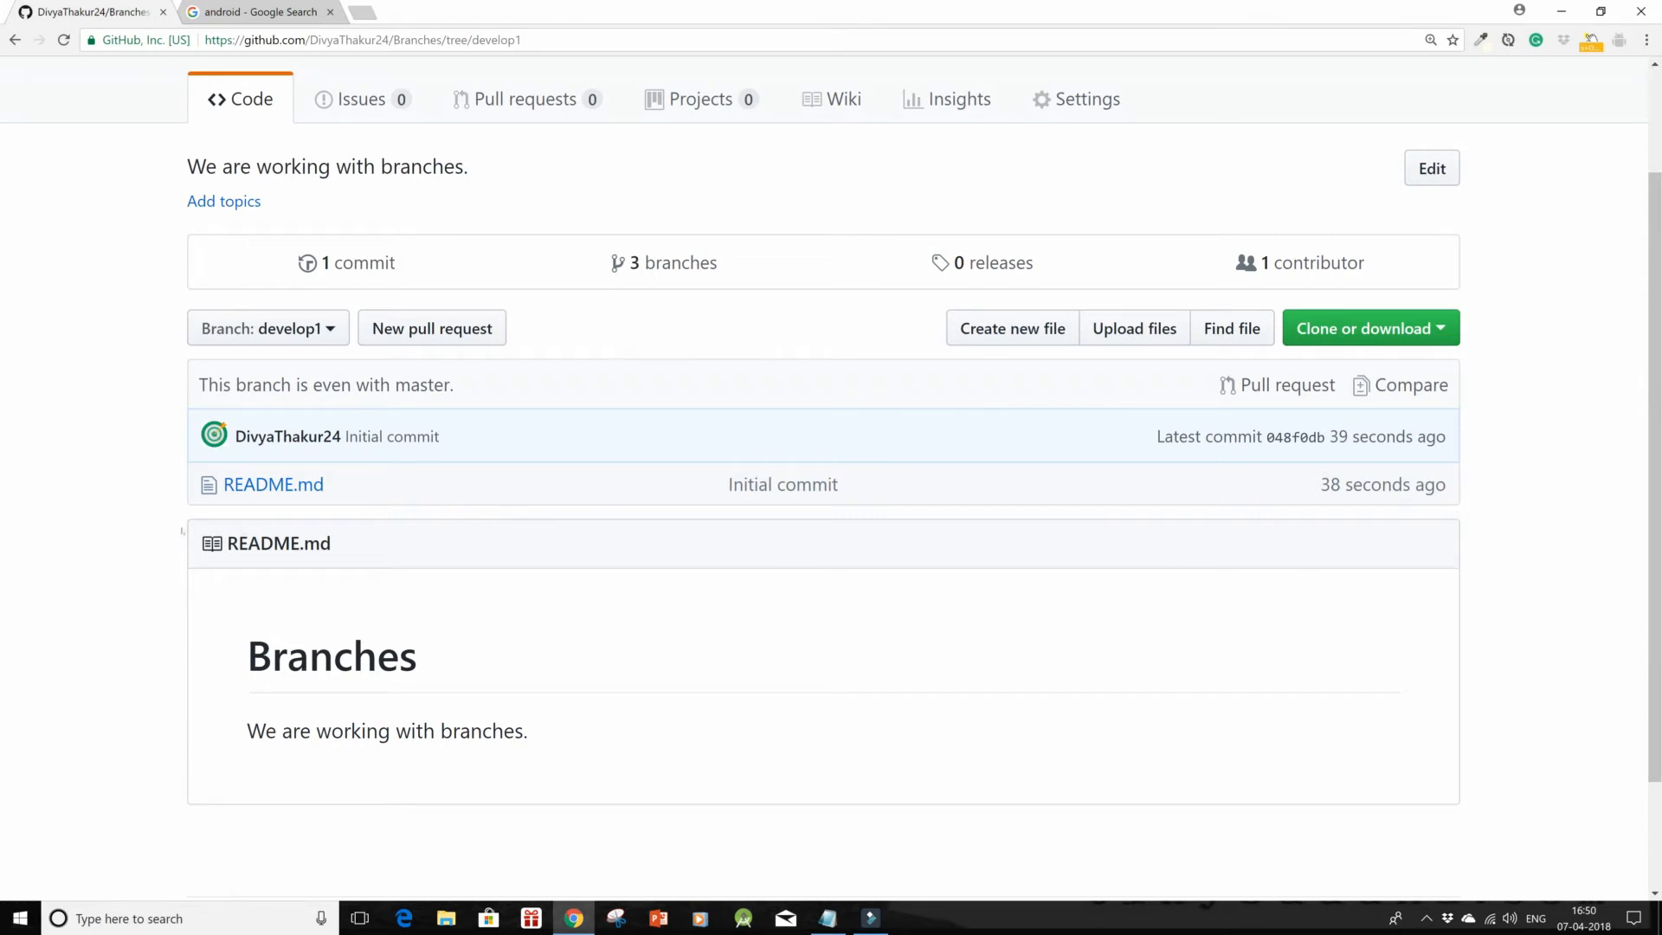
mouse_move(272, 485)
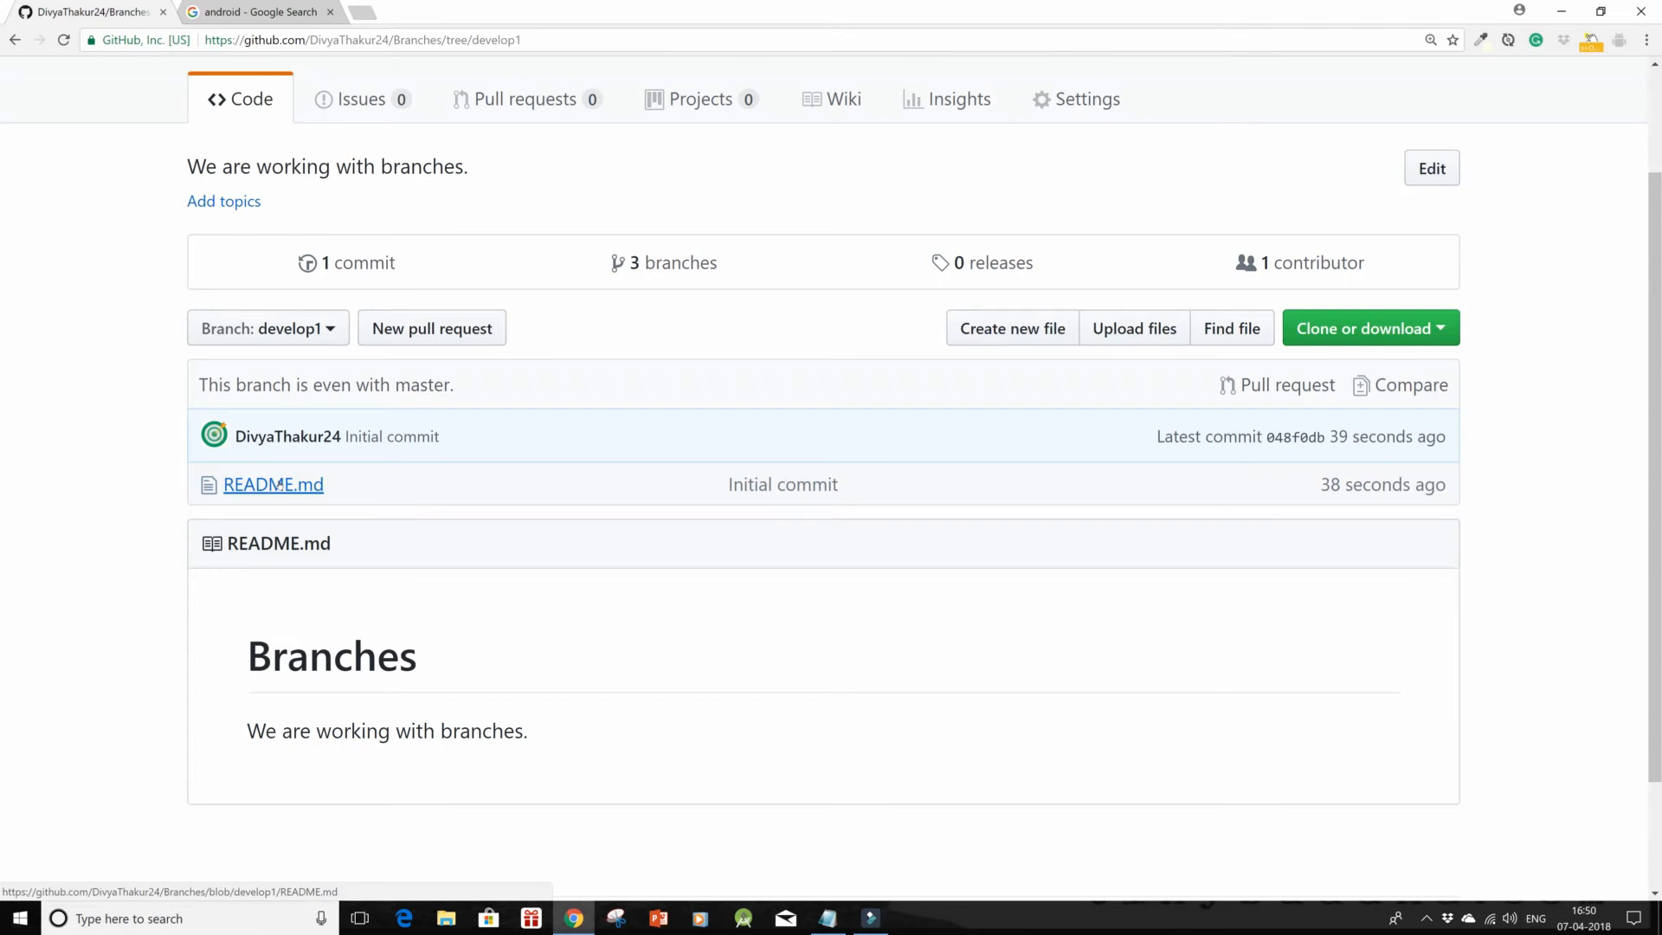
click(273, 484)
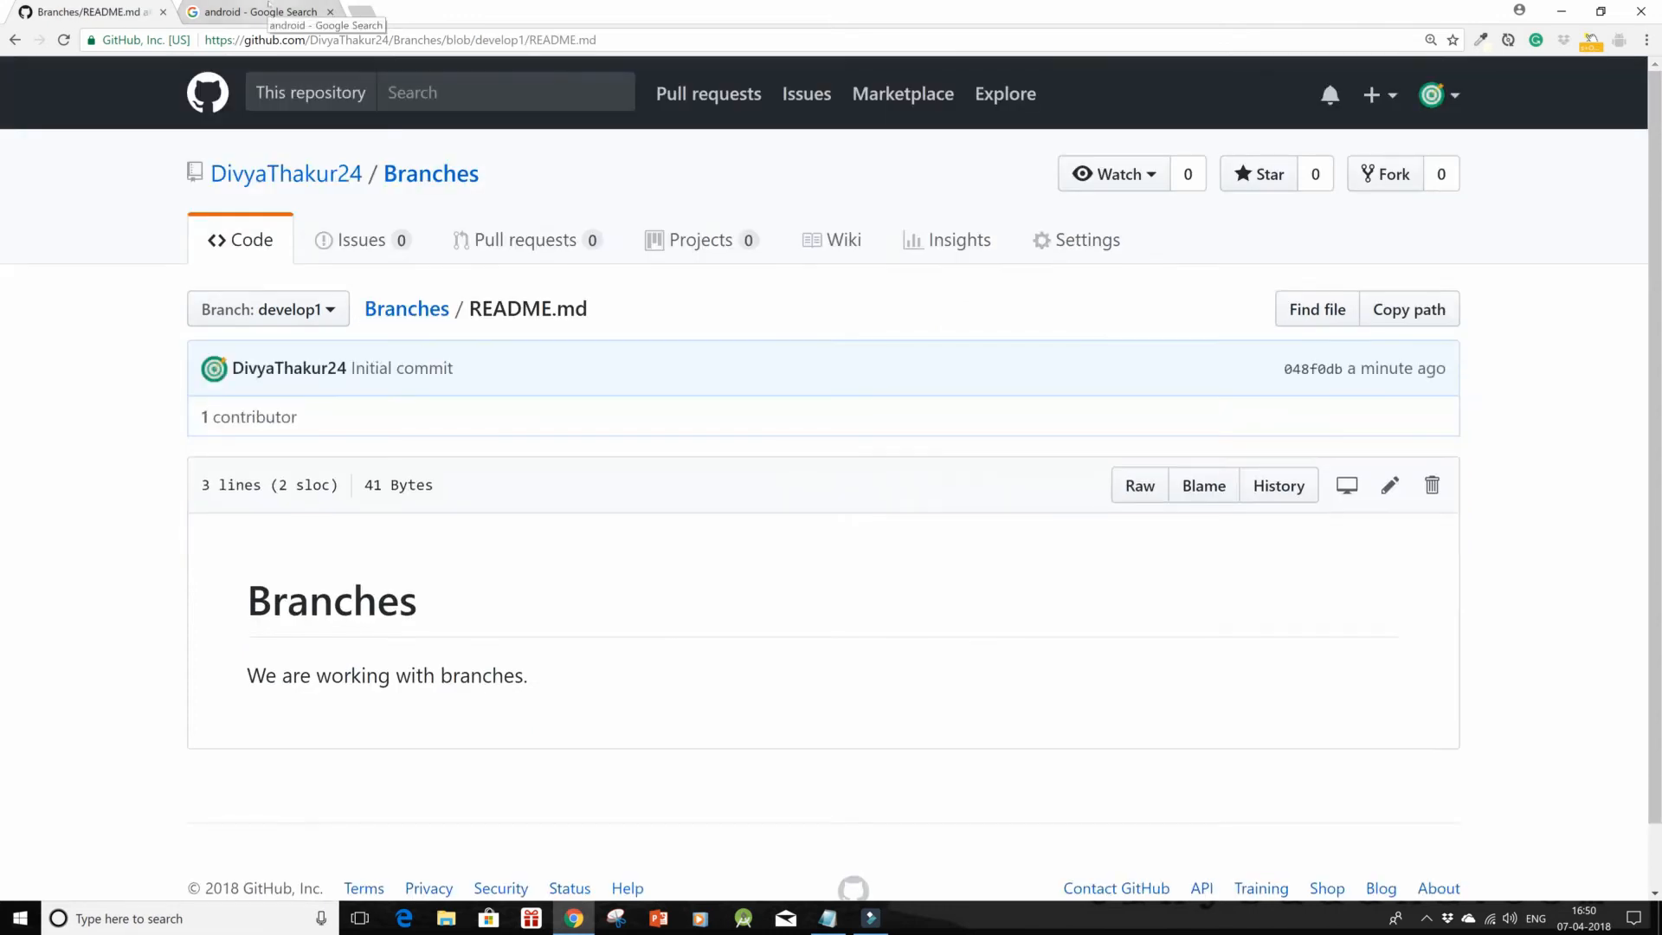
Step: Copy the Android logo's image address, then start editing develop1's README.md
click(260, 11)
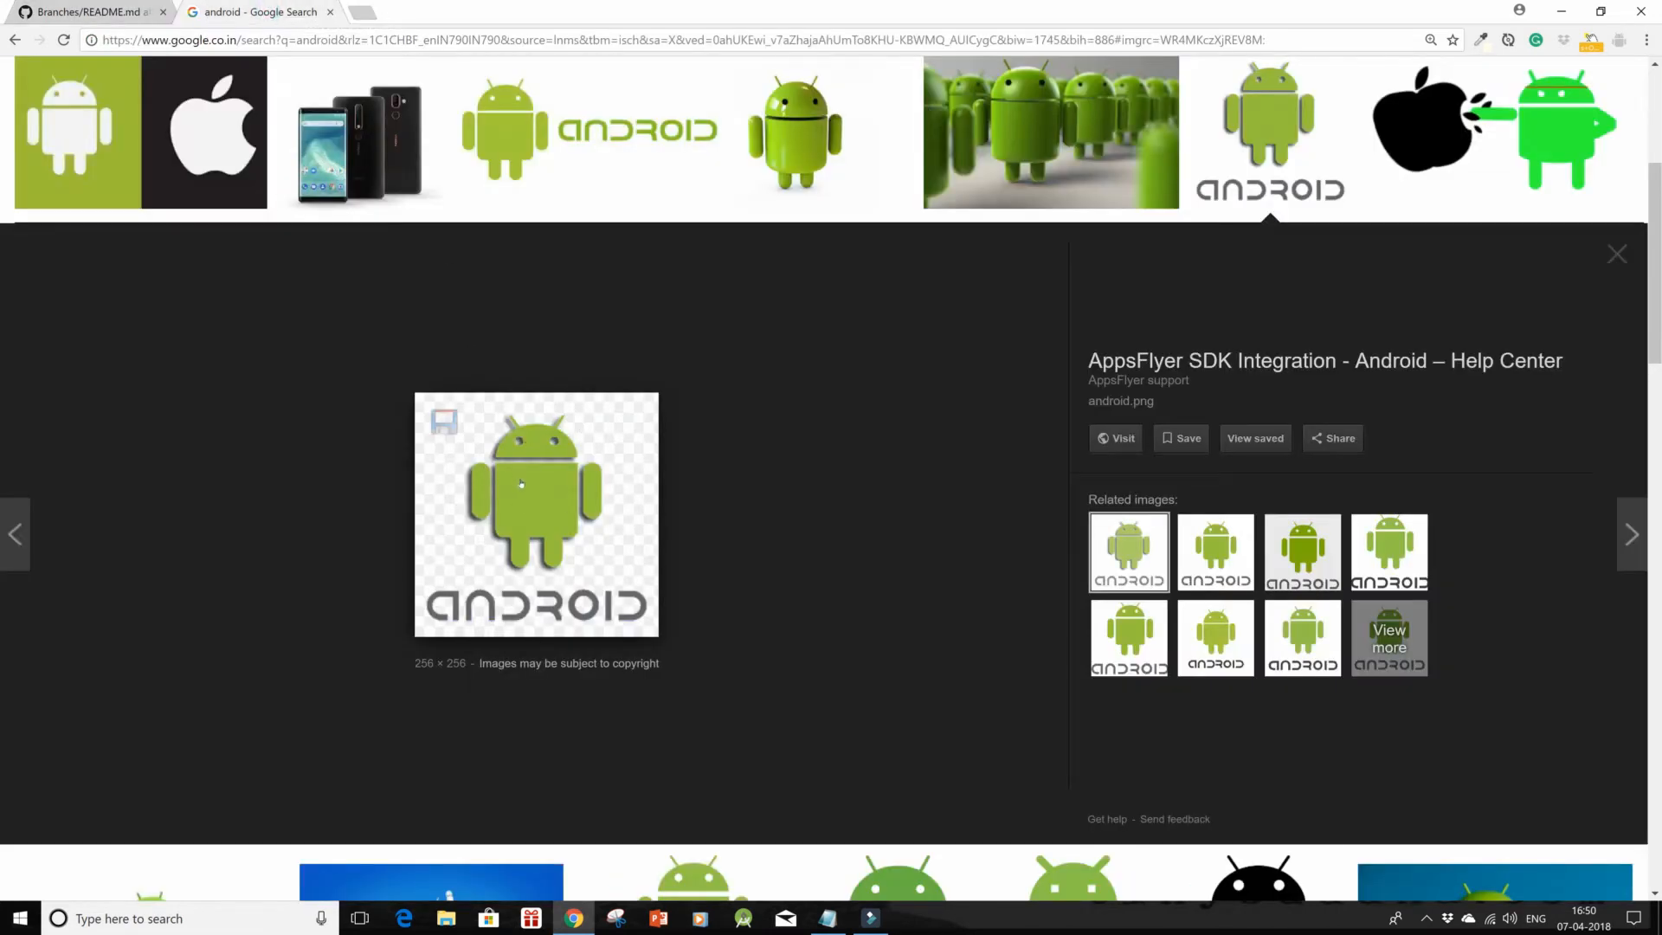
right_click(521, 485)
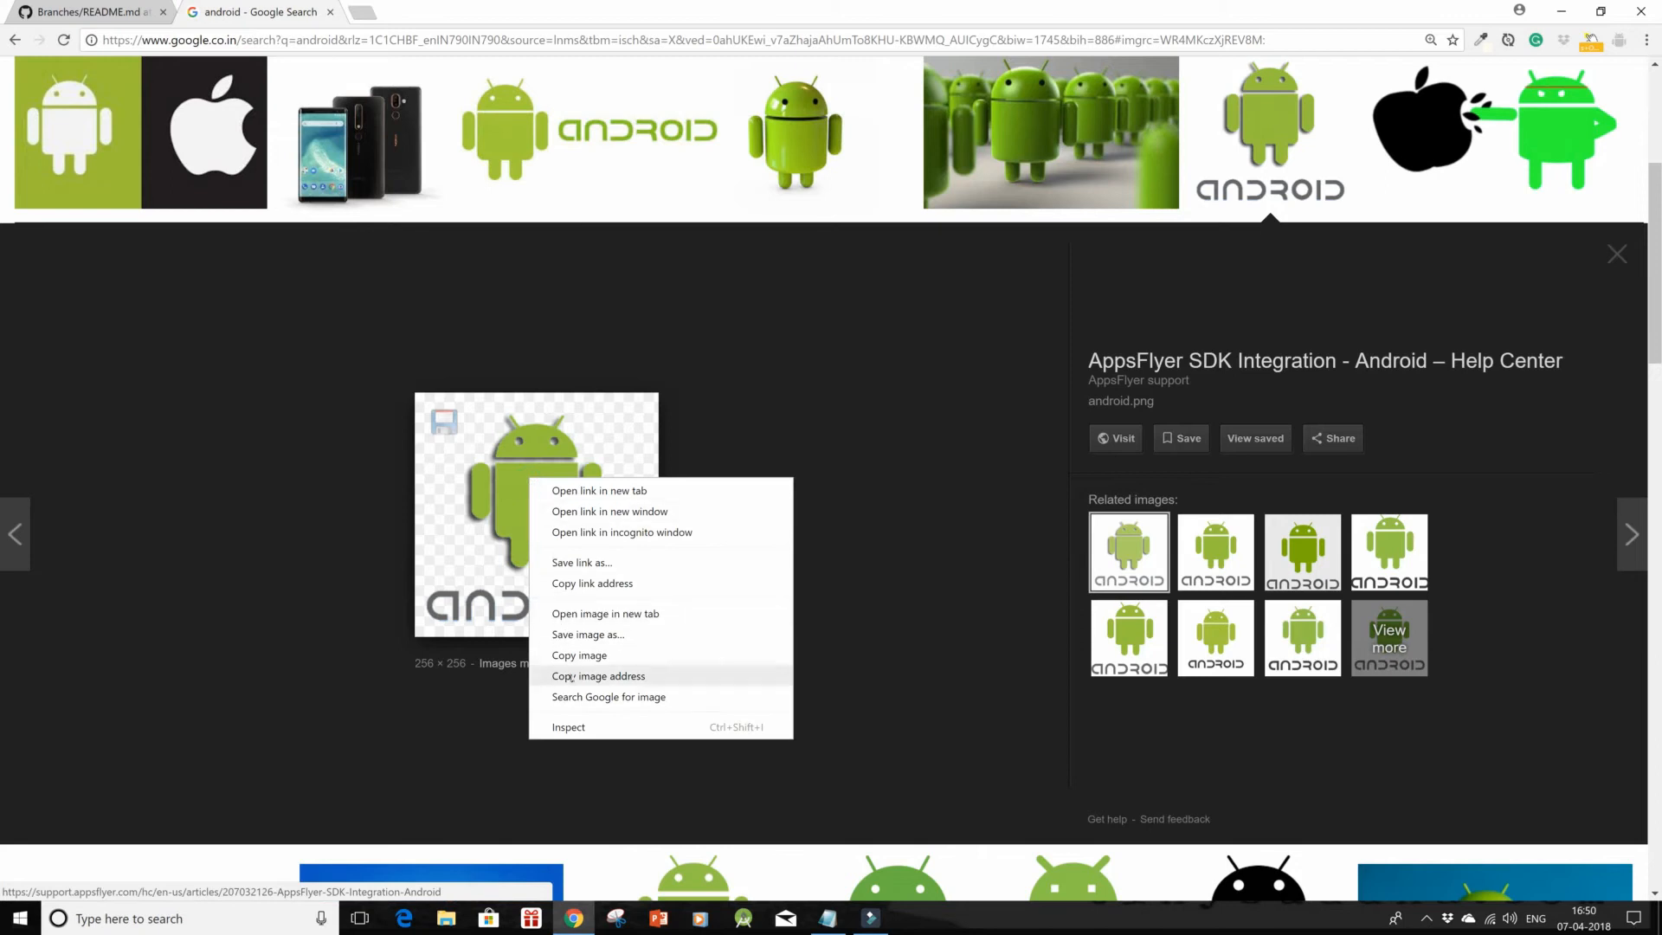
click(85, 11)
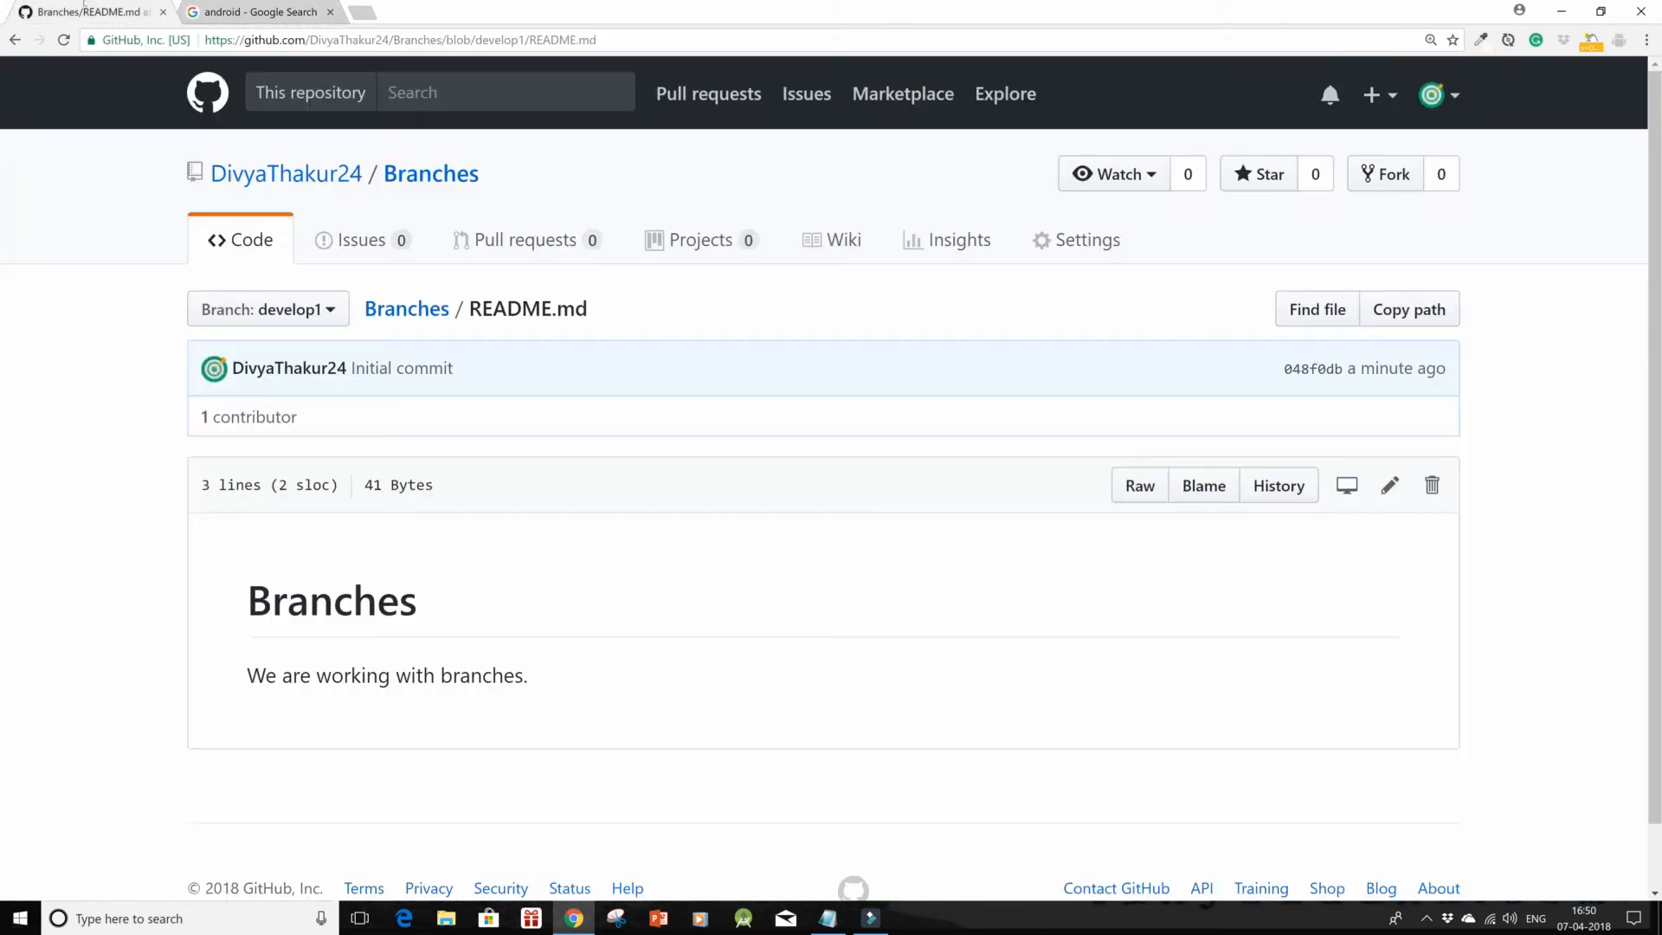
mouse_move(1388, 485)
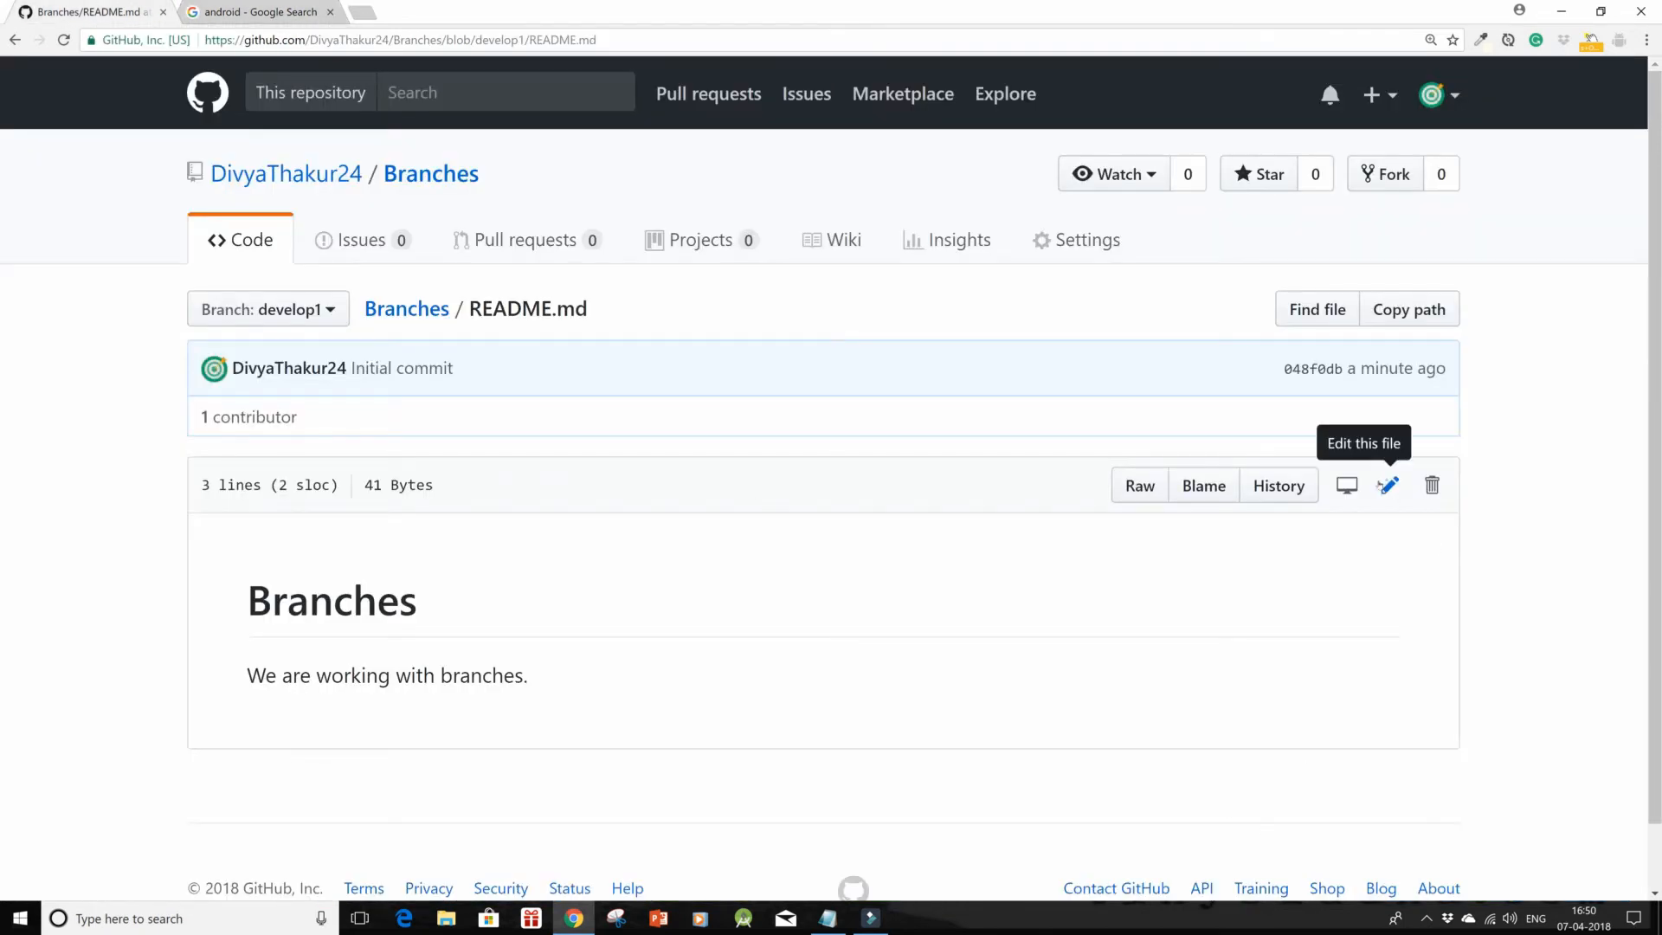
click(1388, 486)
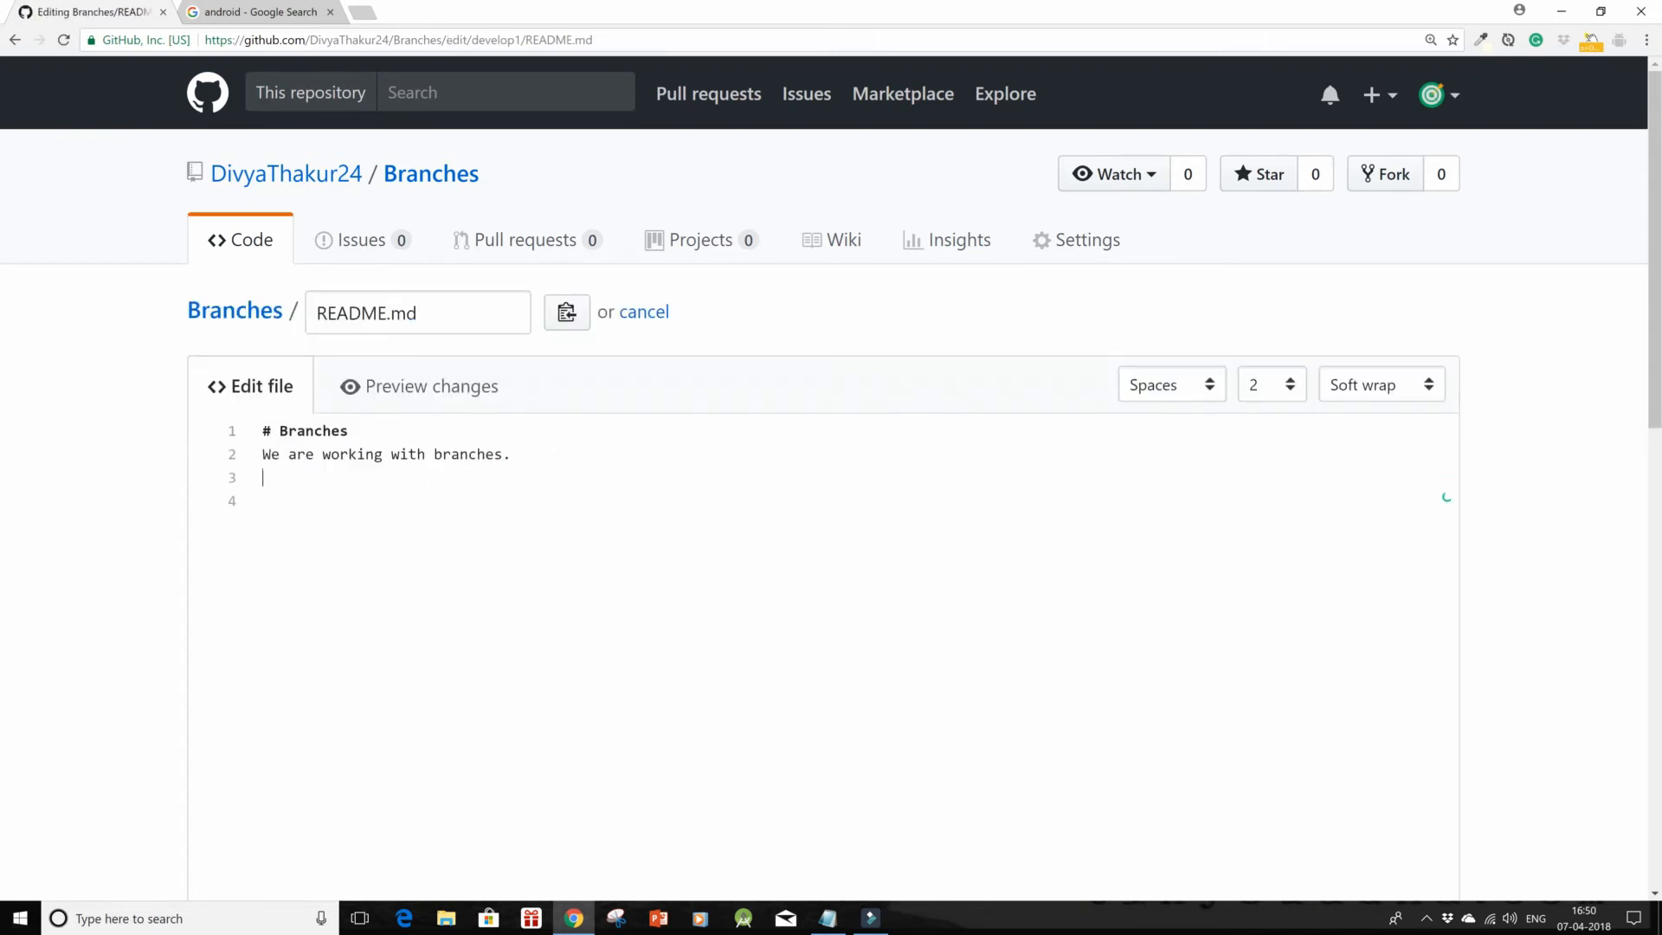
Step: Add an <img src> tag for the Android logo and commit it as 'Initial commit'
text(<img sr)
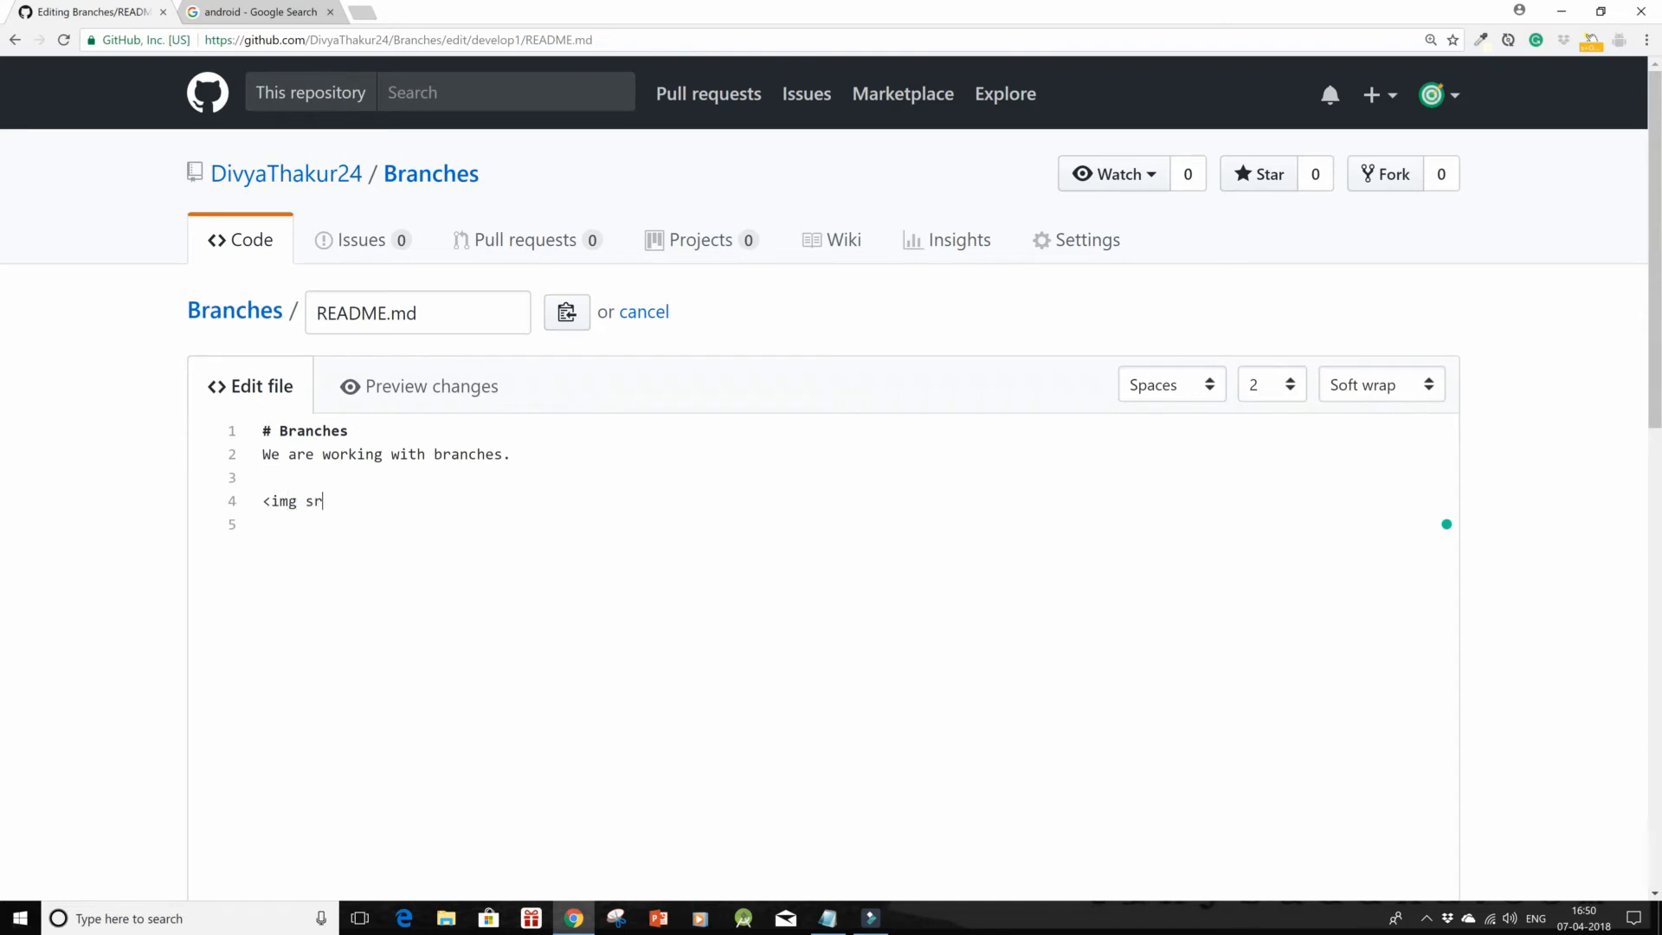
text(c="")
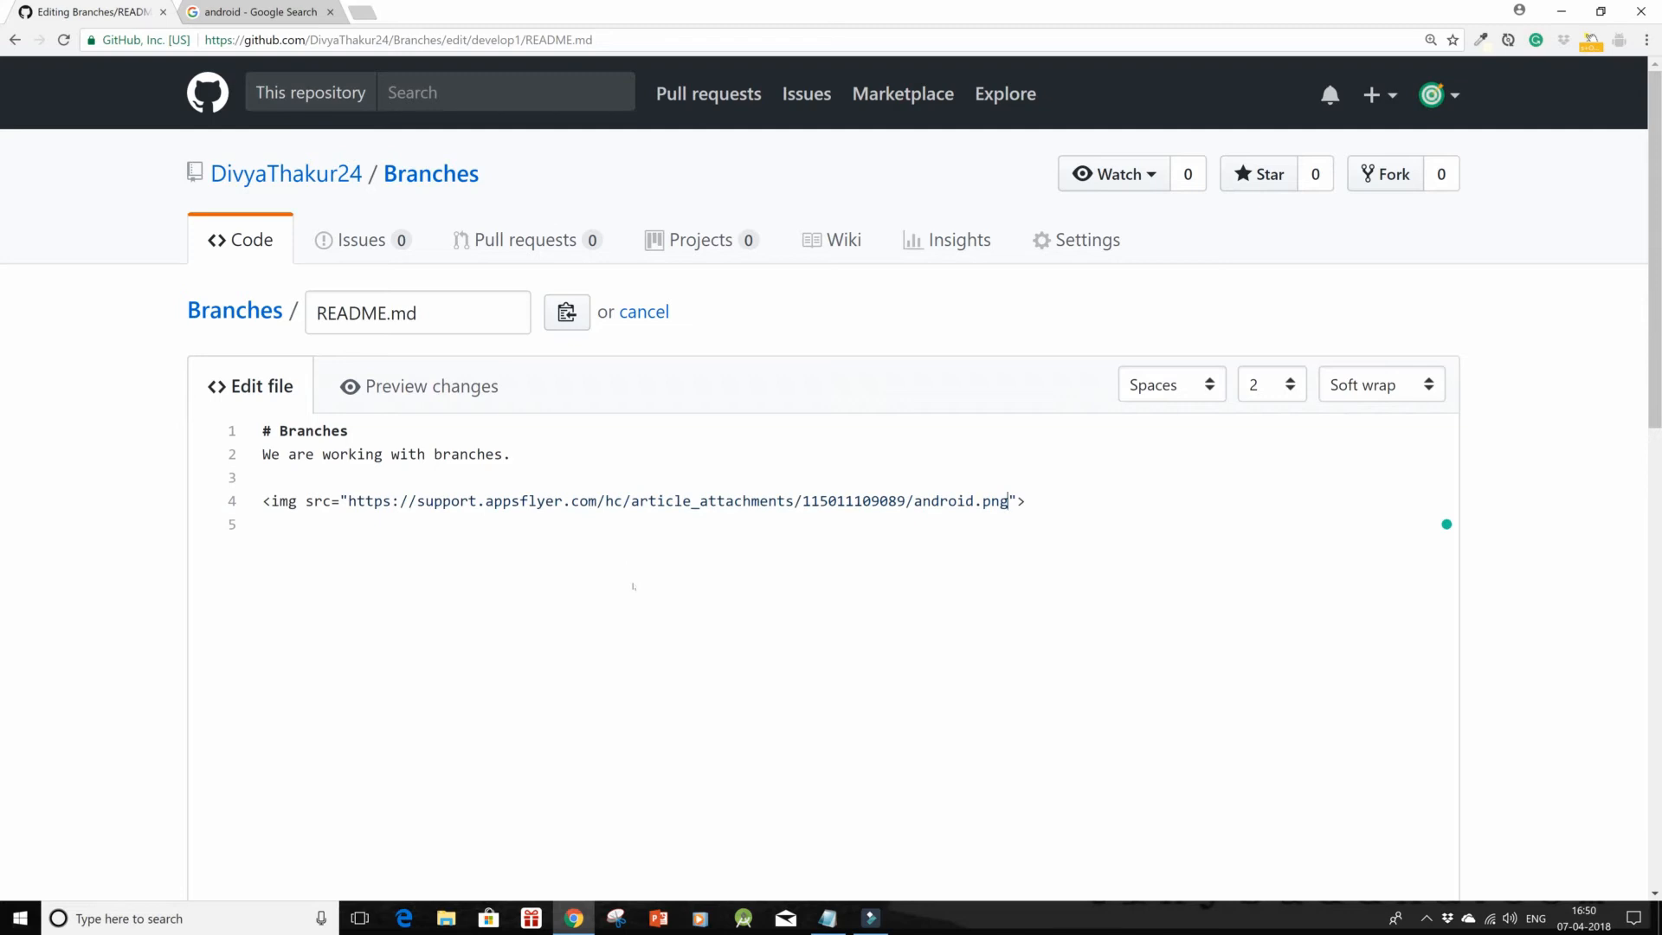
scroll(down, 3)
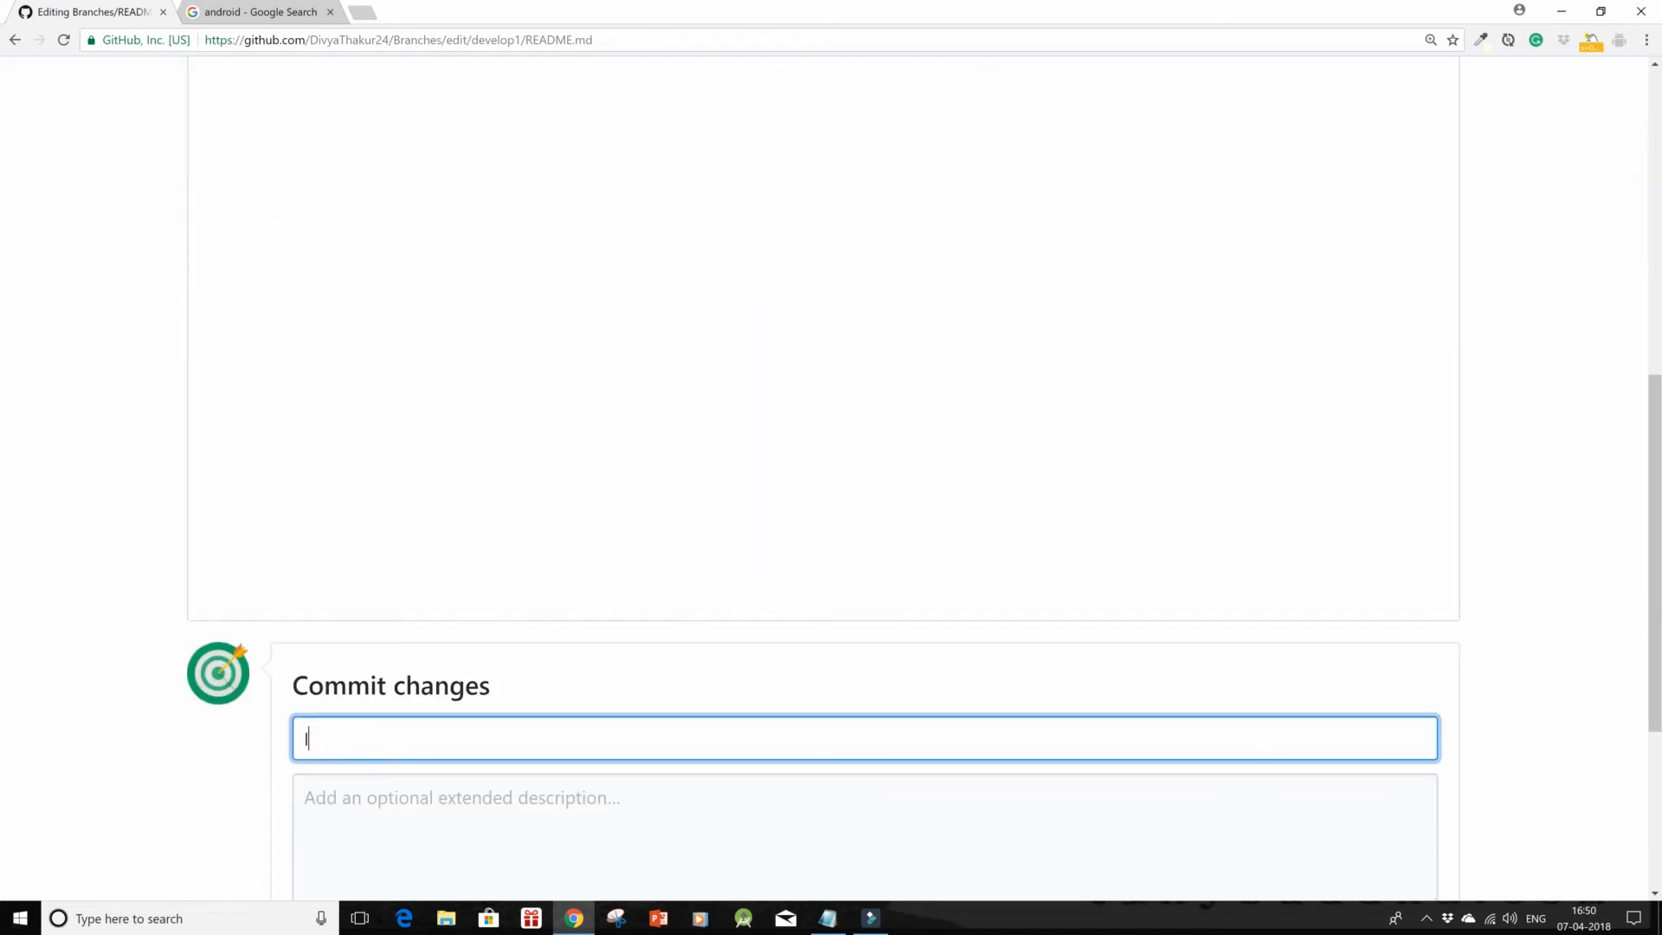
text(Initial commit)
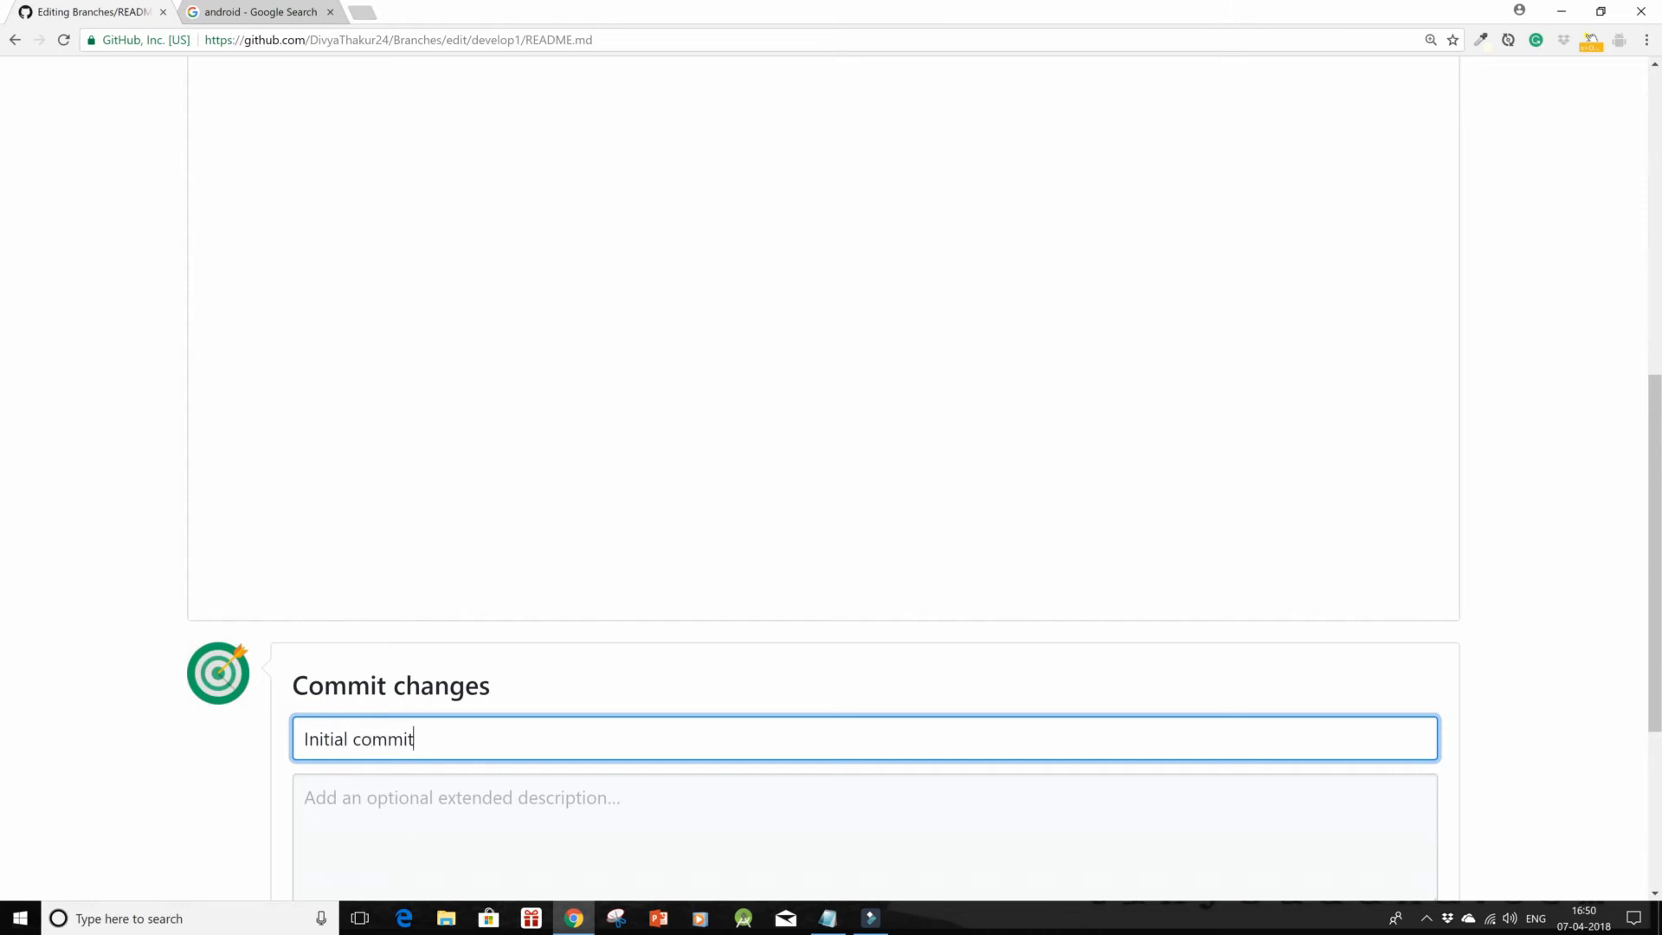
scroll(down, 3)
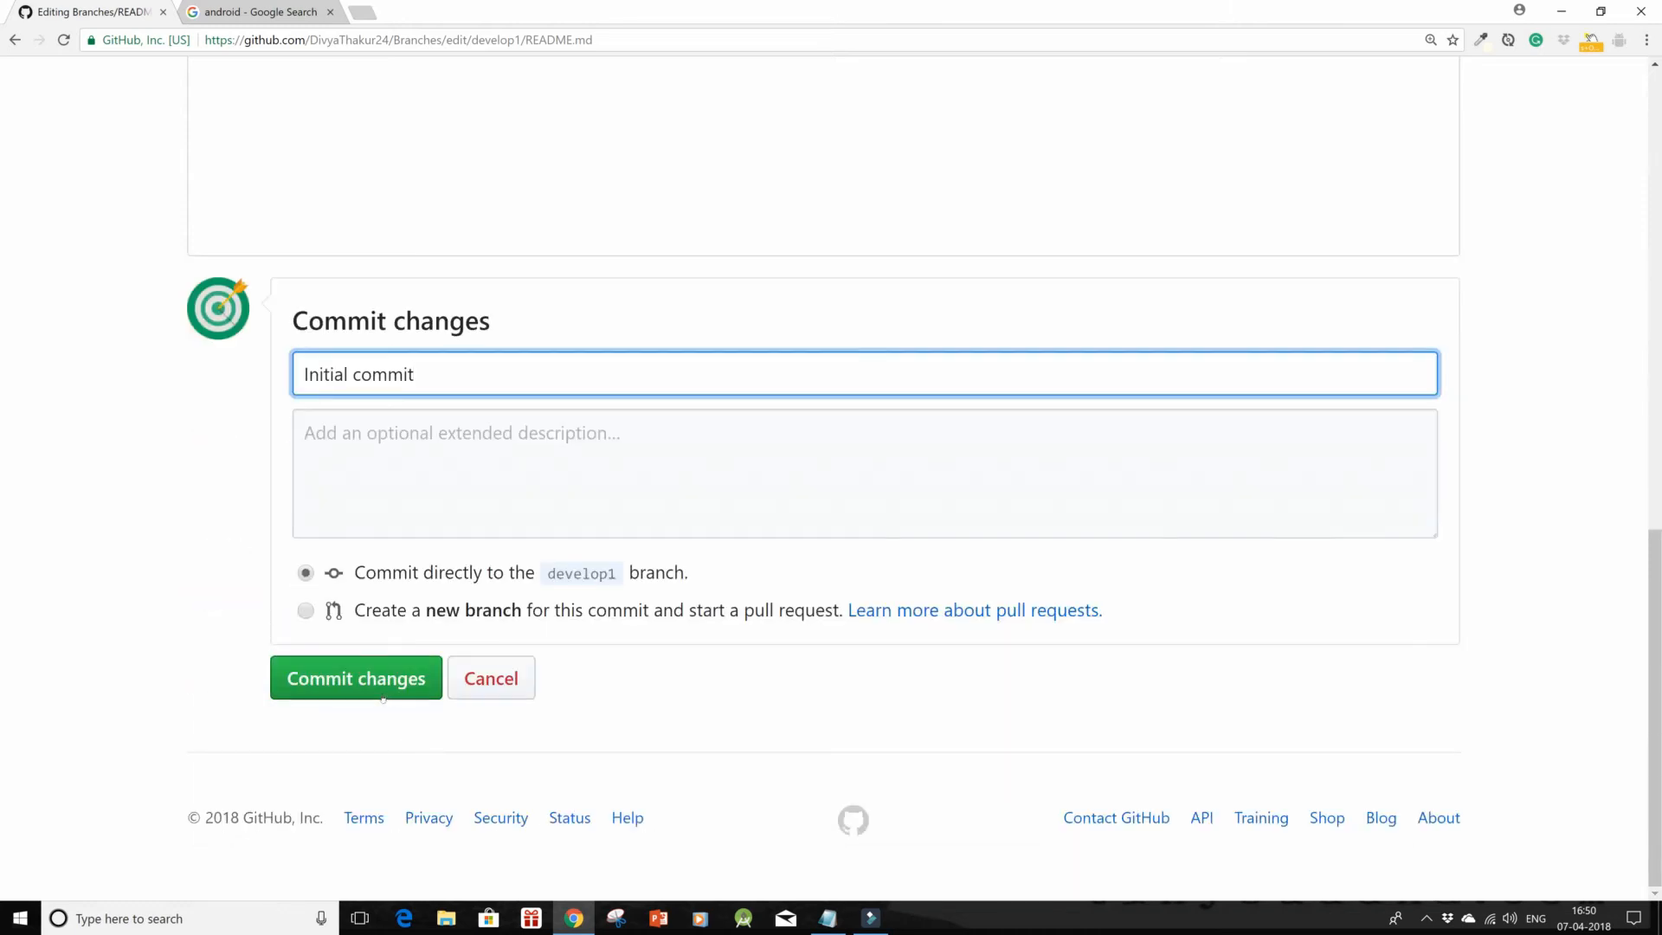
click(355, 679)
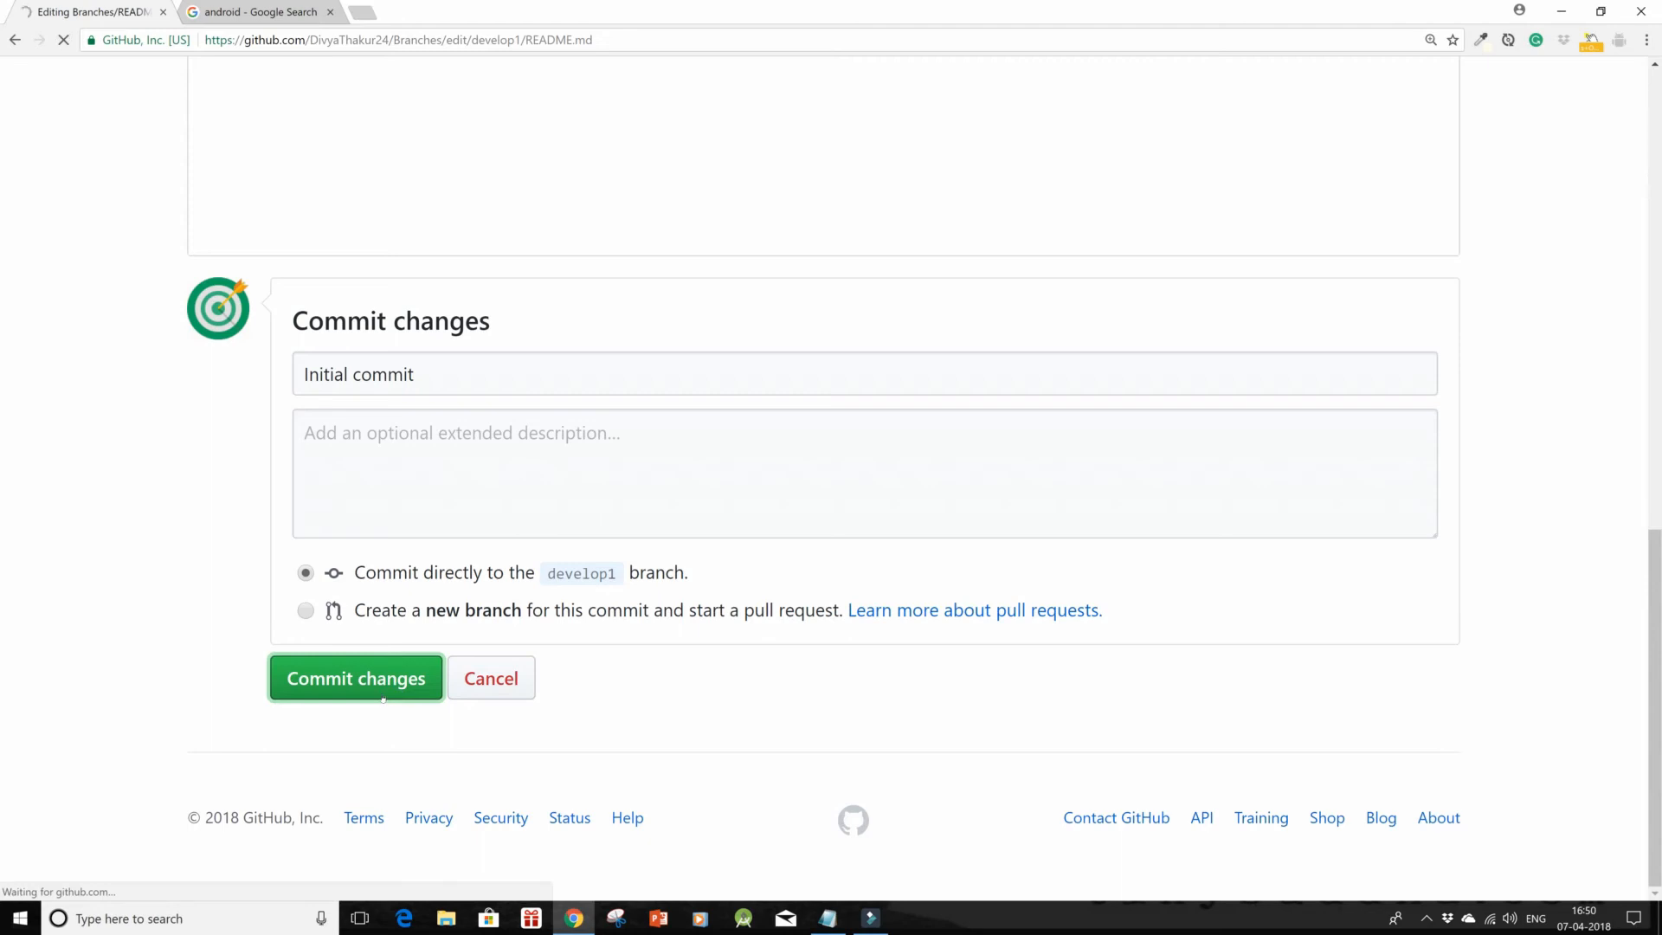
click(354, 679)
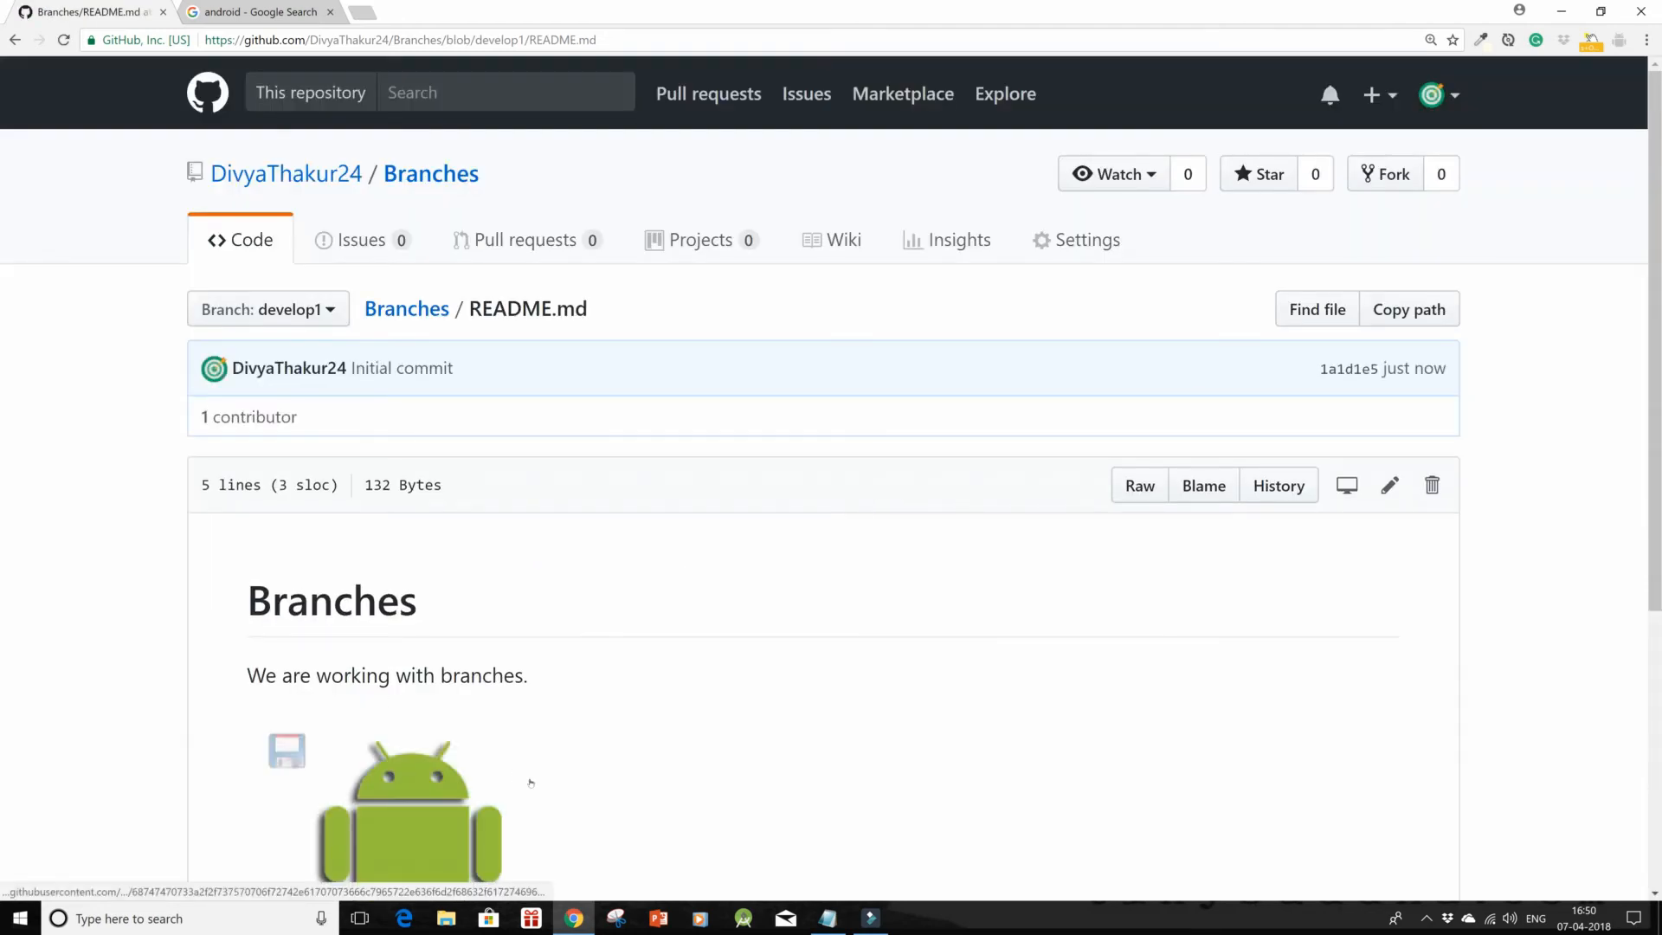
scroll(down, 3)
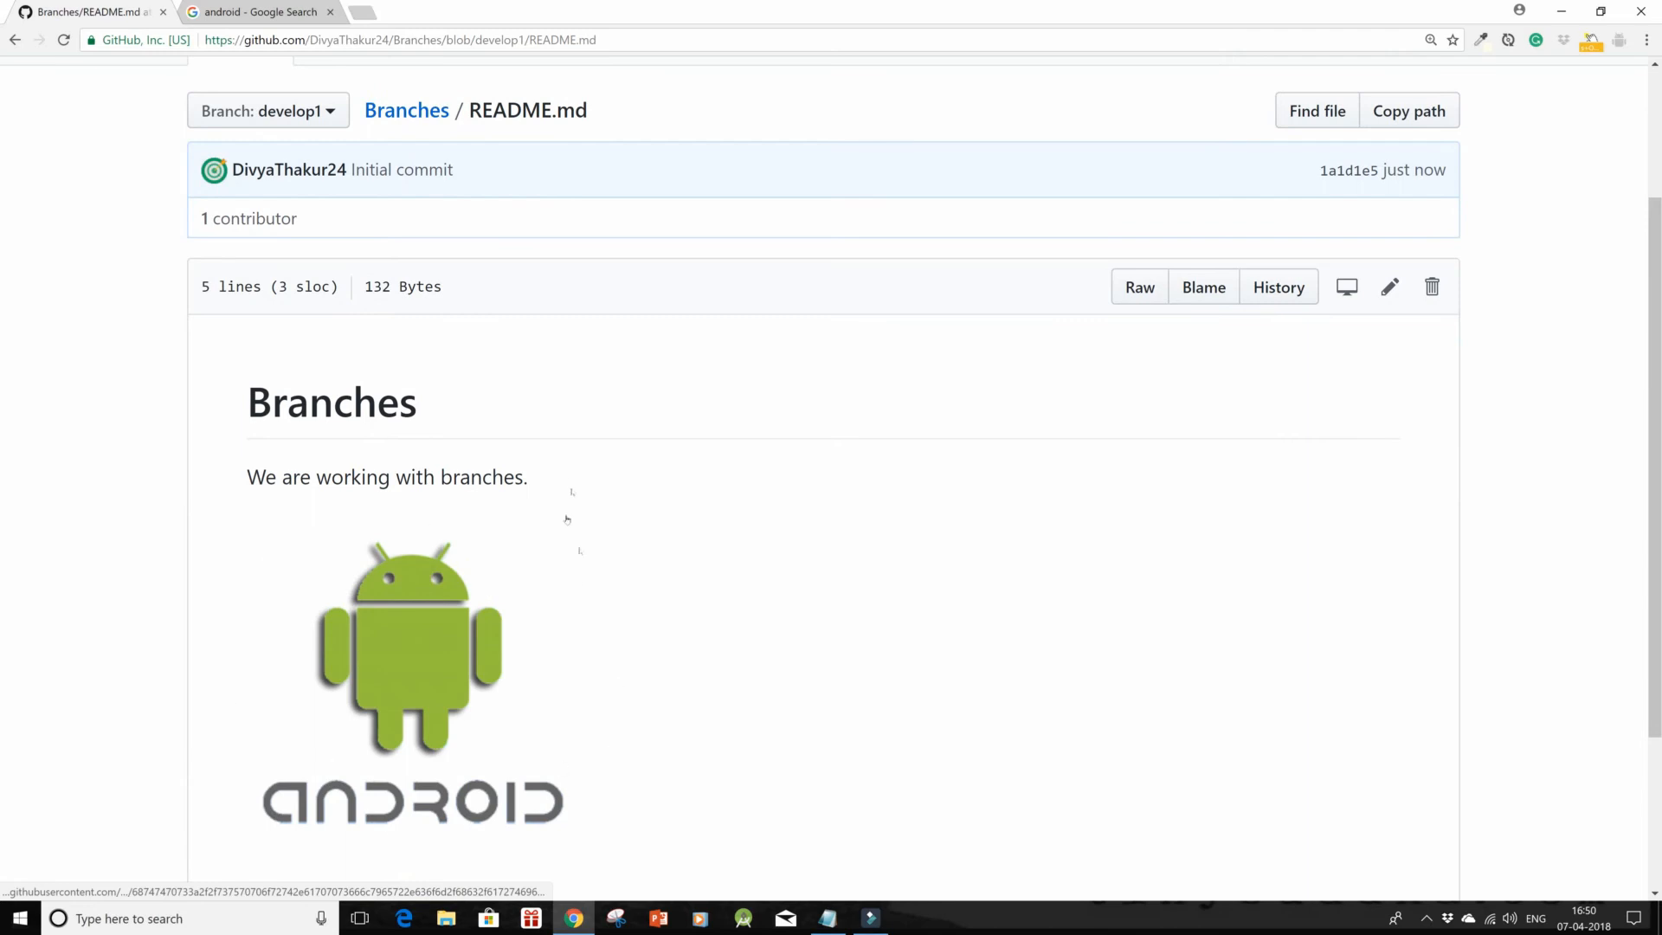
scroll(up, 3)
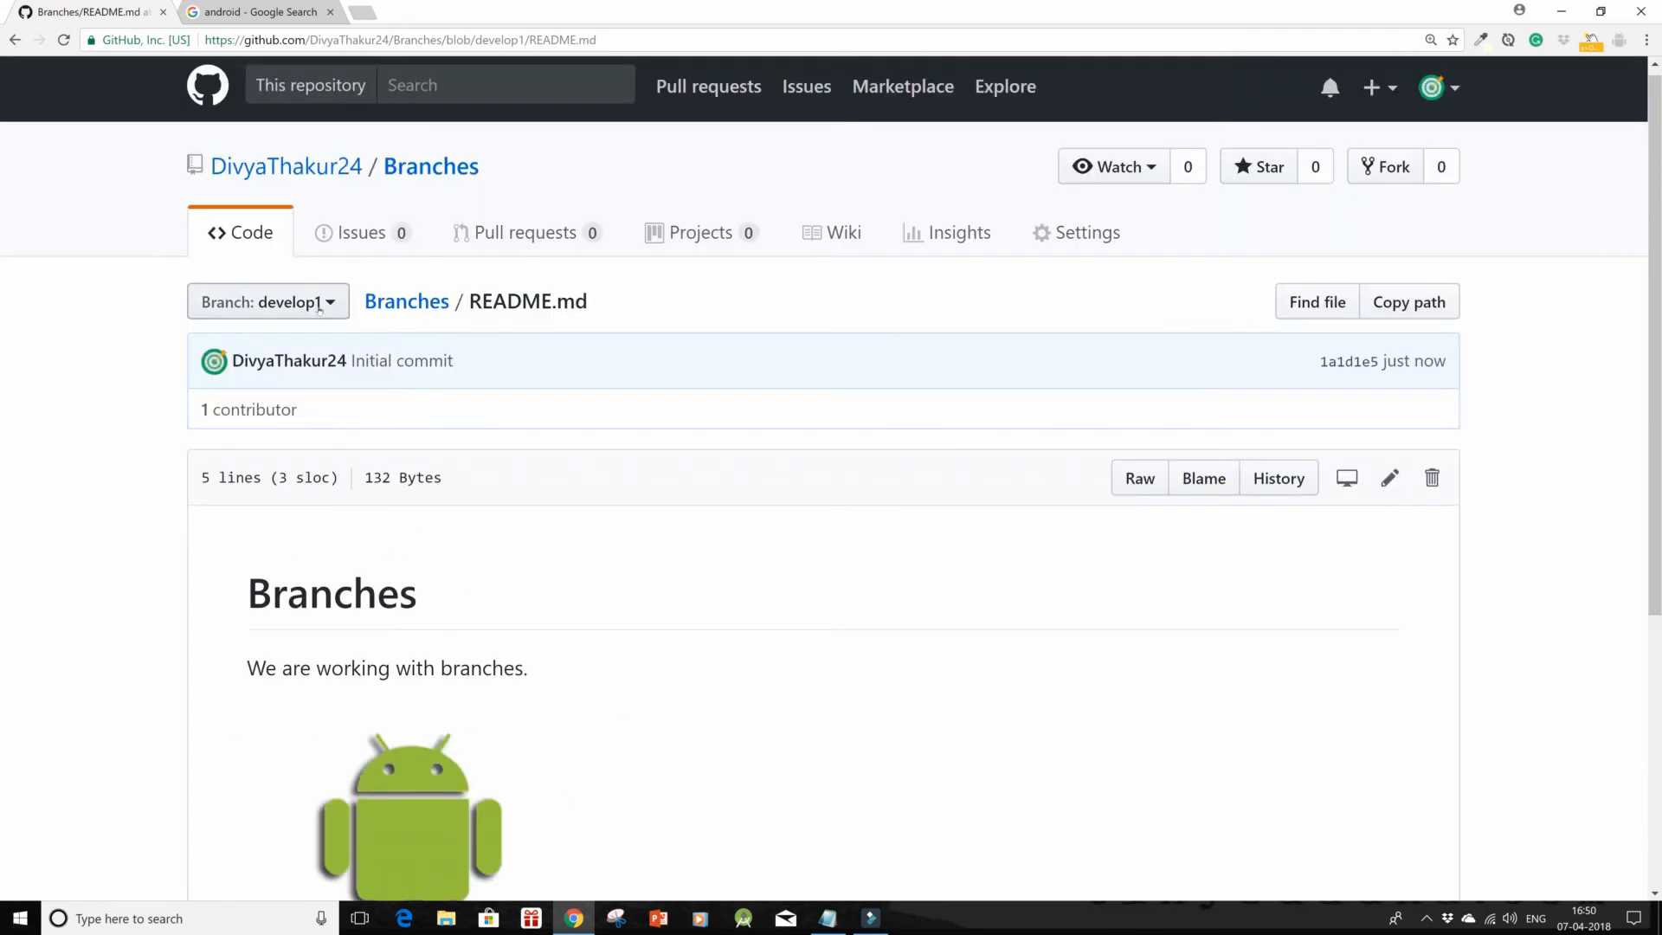
click(267, 302)
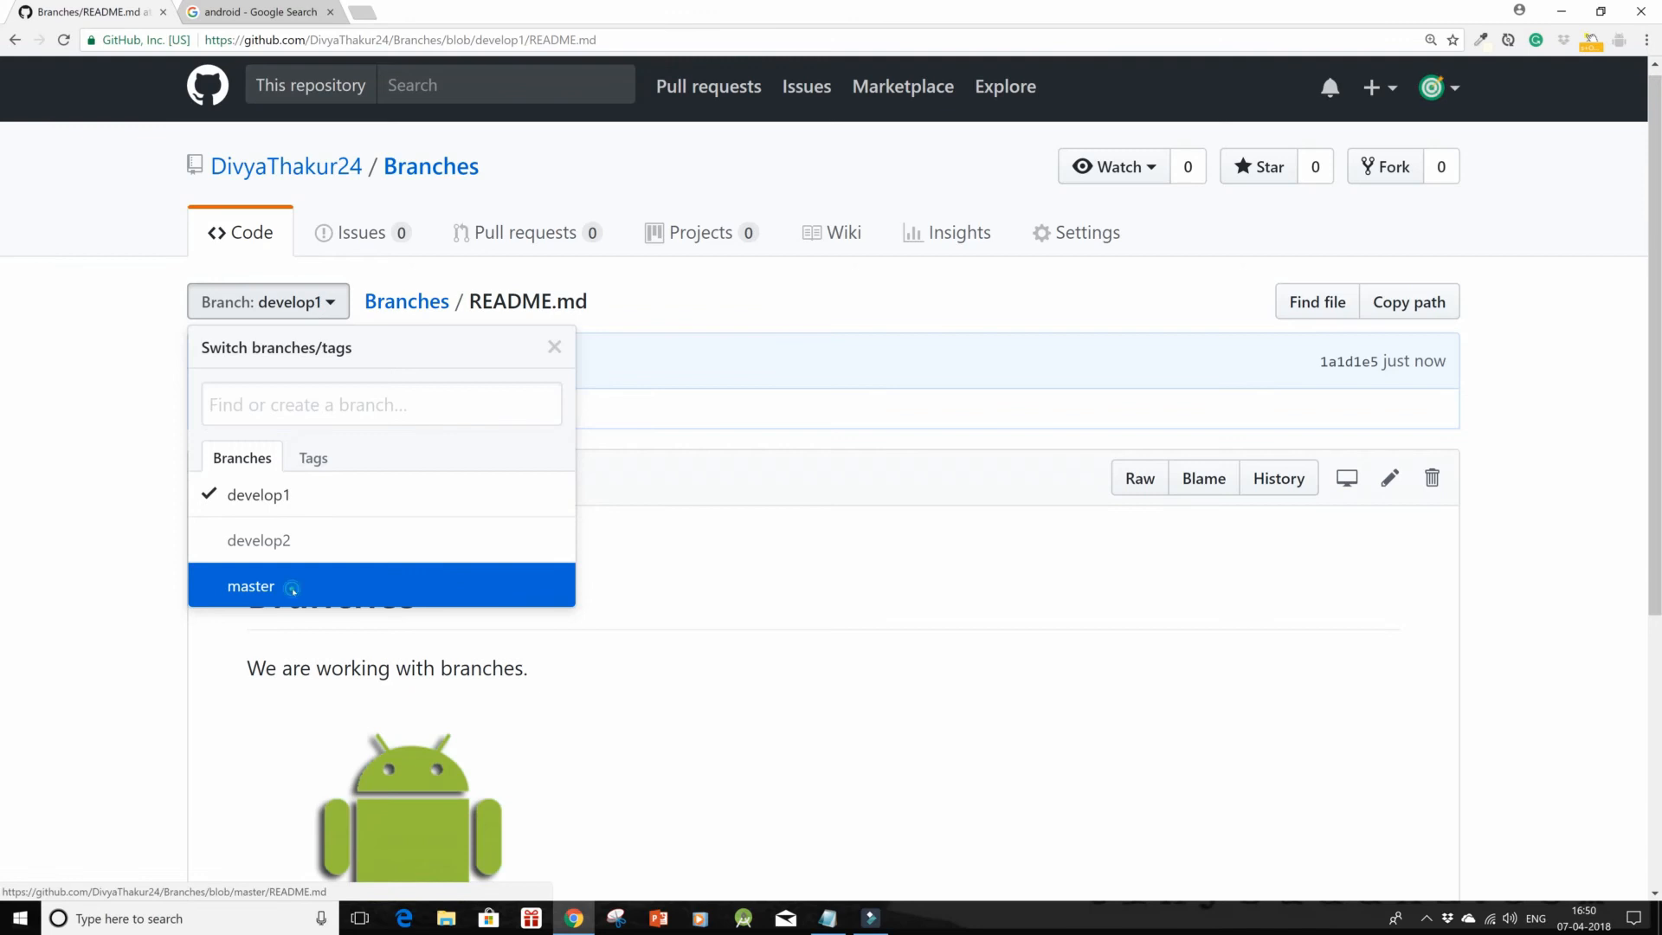
click(251, 586)
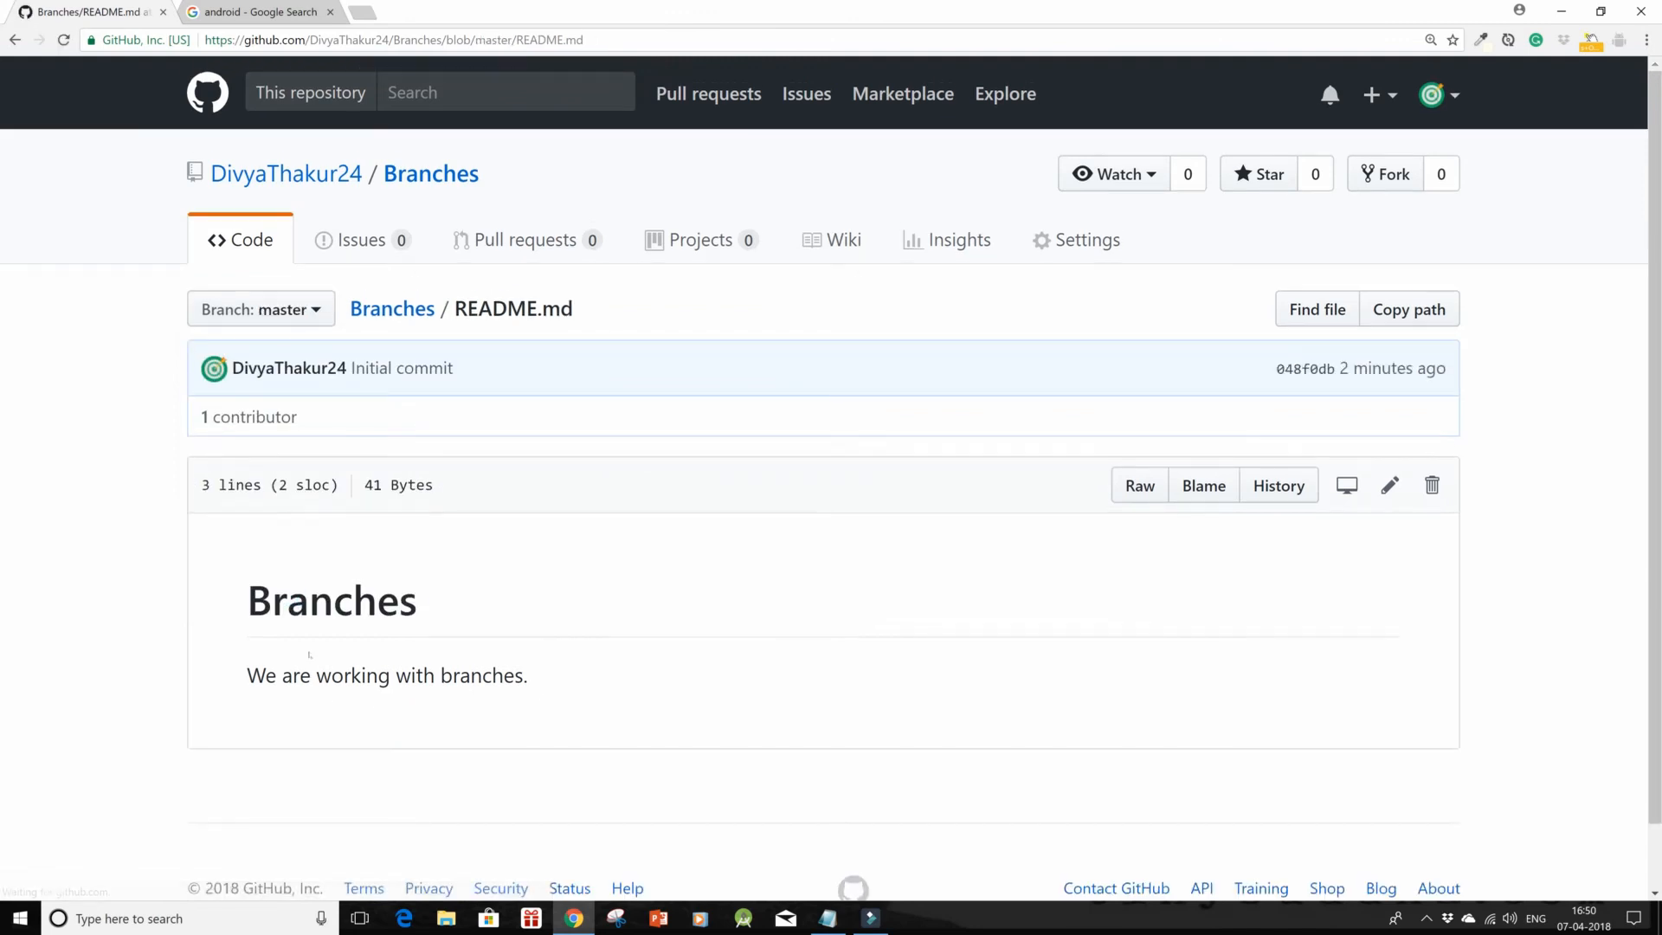
click(260, 308)
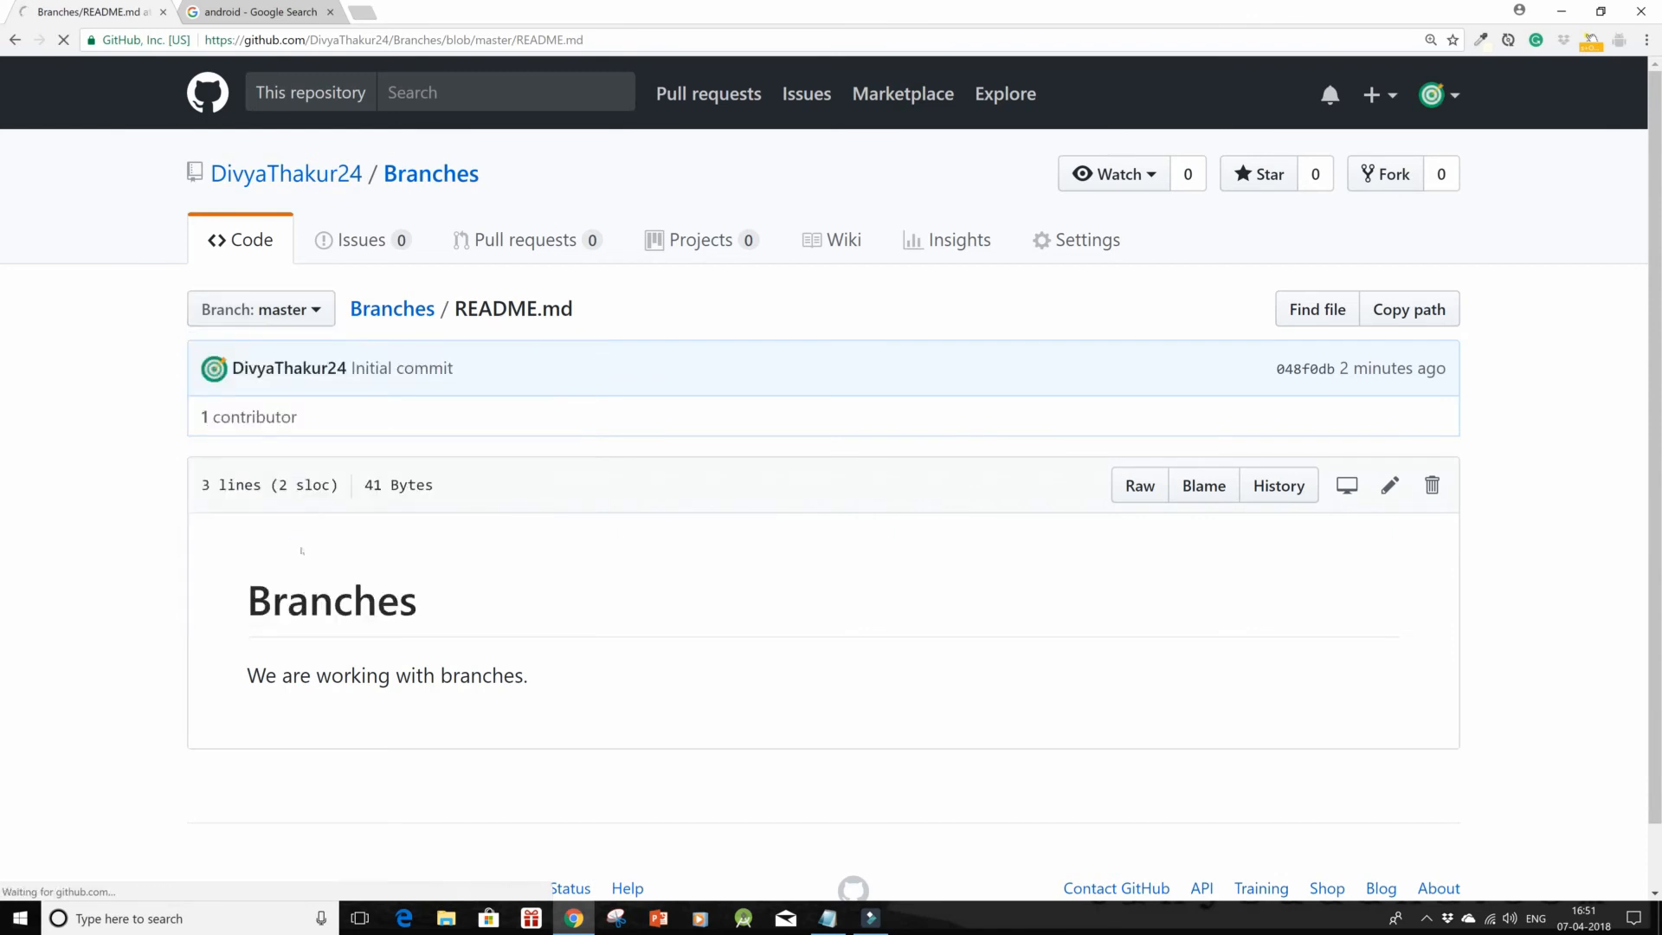
click(259, 309)
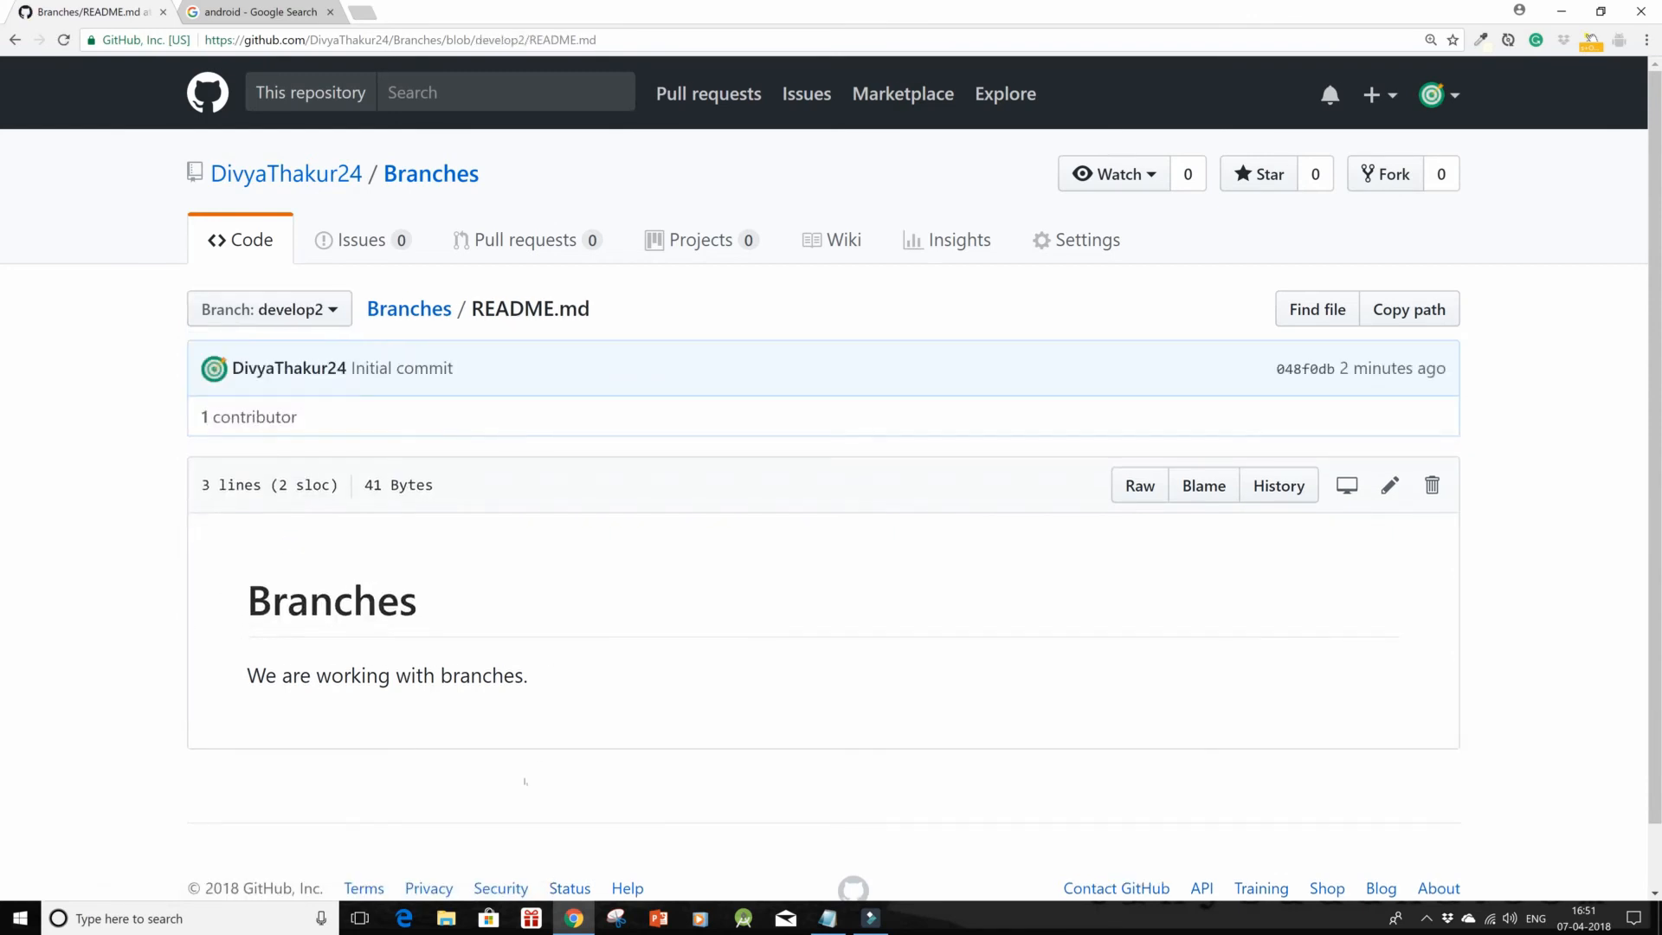
mouse_move(270, 308)
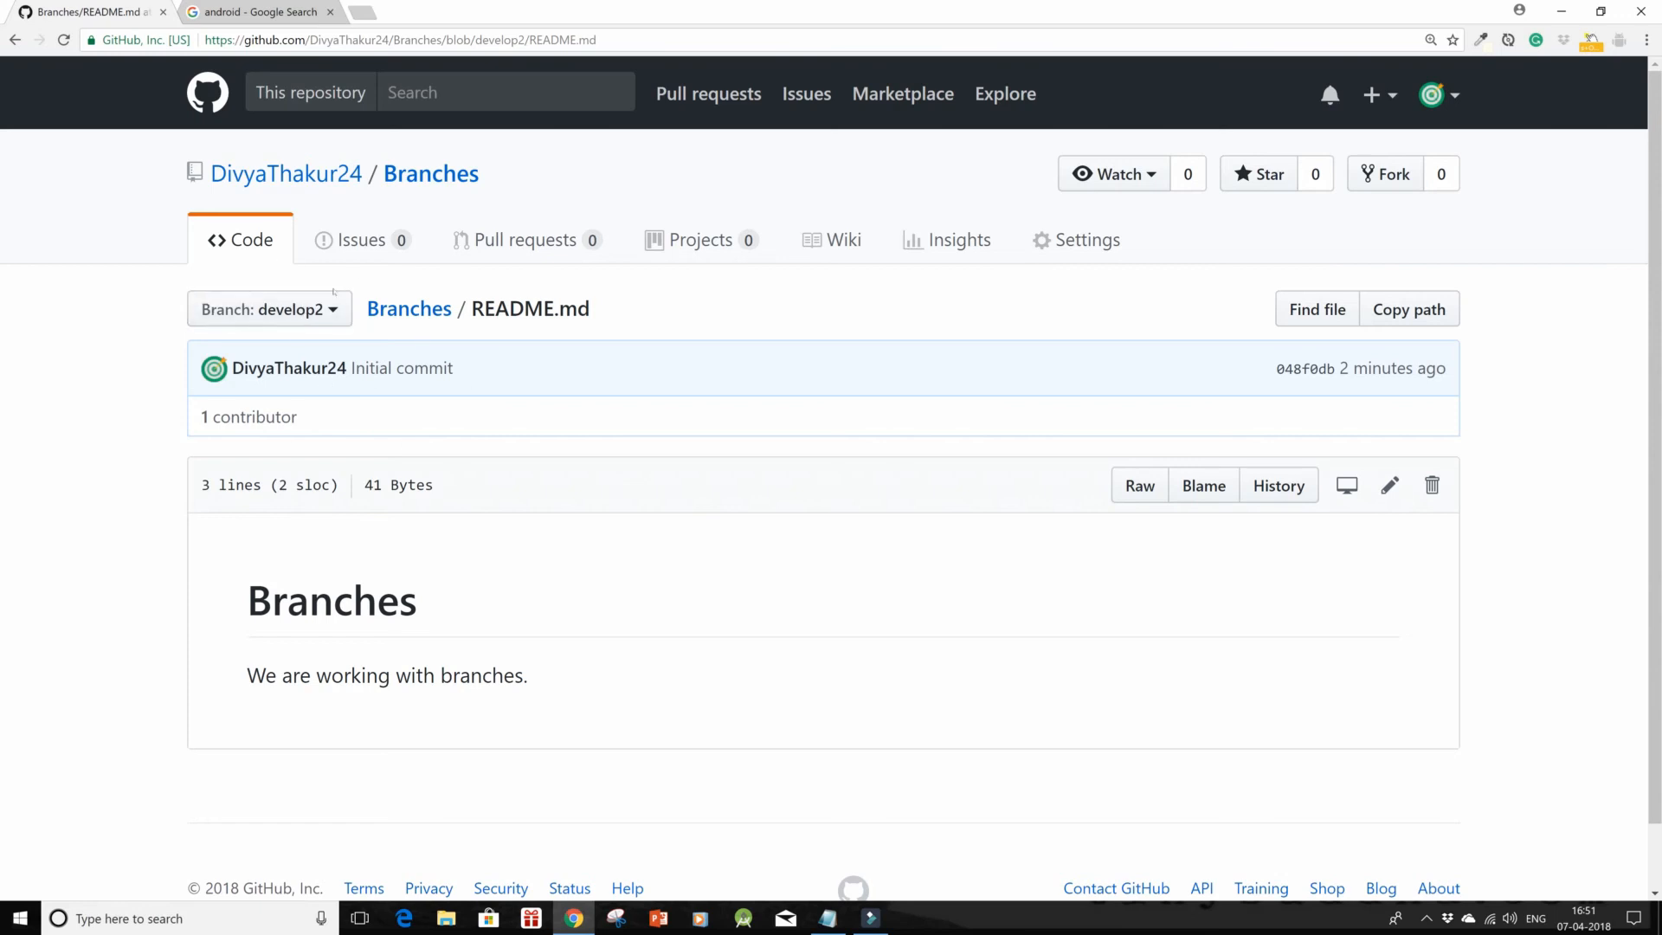
click(263, 308)
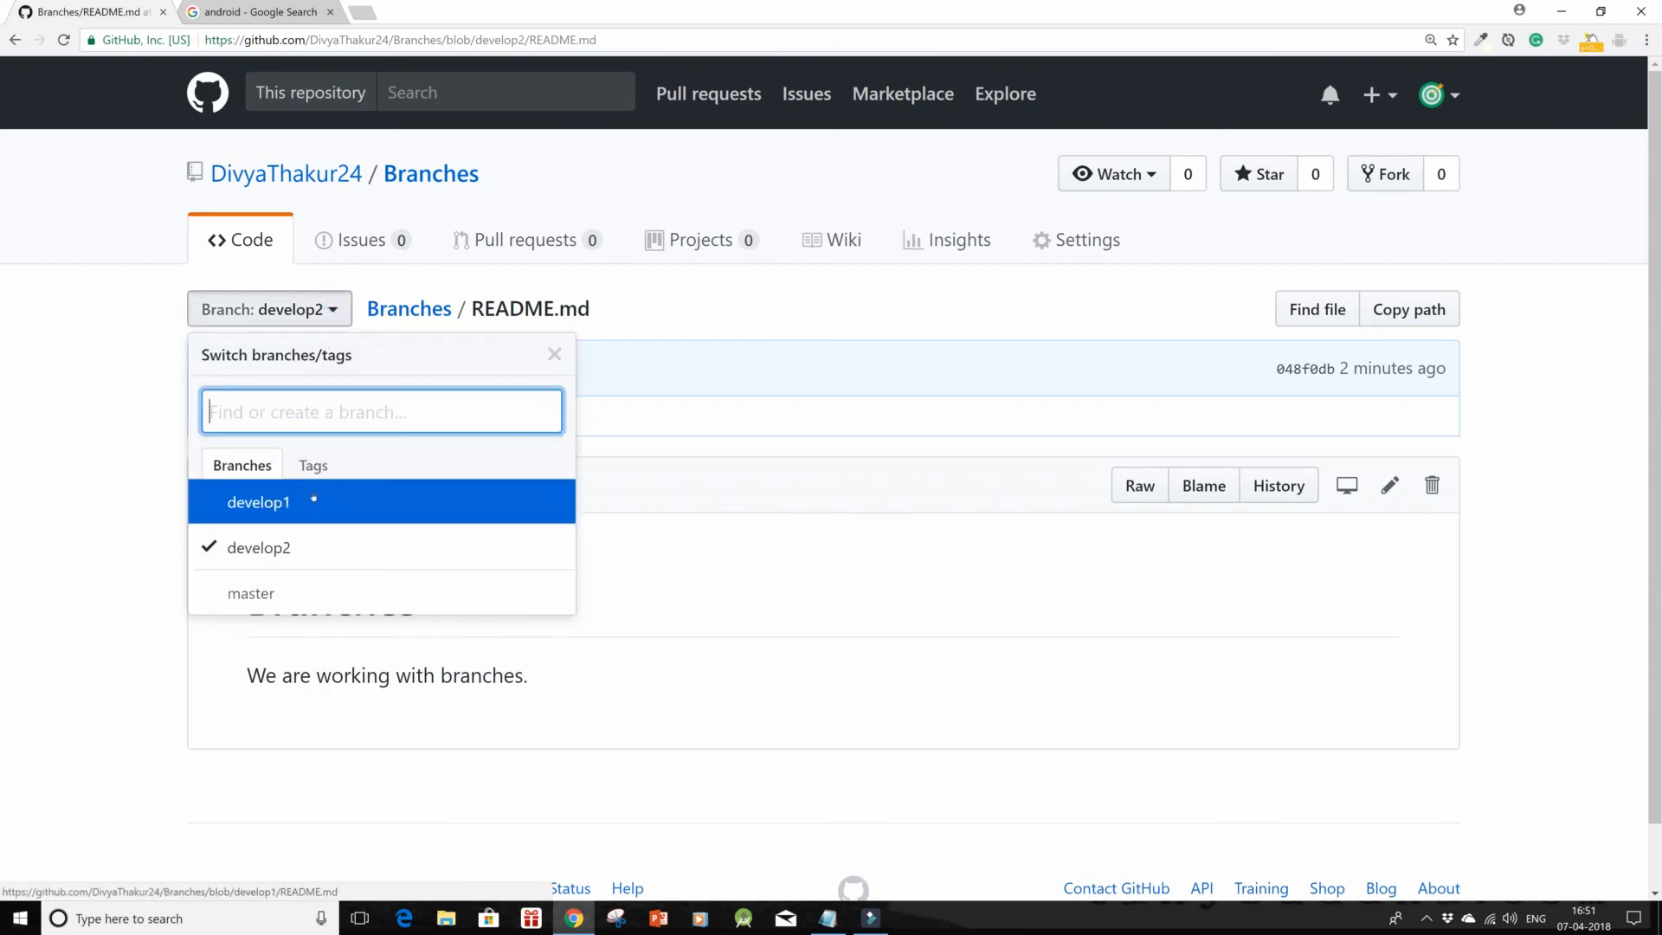
click(259, 501)
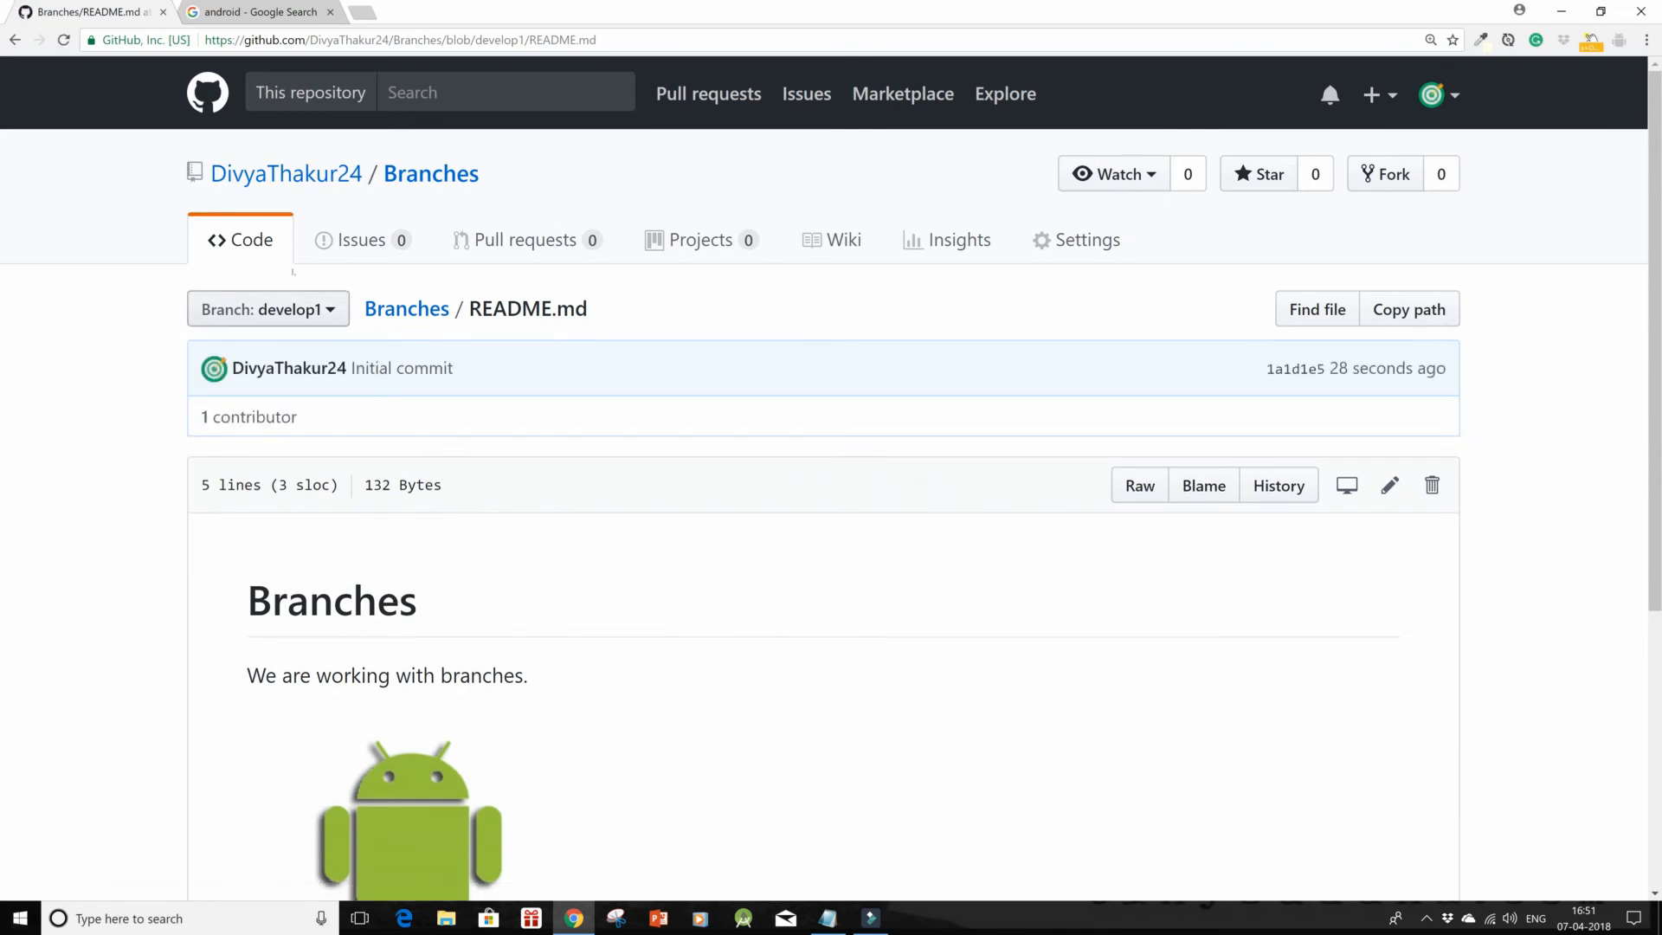
Step: Type new_feature in the branch dropdown to create it from develop1
click(267, 309)
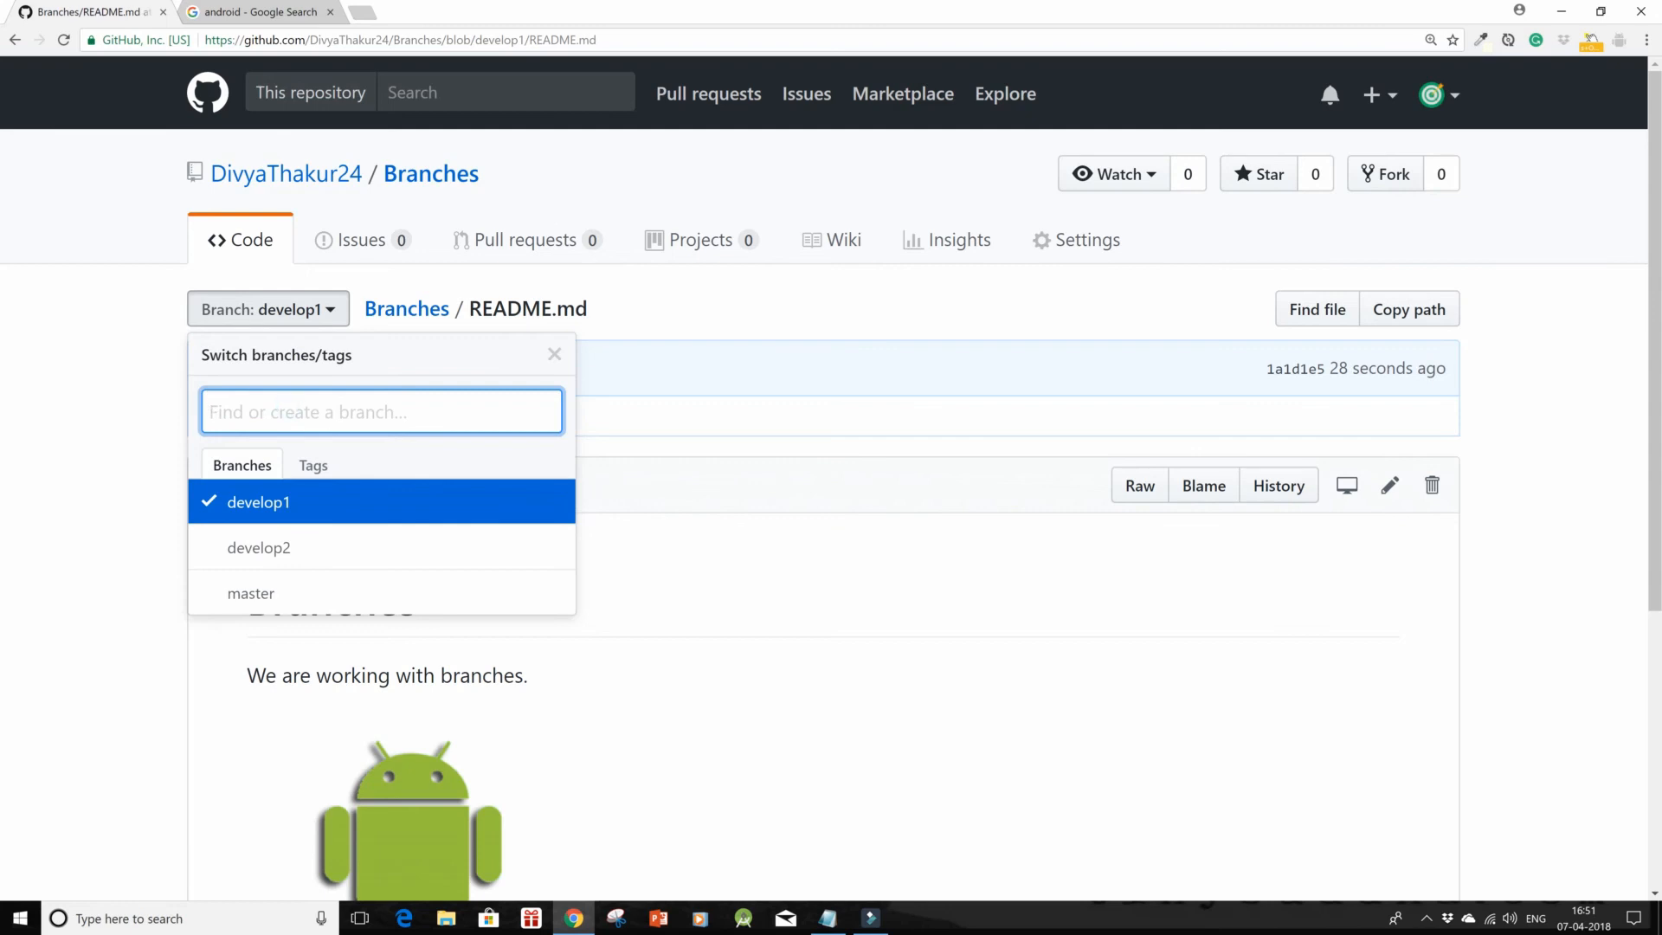
text(new fe)
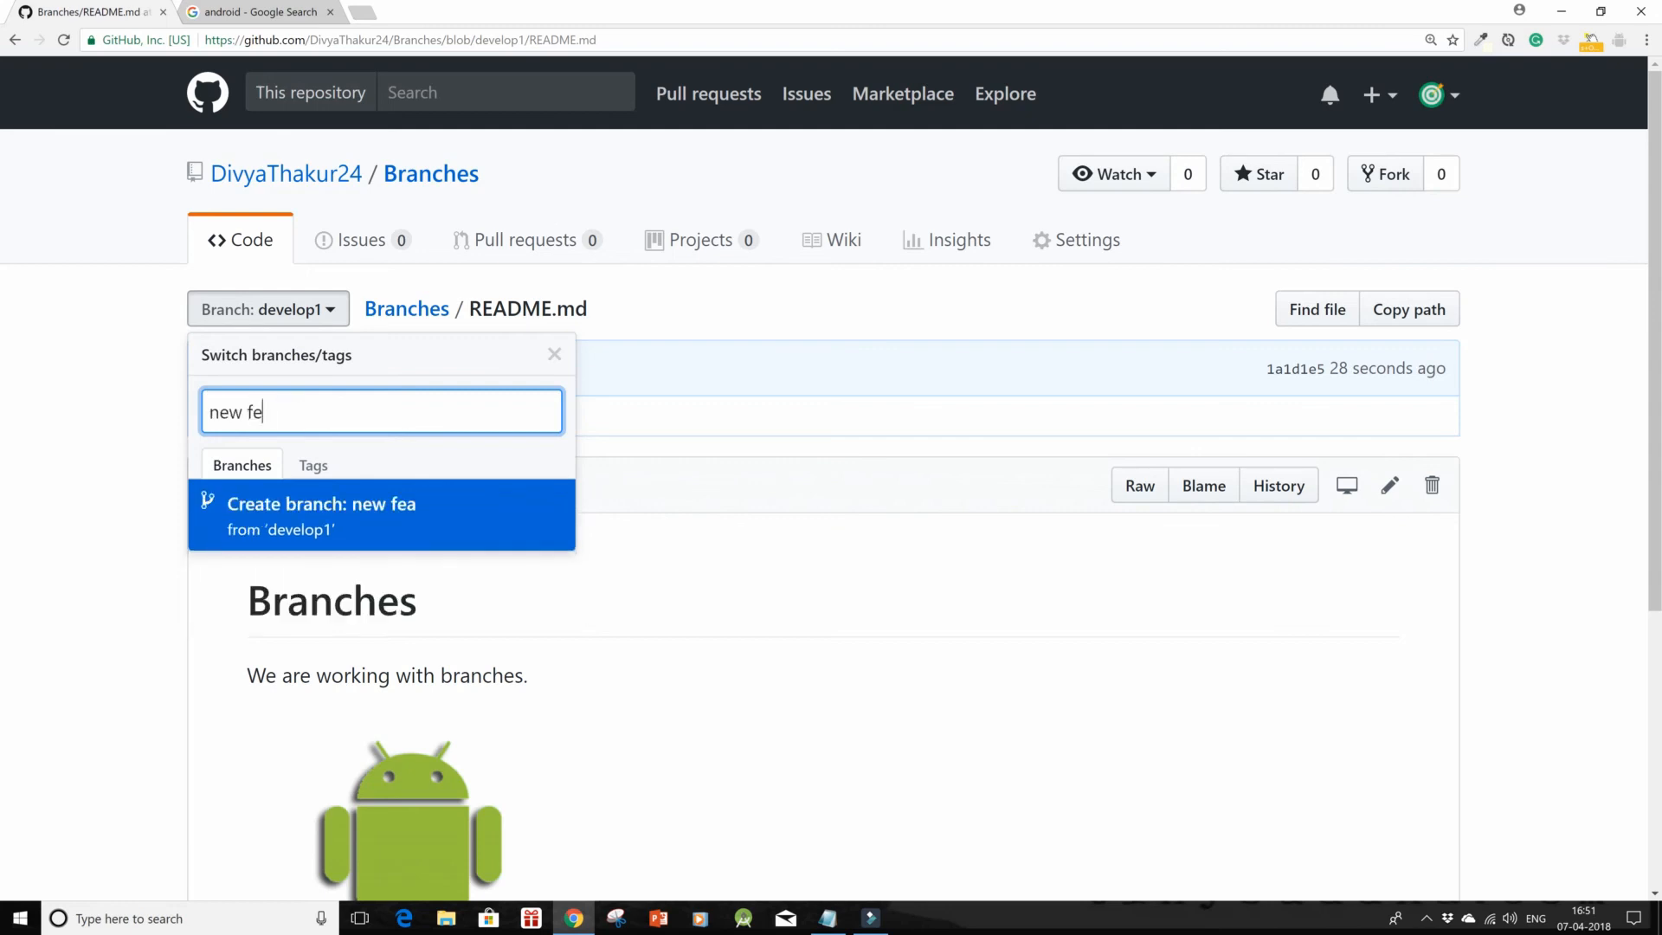
text(_)
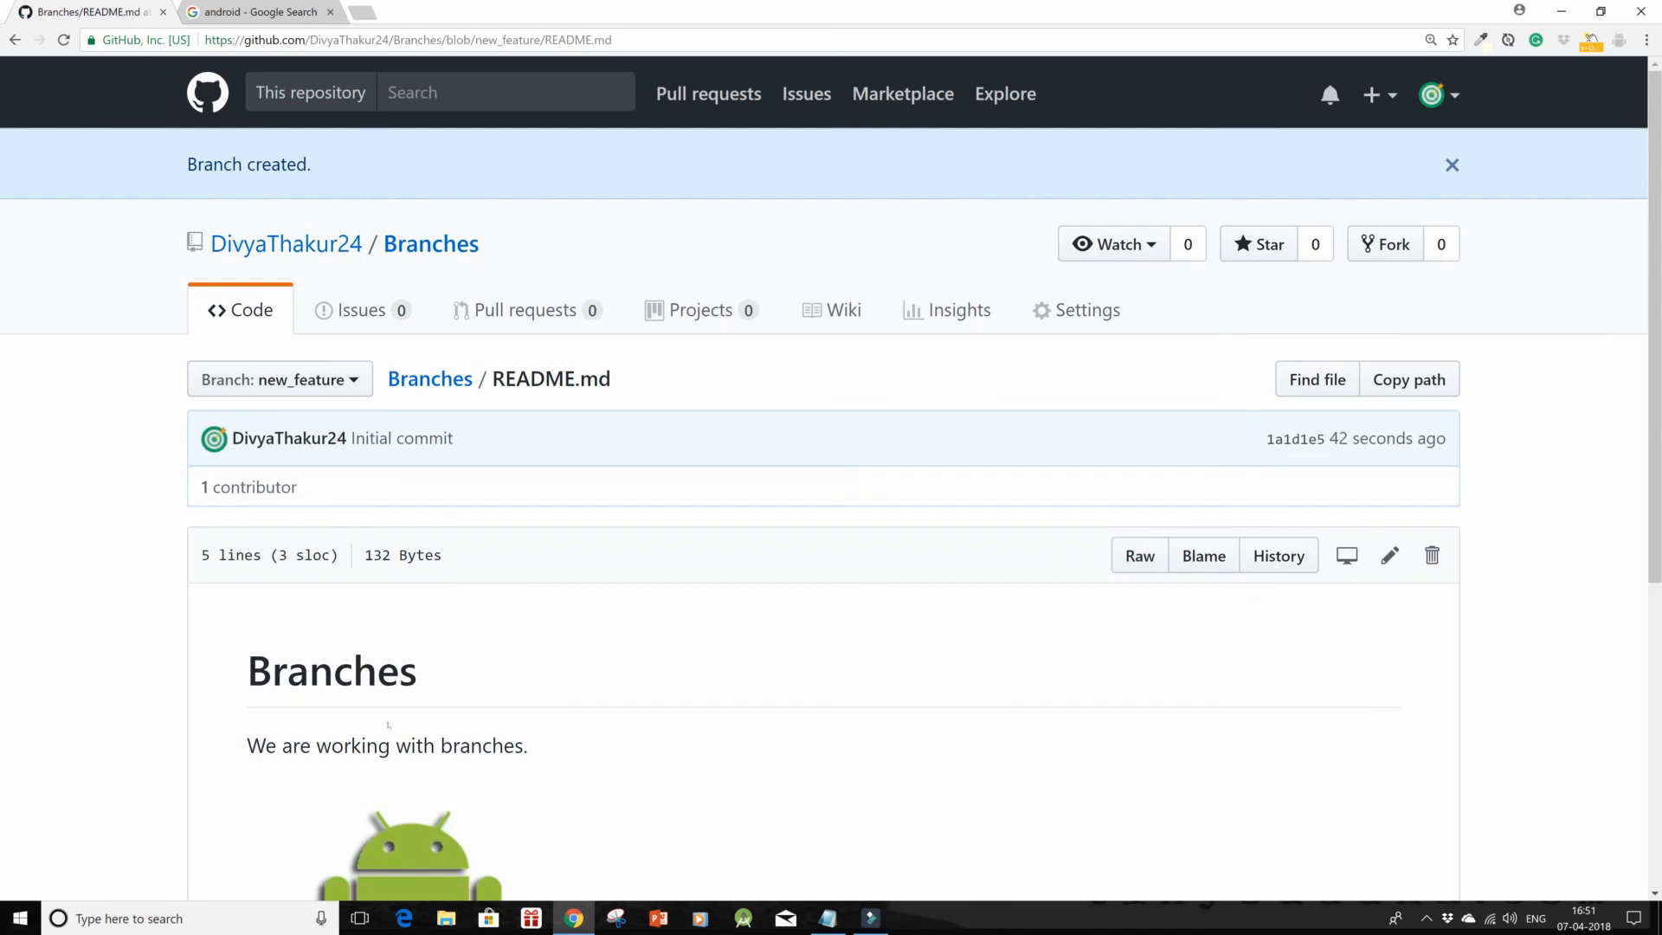
scroll(down, 3)
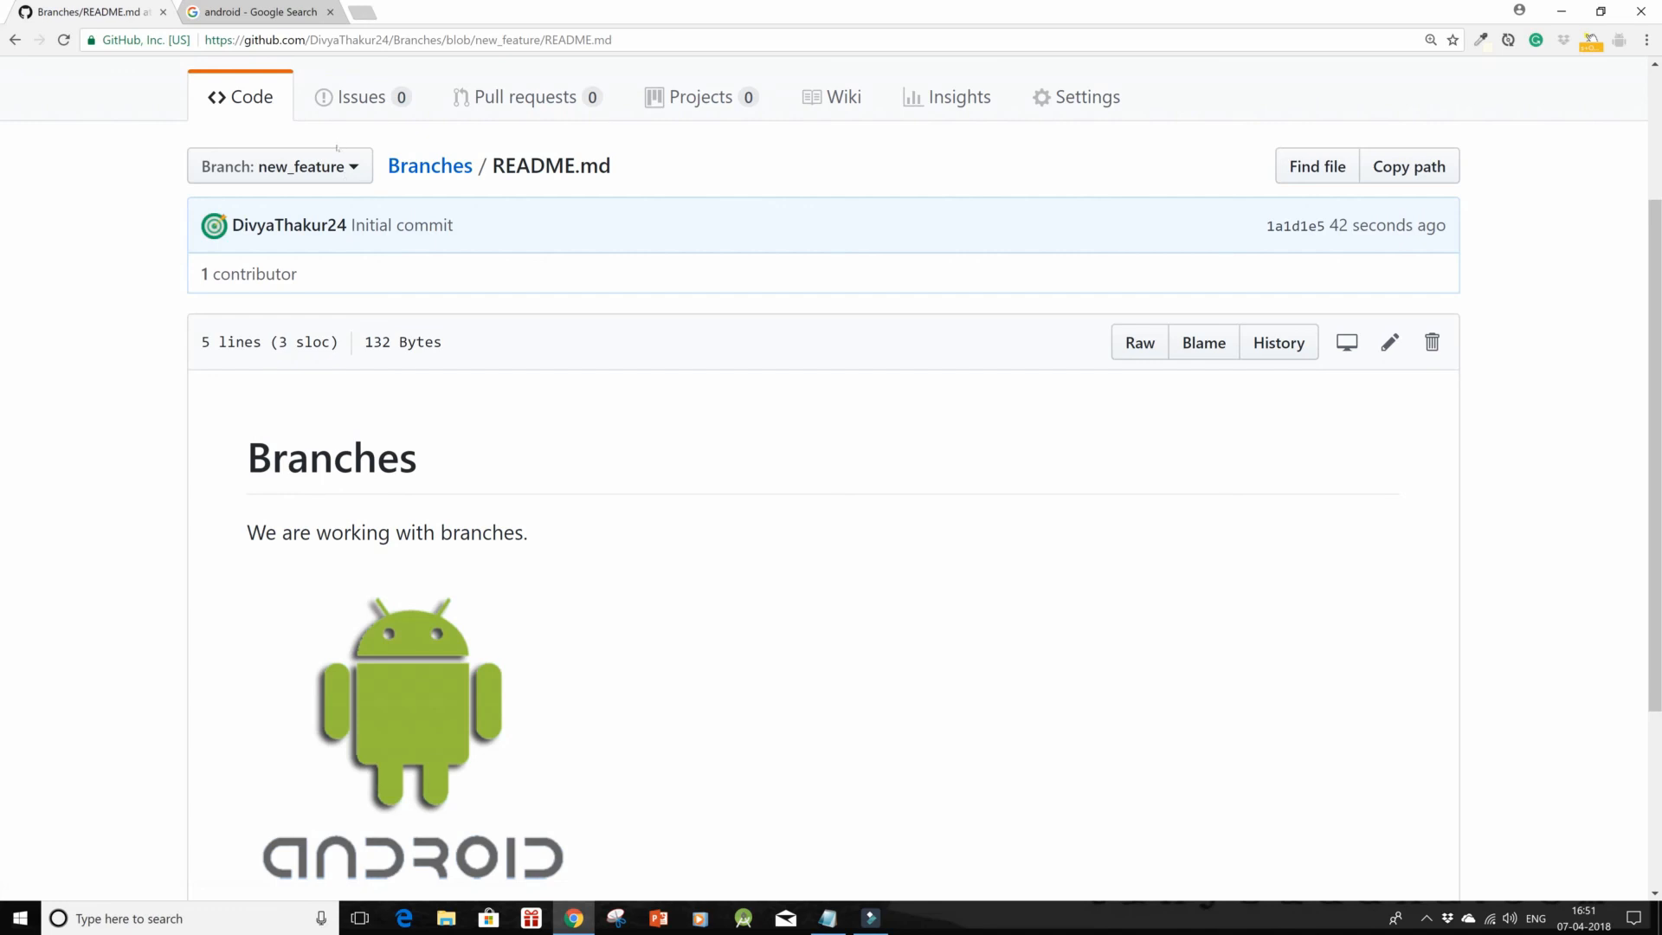
click(279, 166)
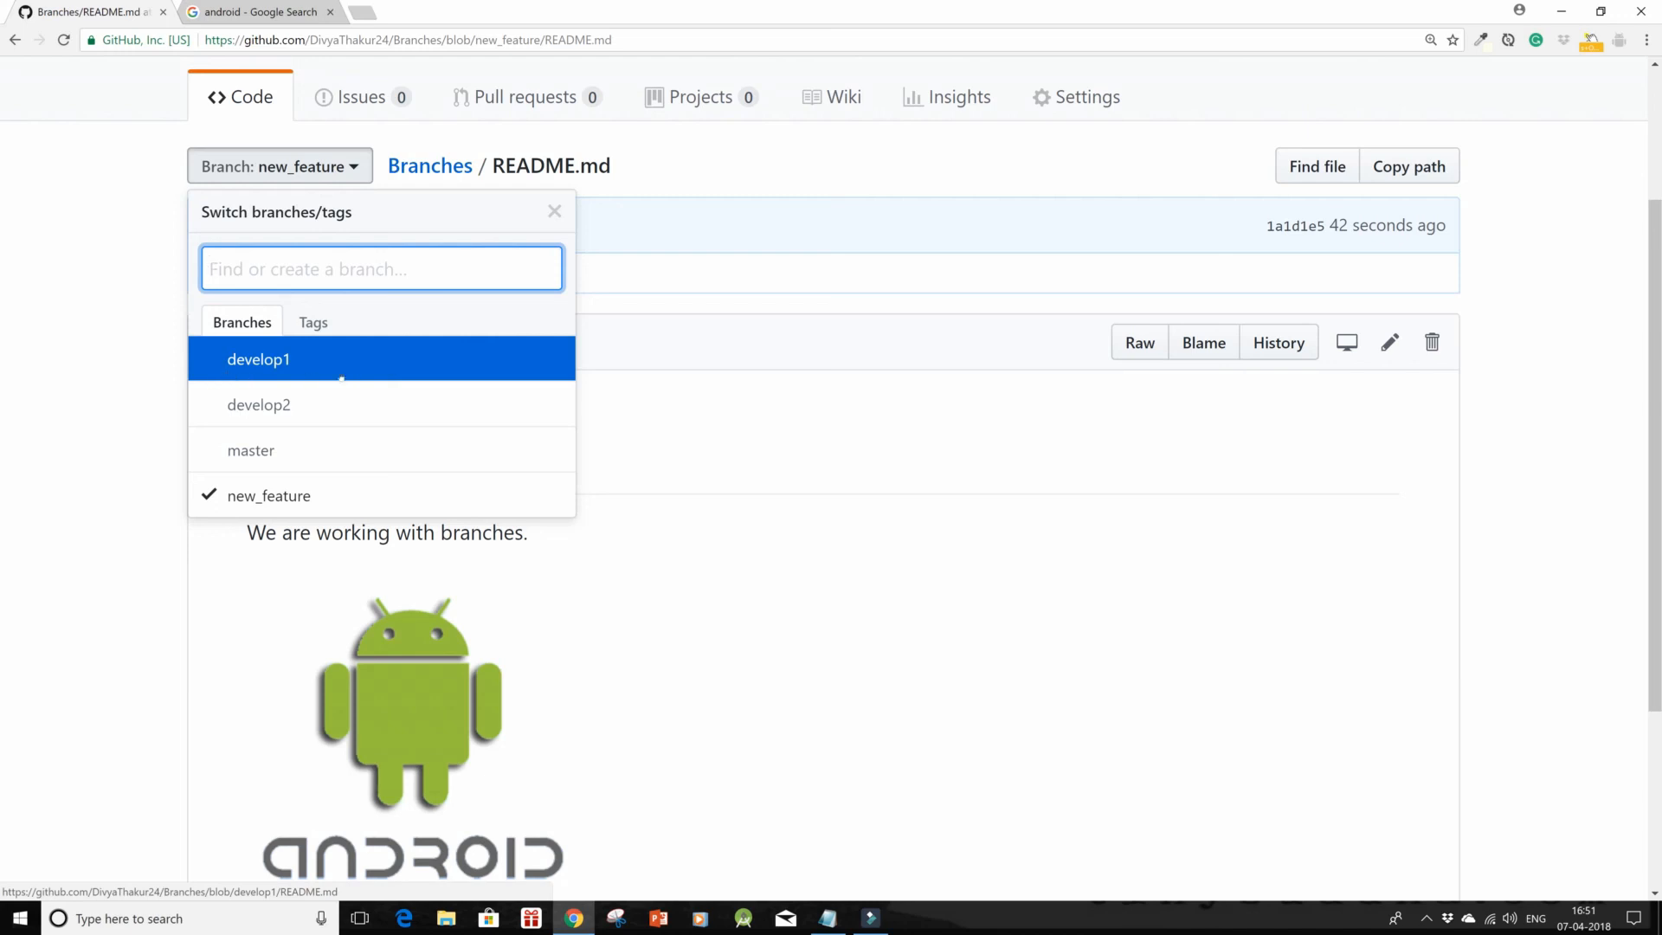
mouse_move(269, 495)
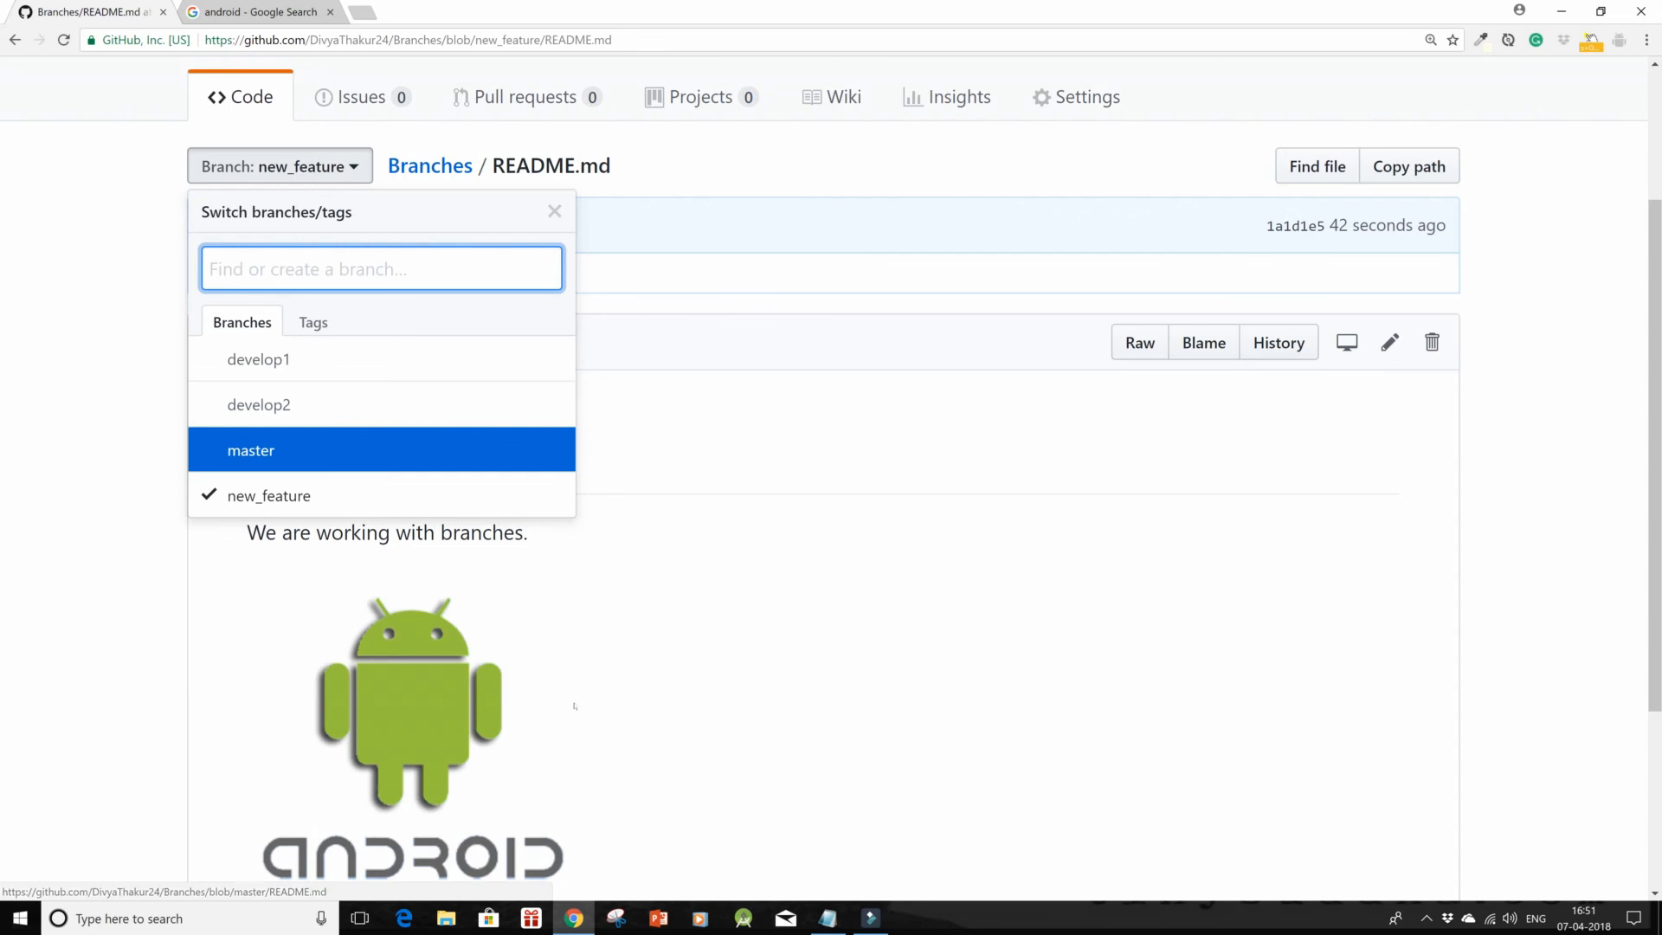
click(553, 211)
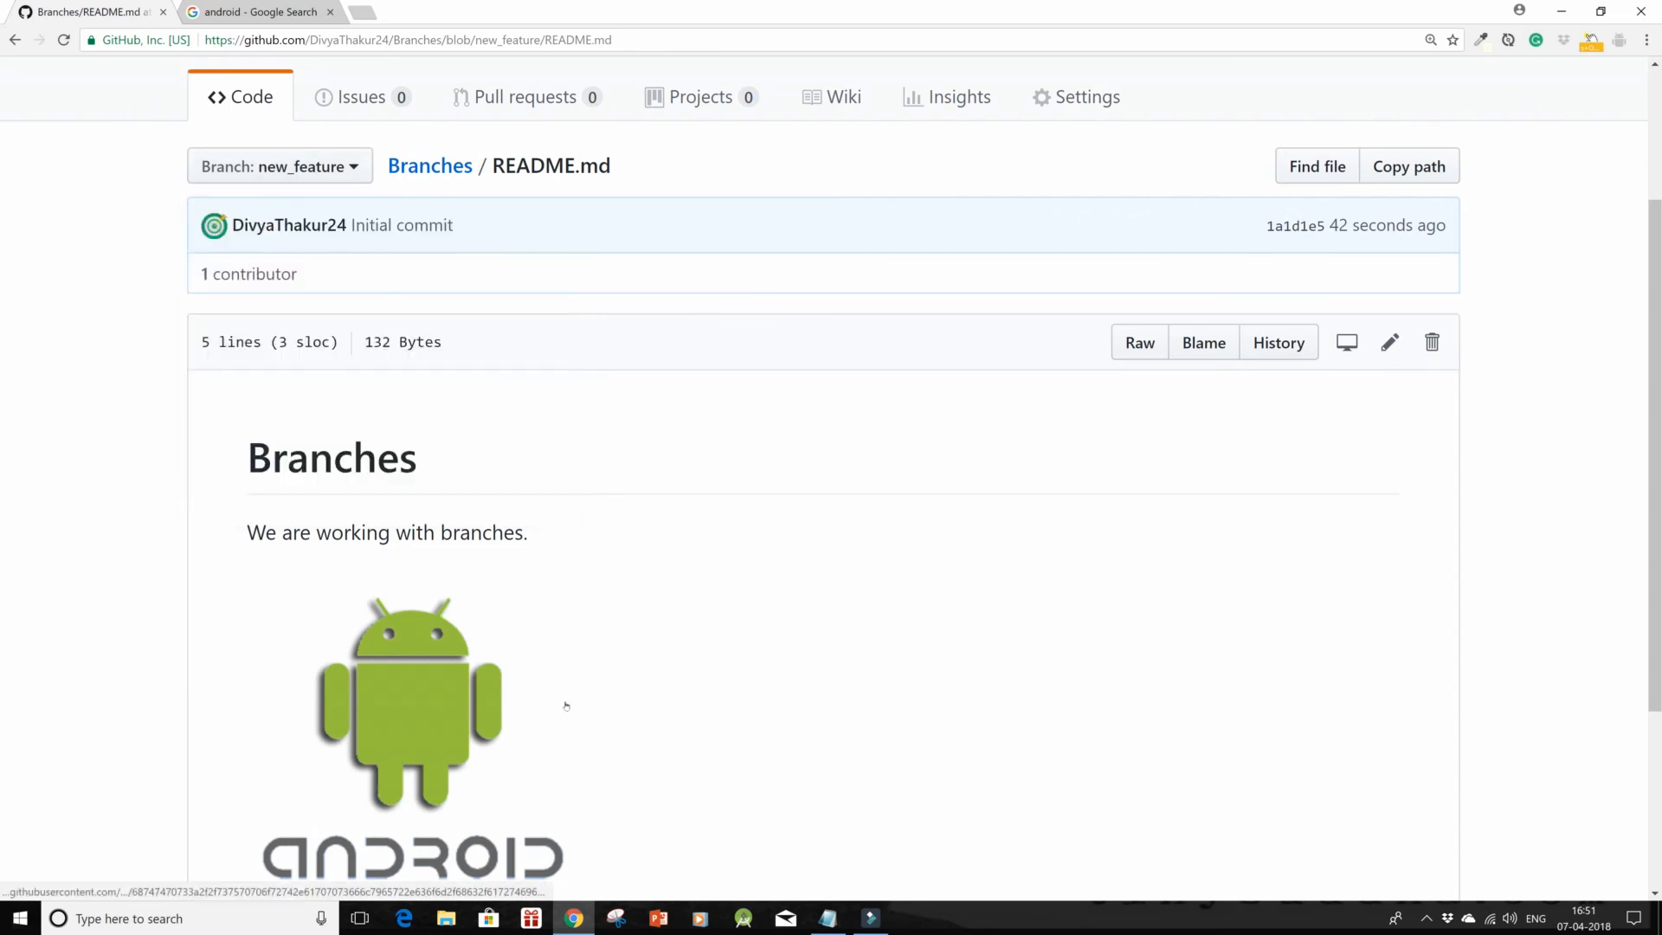